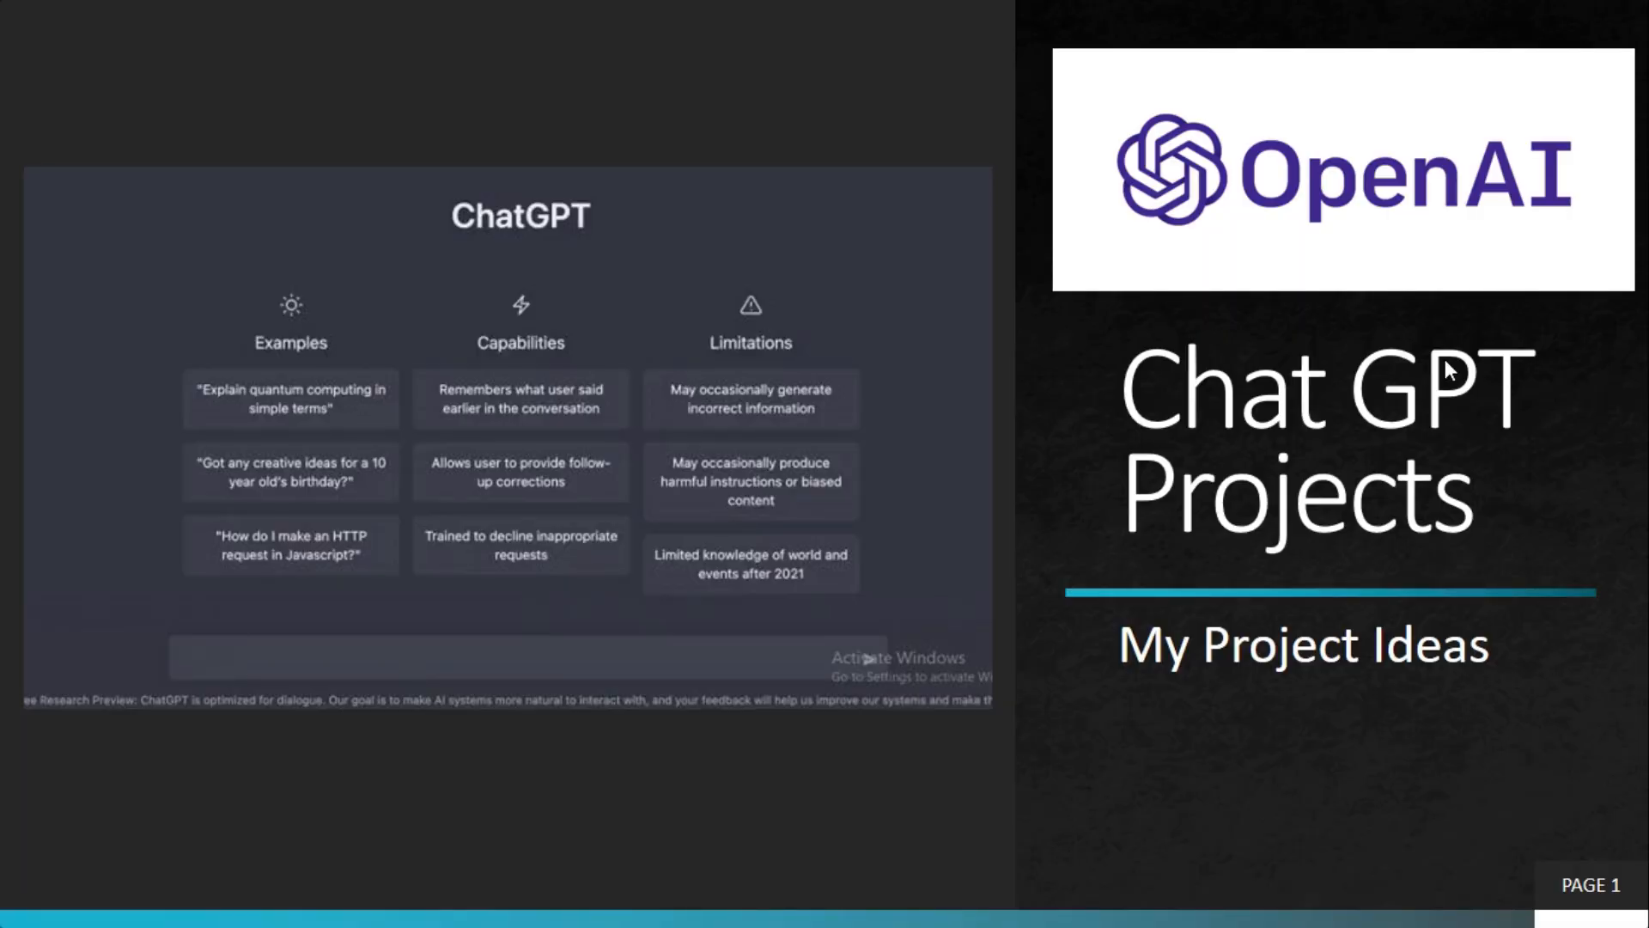
- Ask ChatGPT 'How to create a portfolio website using html, css and javascript'
key("alt+tab")
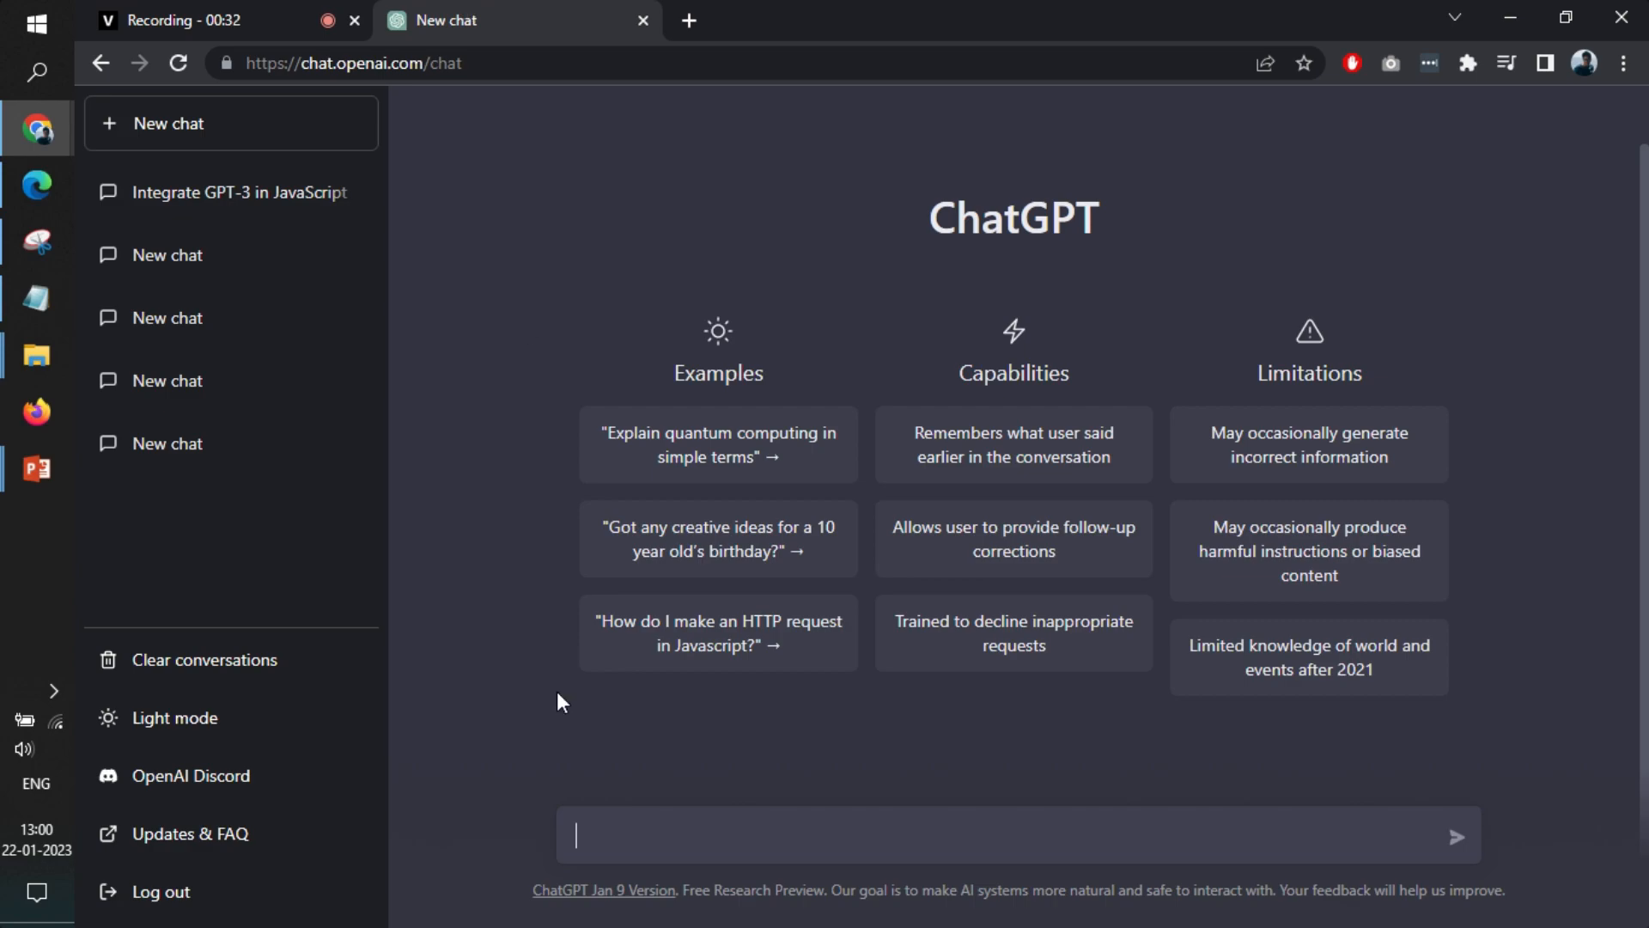
type("How to")
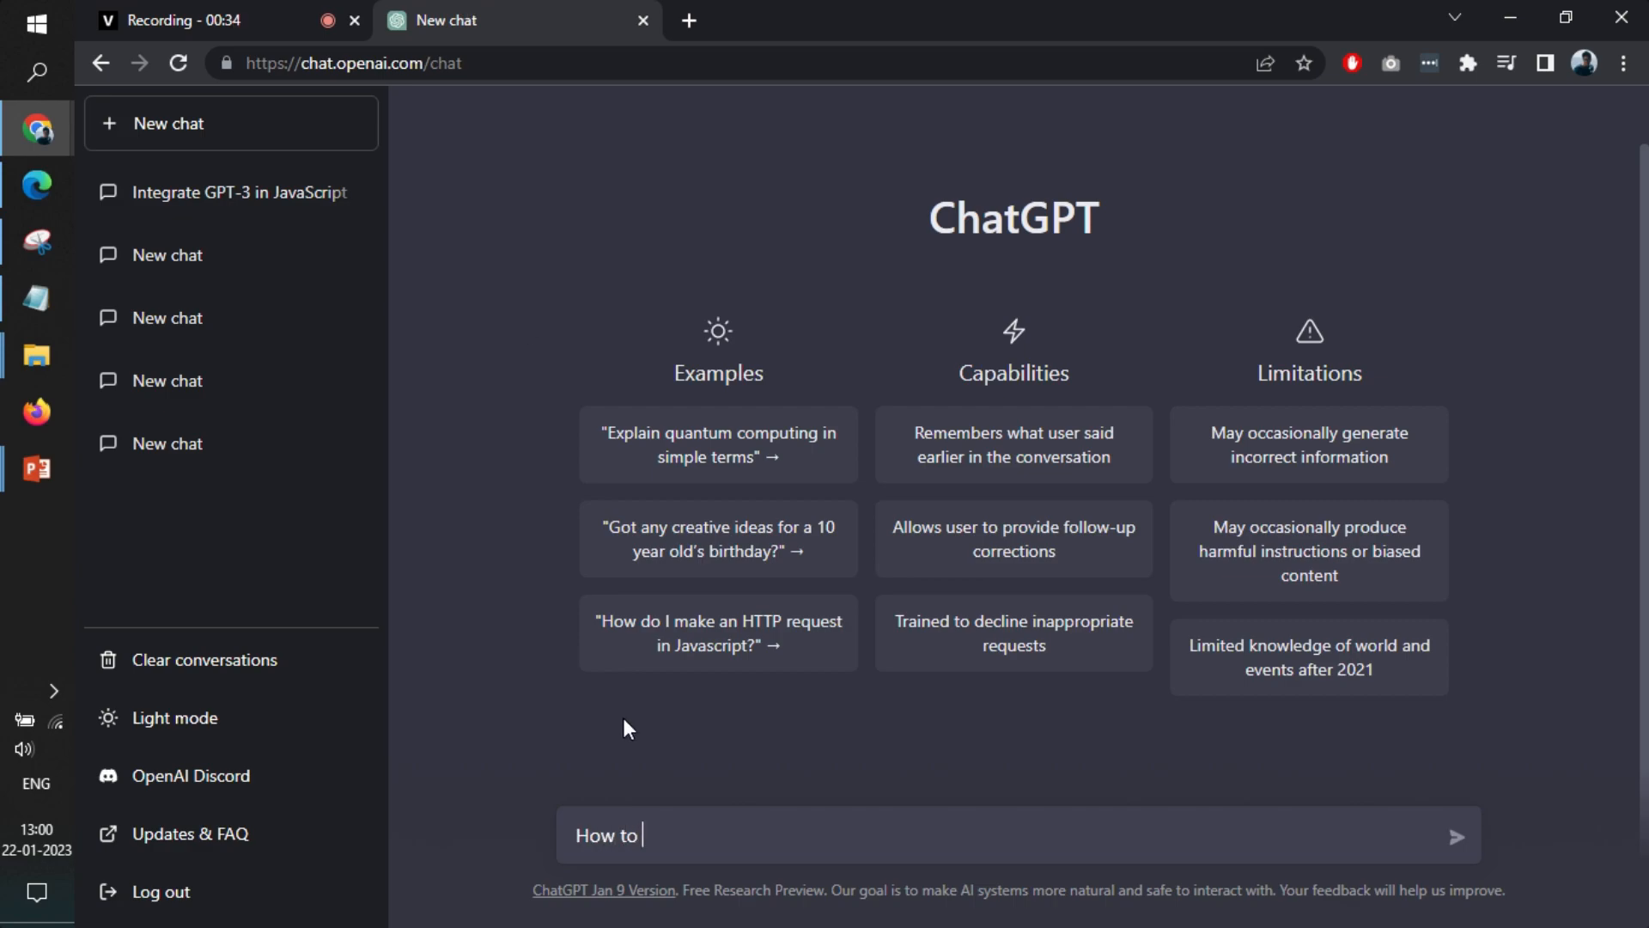
type("create a po")
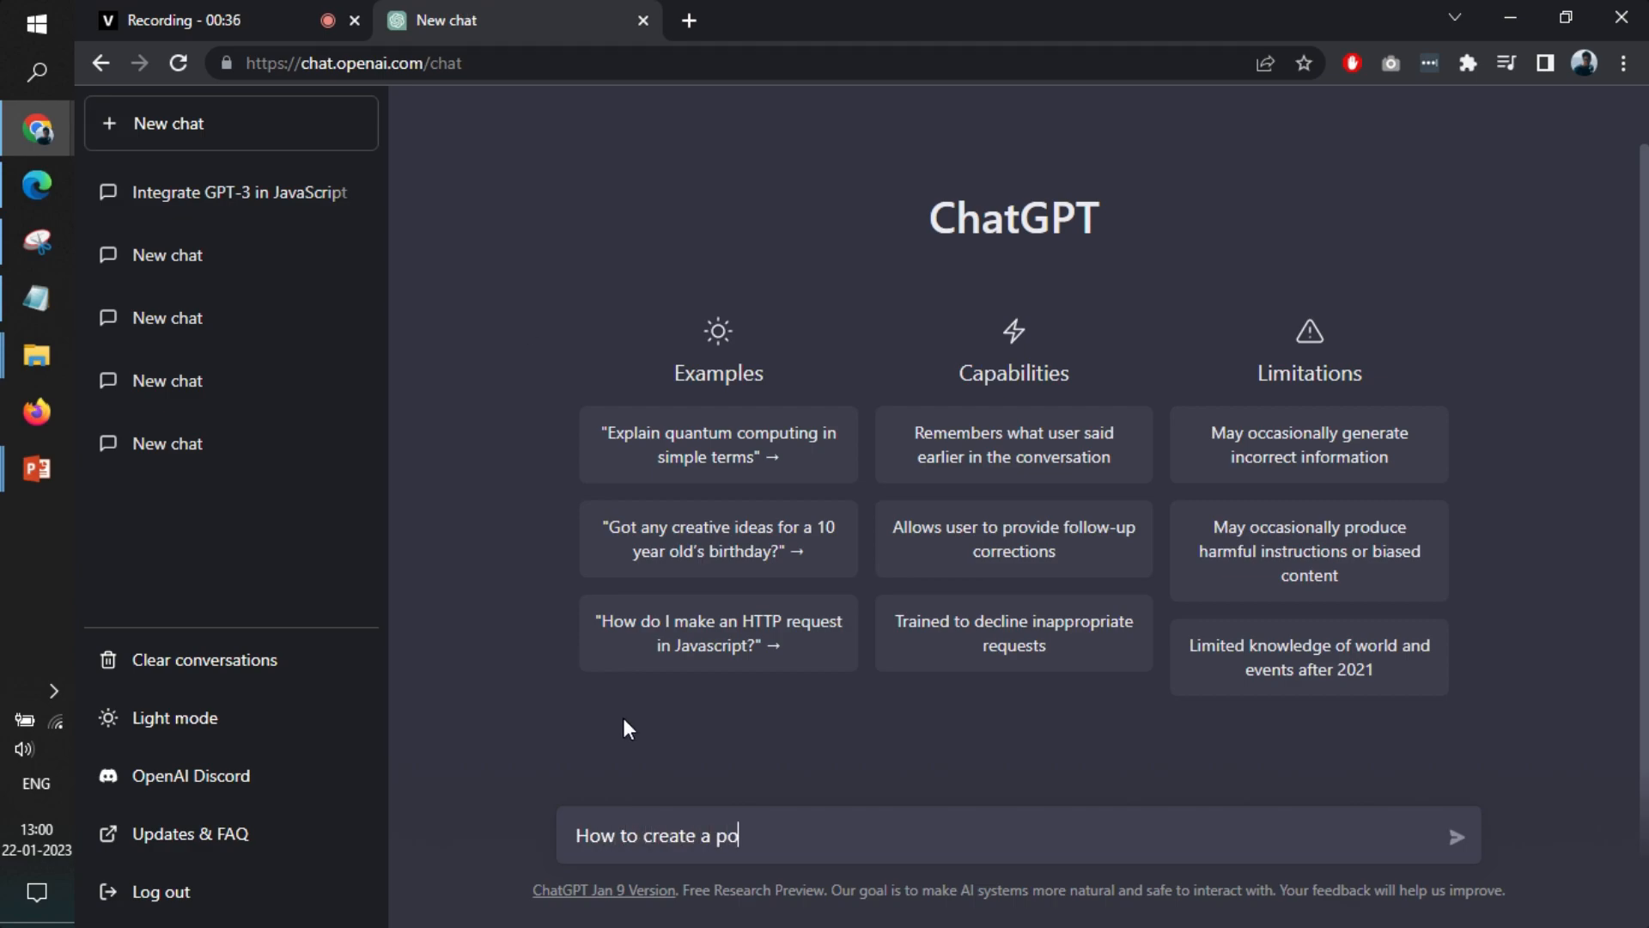
type("rtfolio website using")
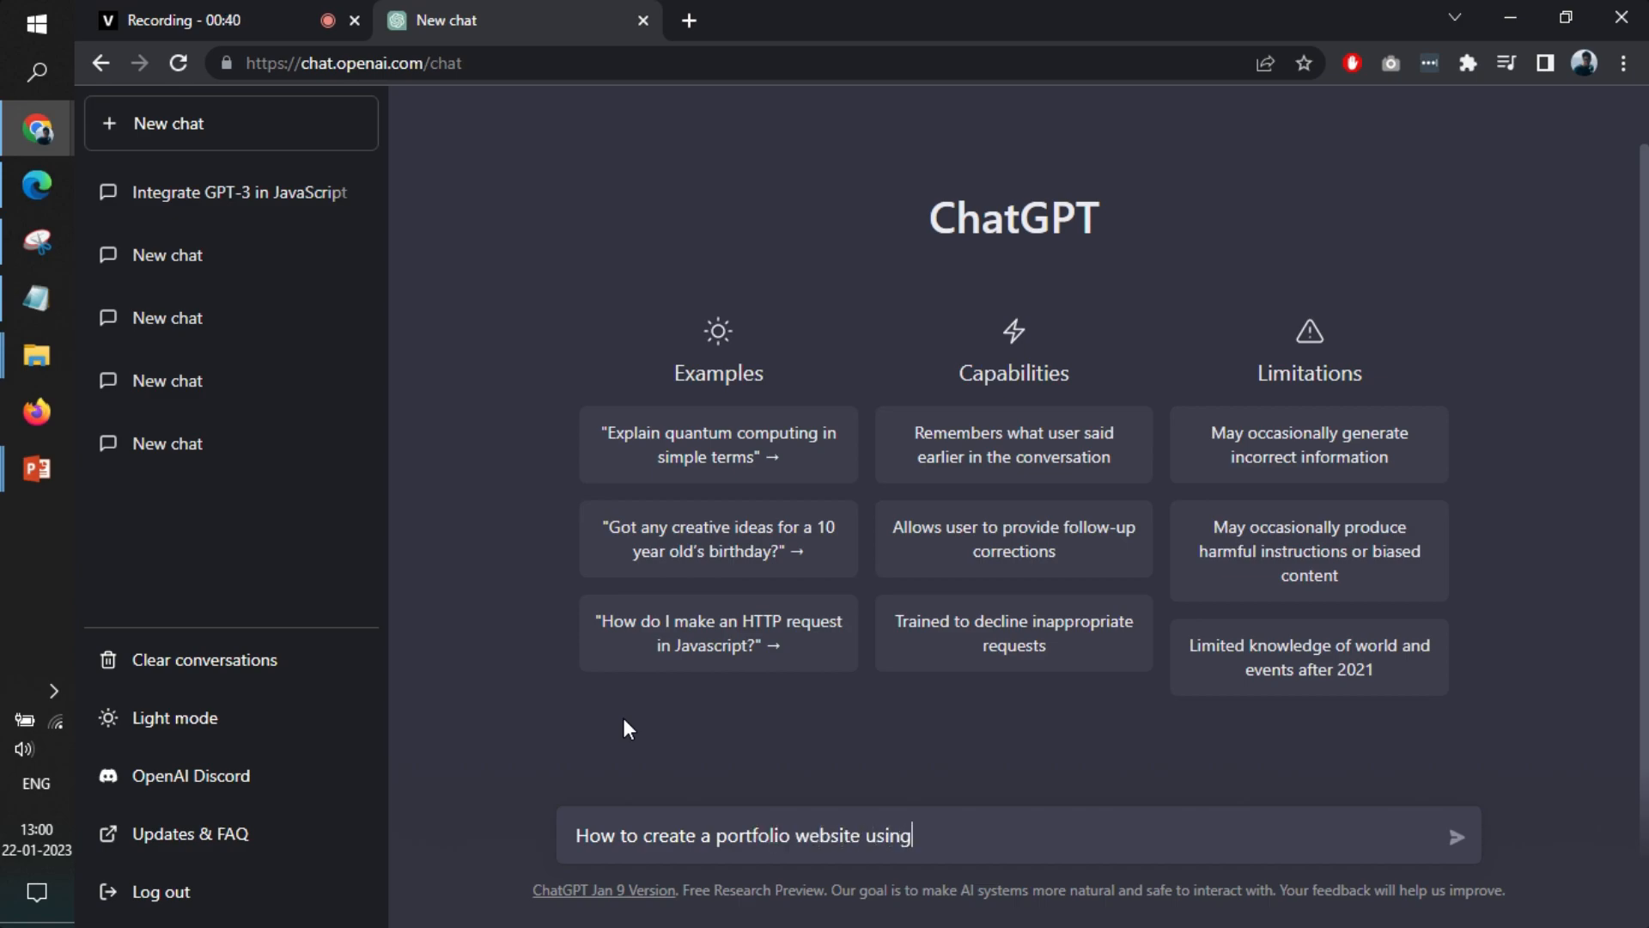
type("html, cs")
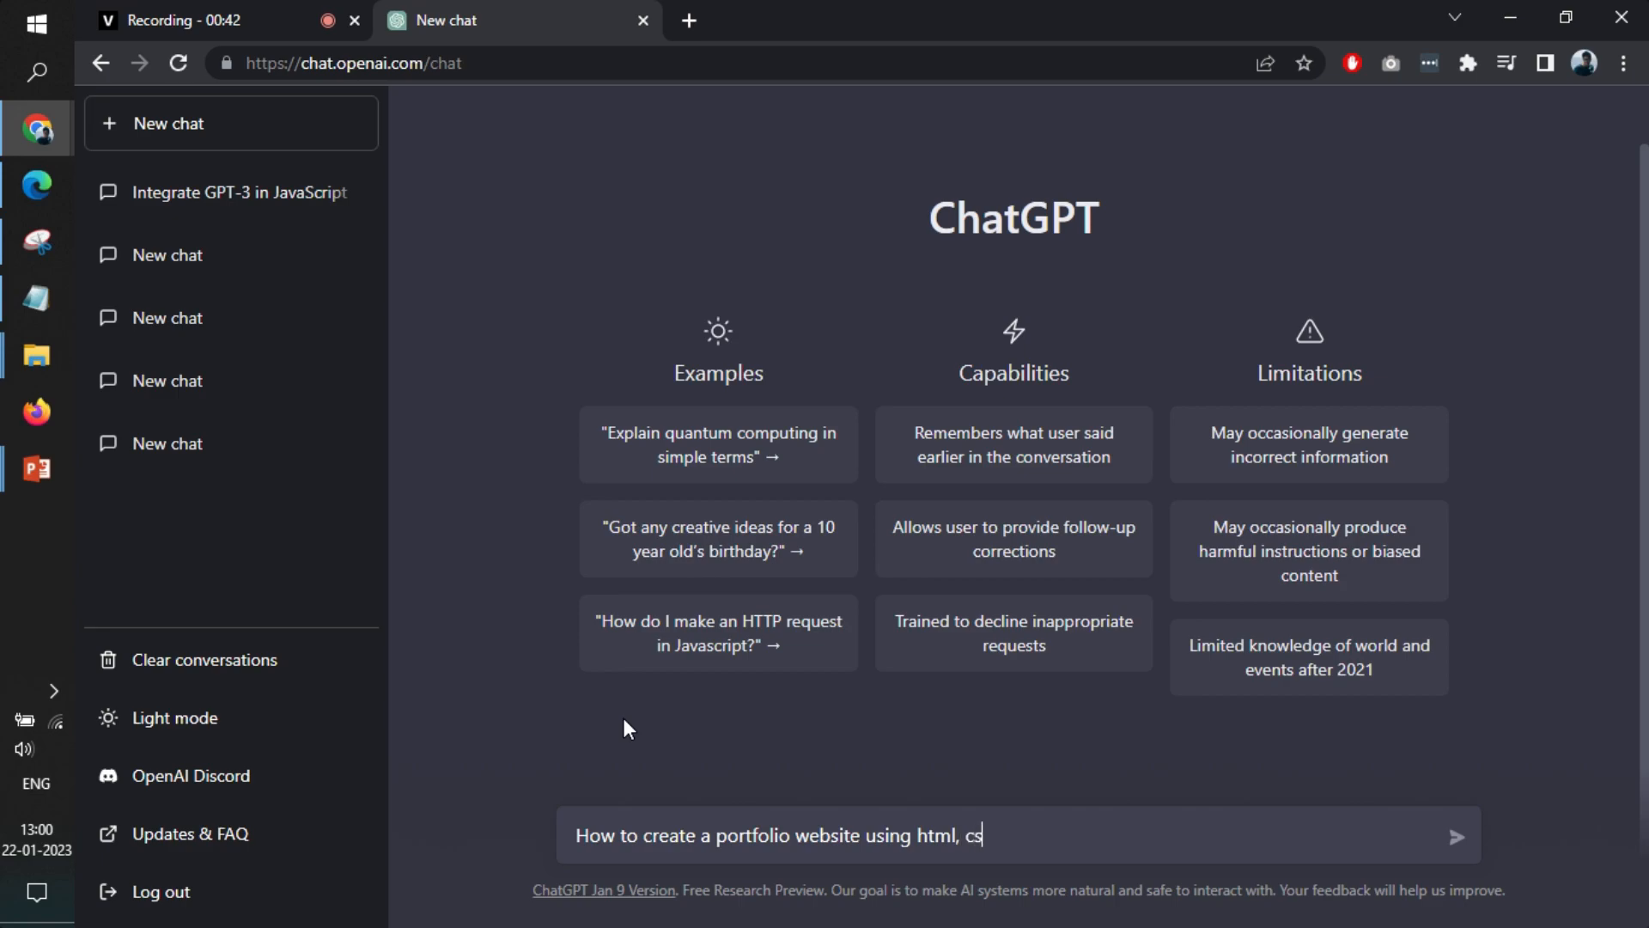
type("s and javascri")
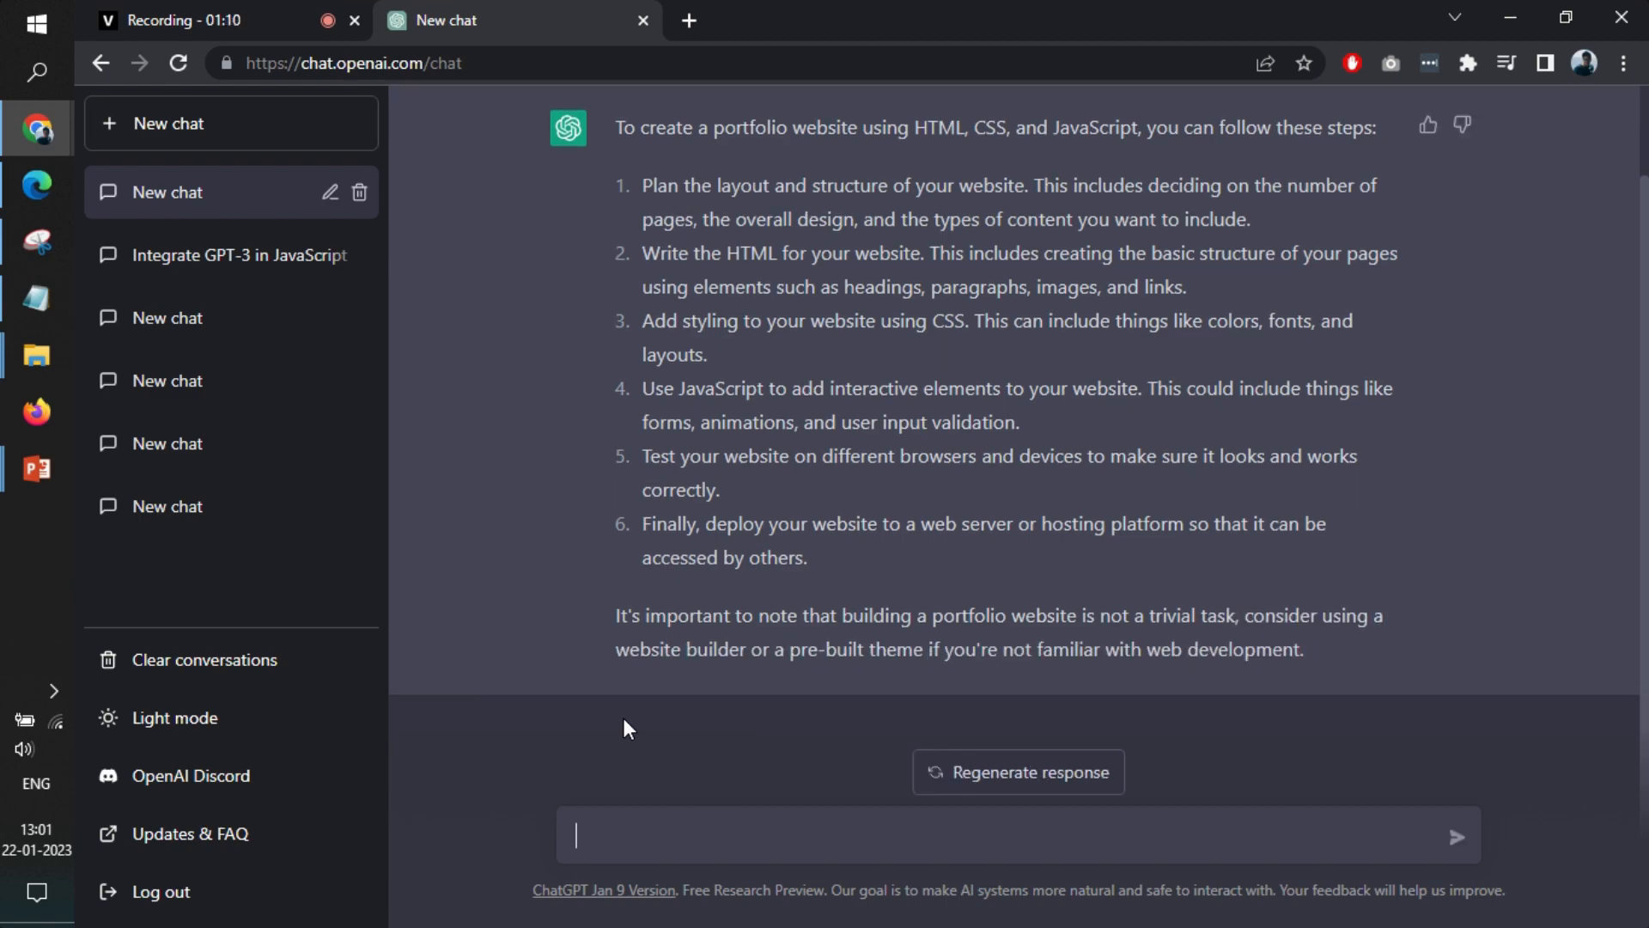
- Ask ChatGPT 'I need code to create a html portfolio website'
type("I need c")
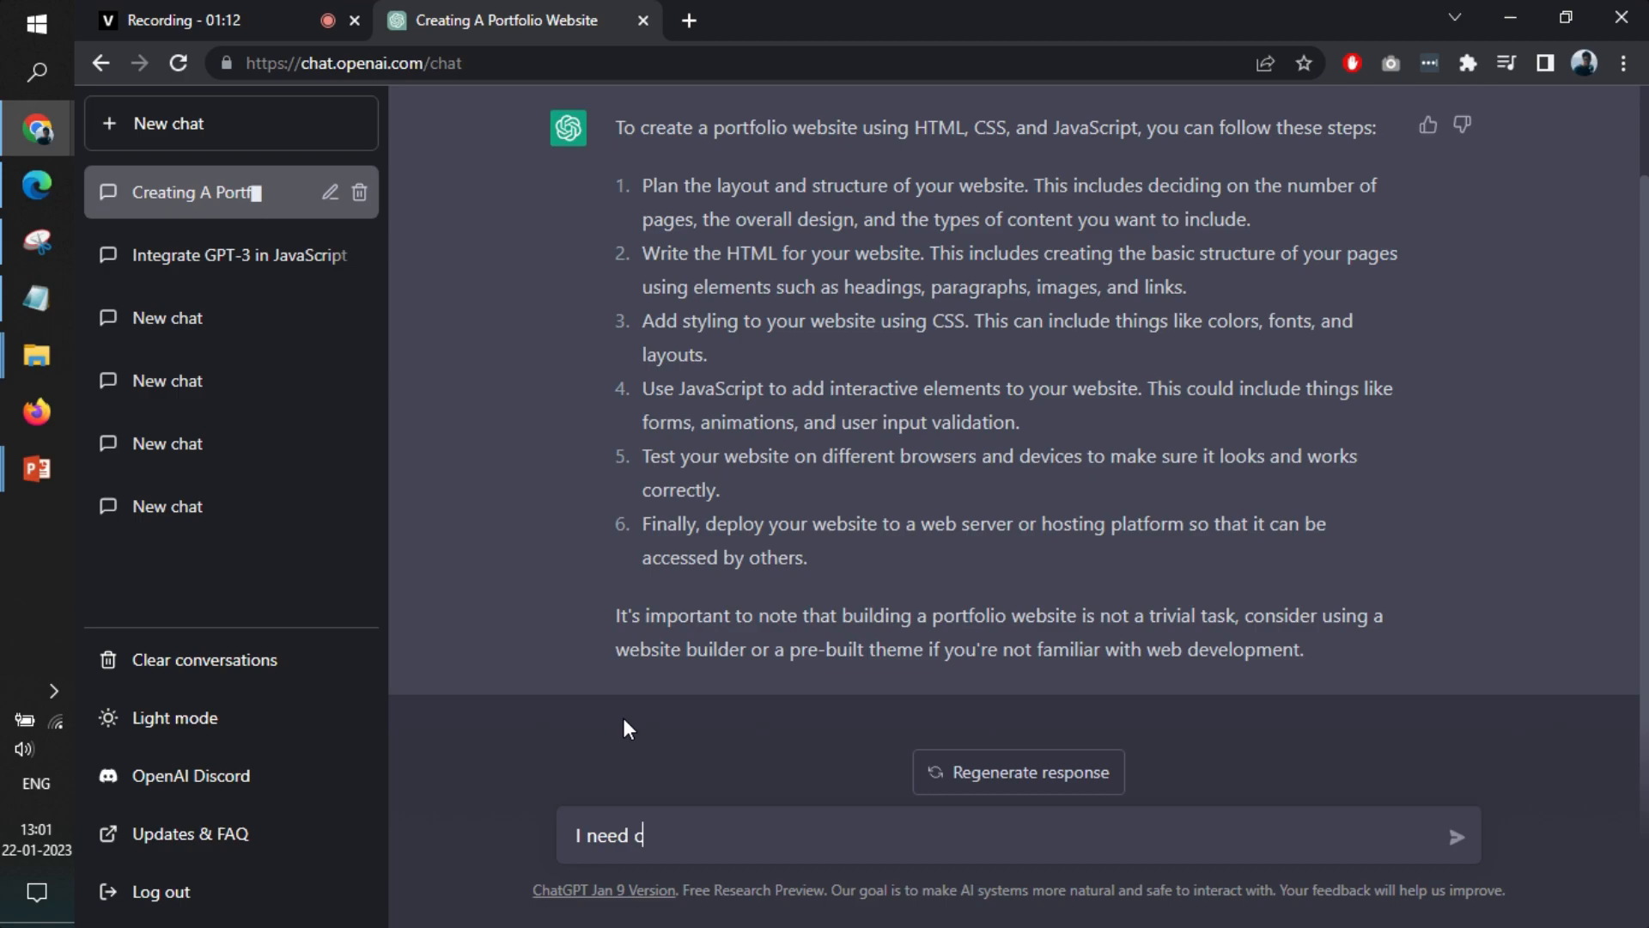
type("ode to create")
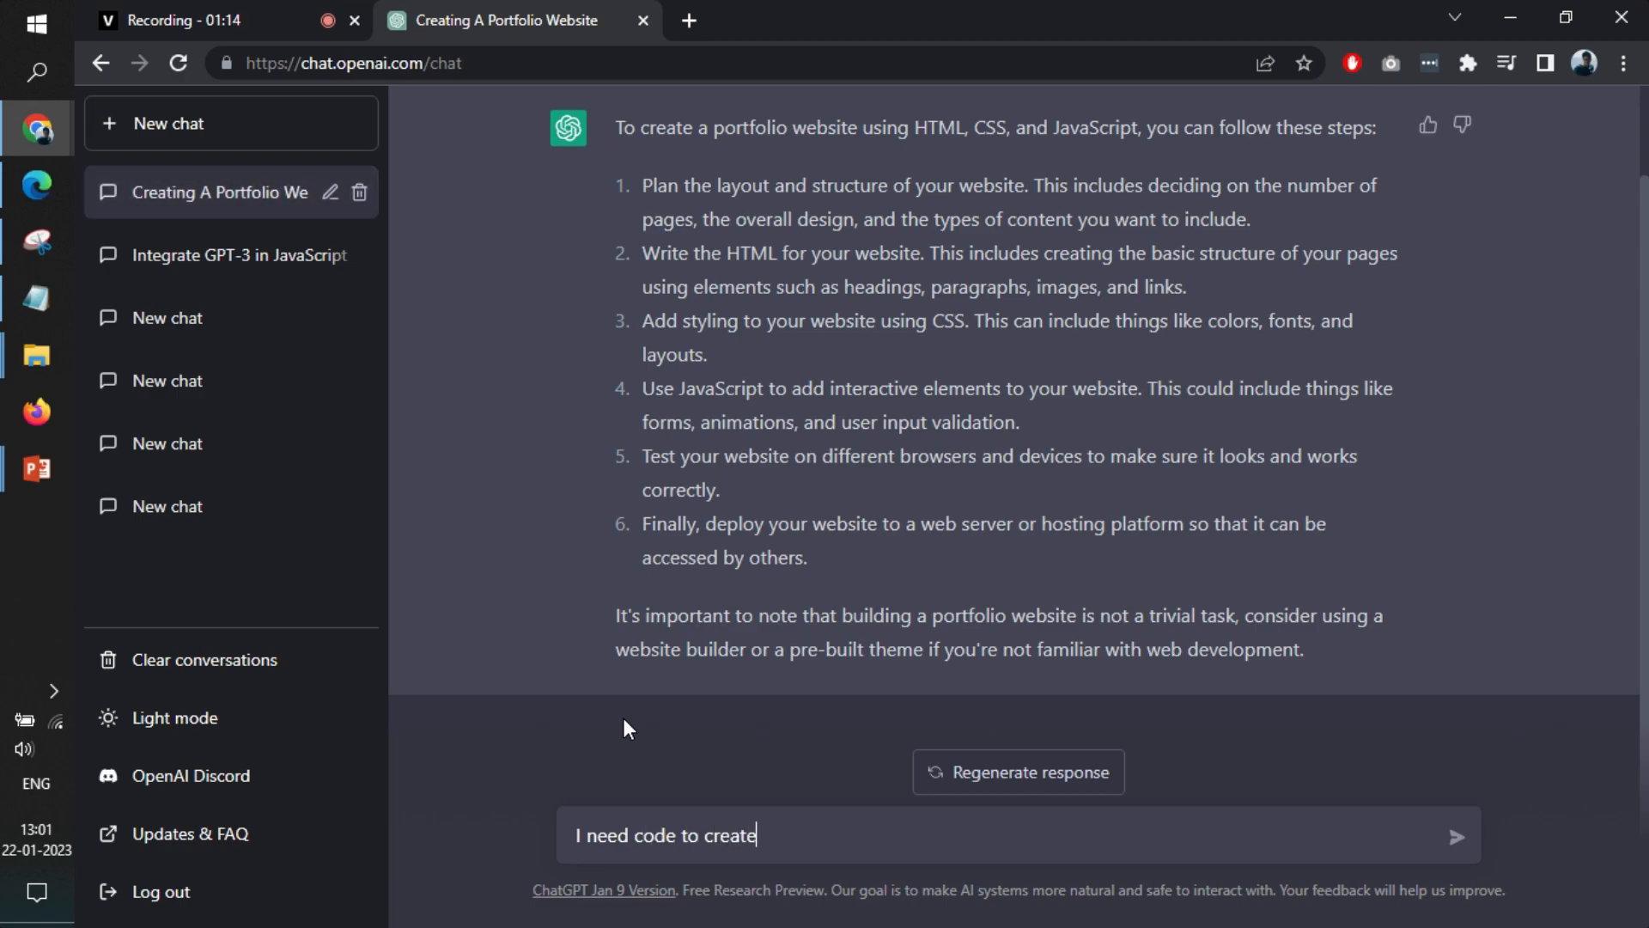
type("t")
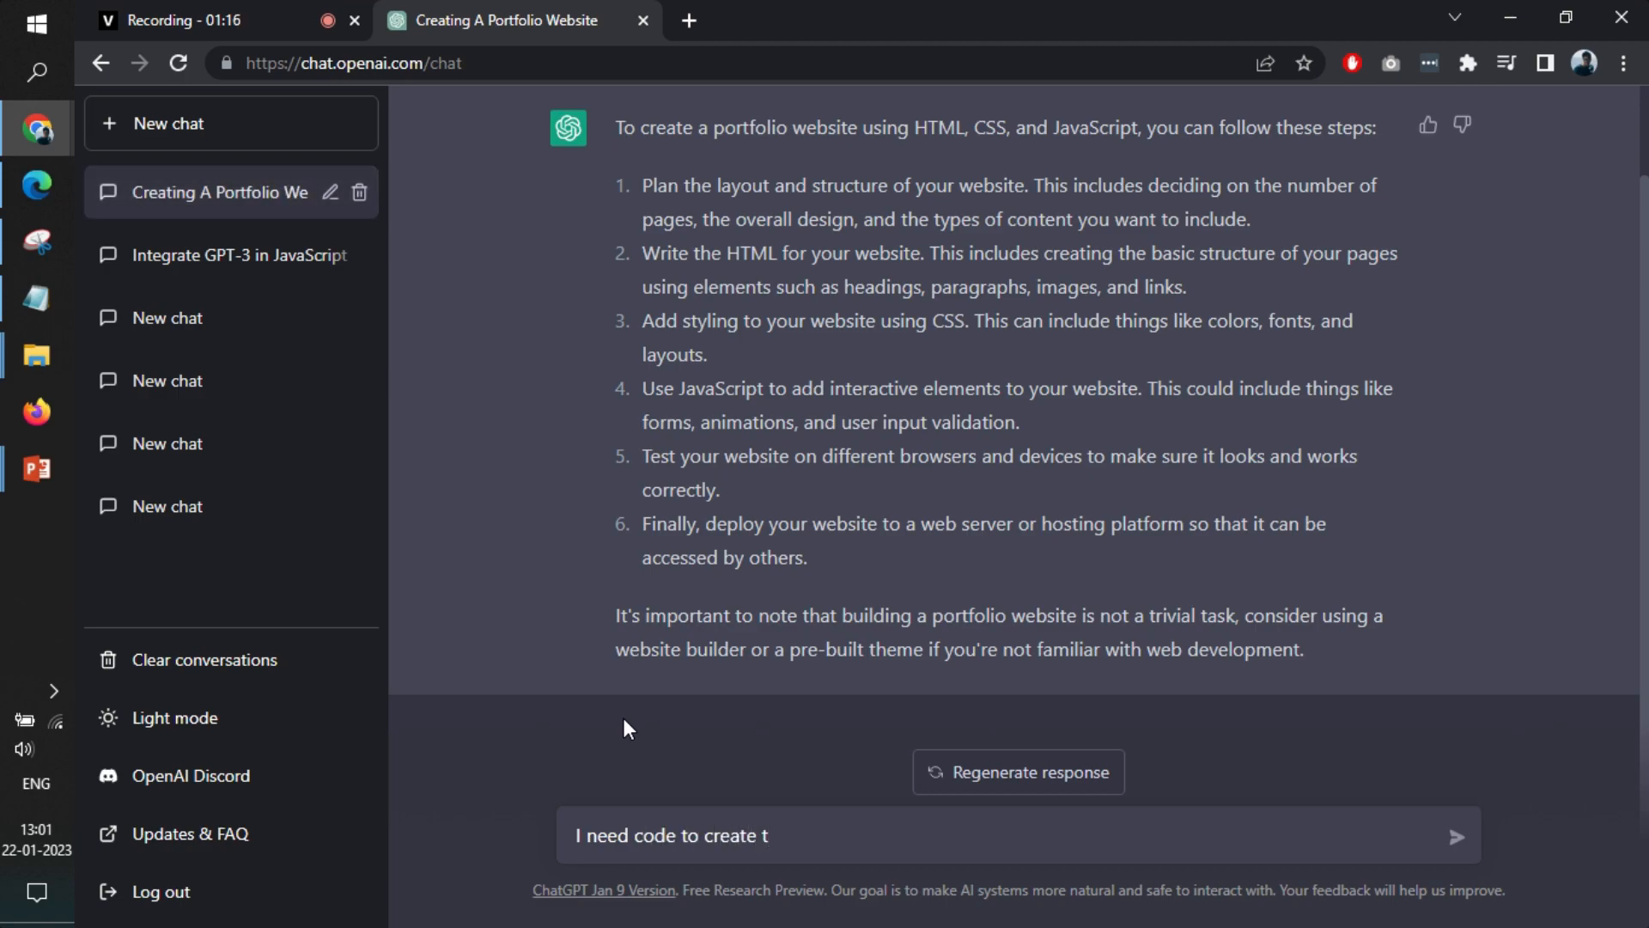
type("a html")
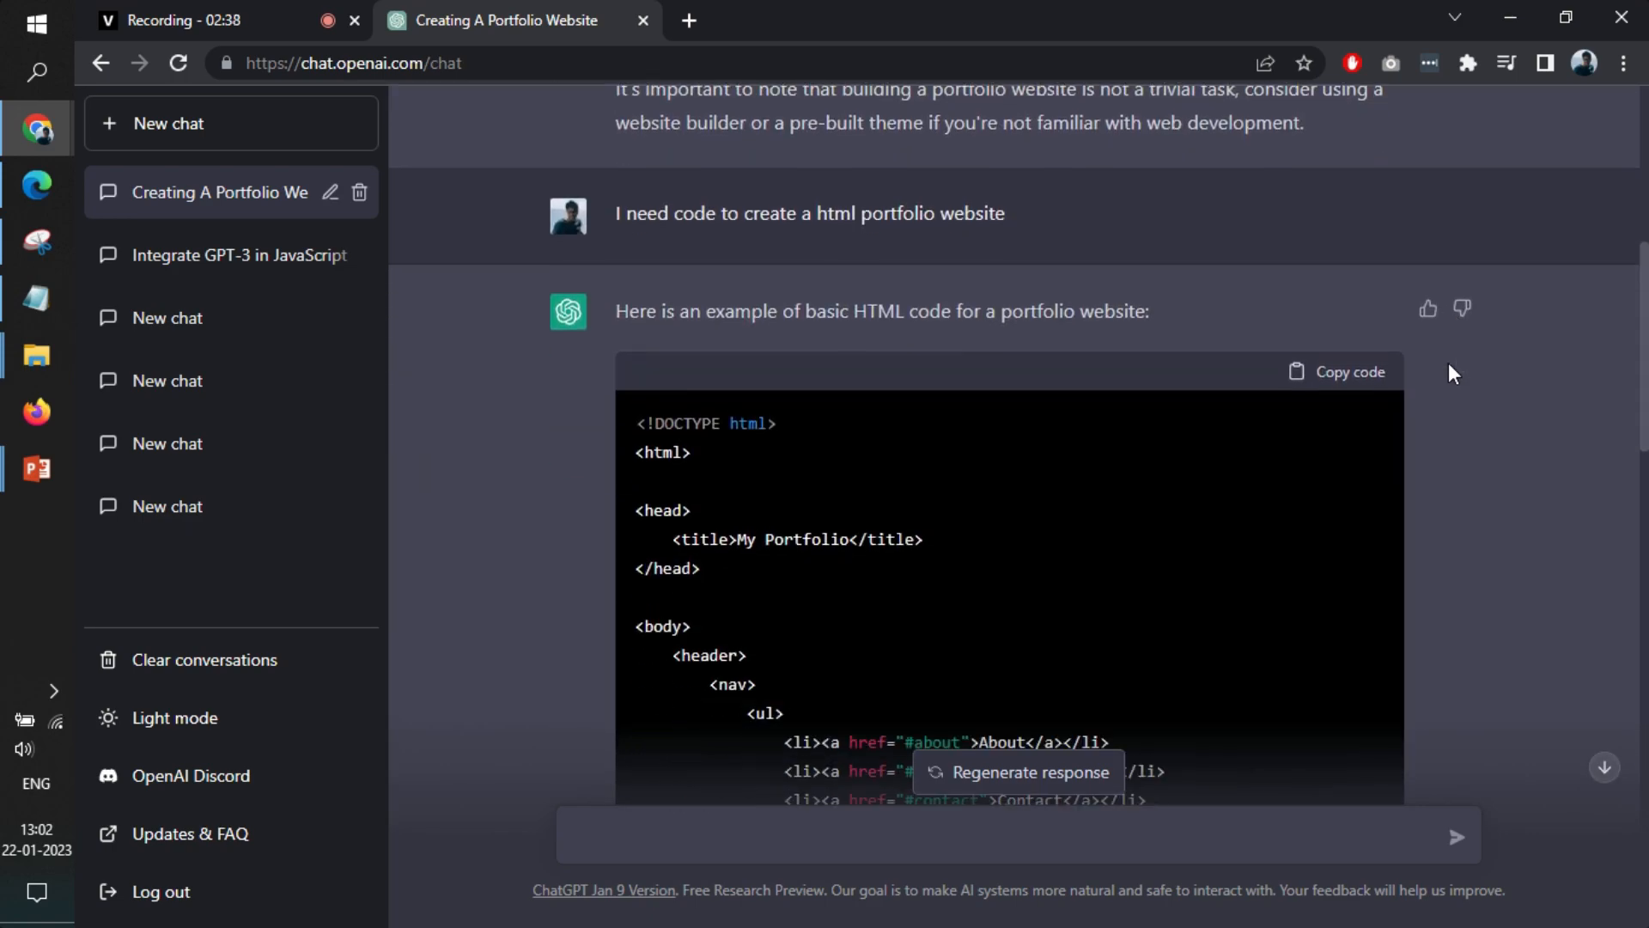
- Copy ChatGPT's HTML portfolio code into a new, maximized Notepad document
left_click(1349, 371)
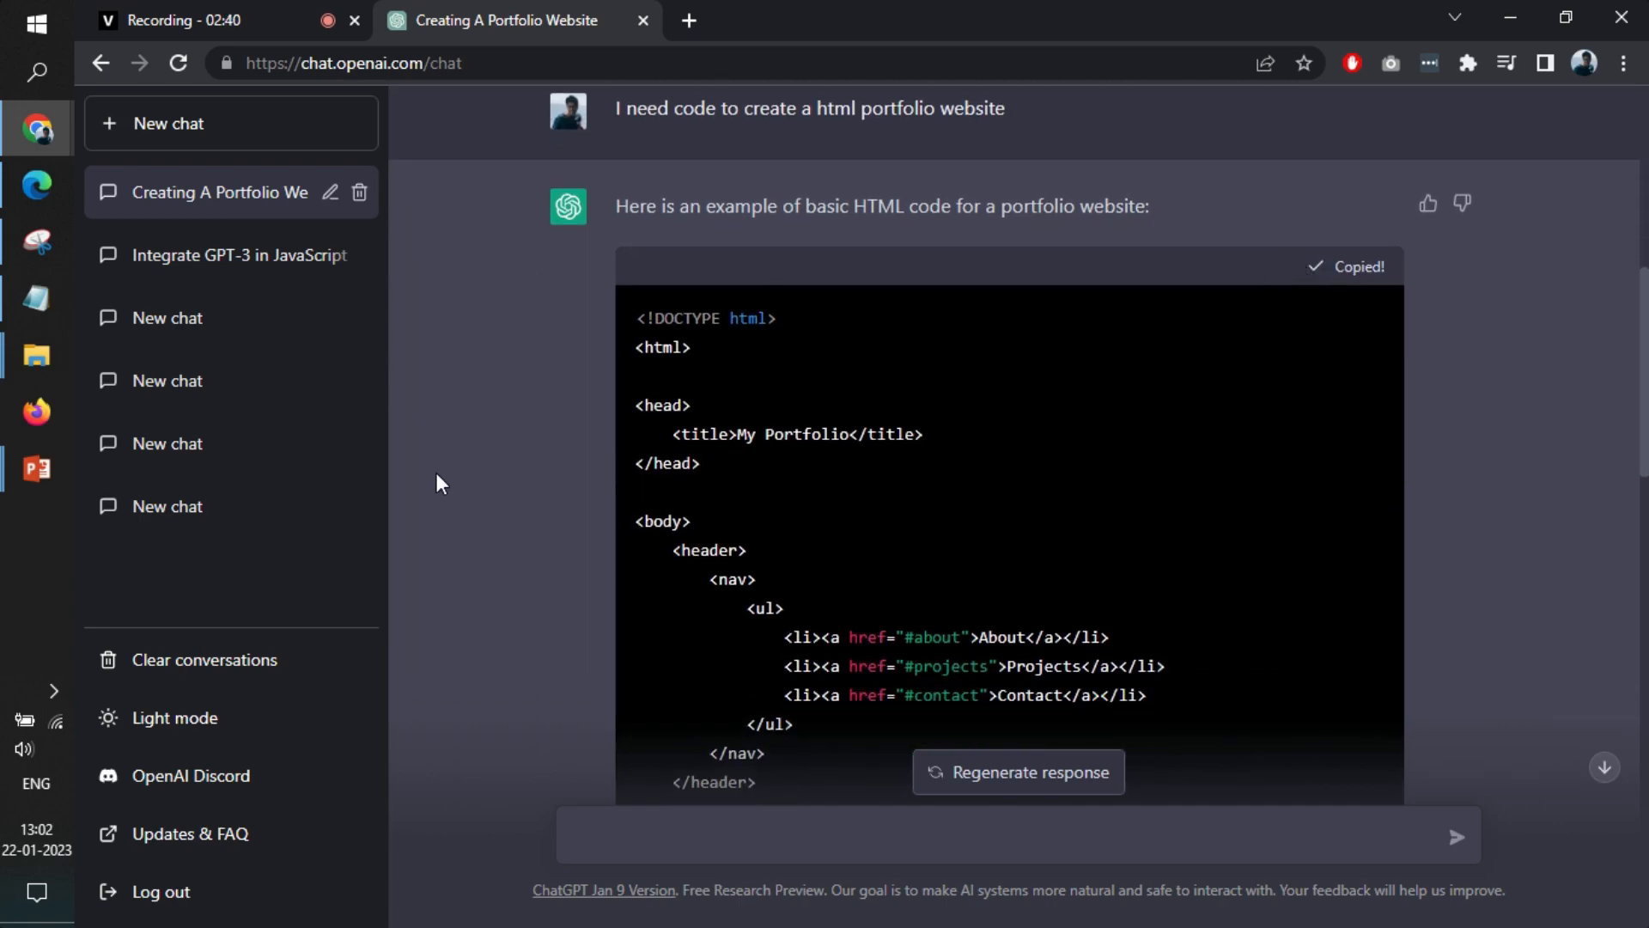
type("notepa")
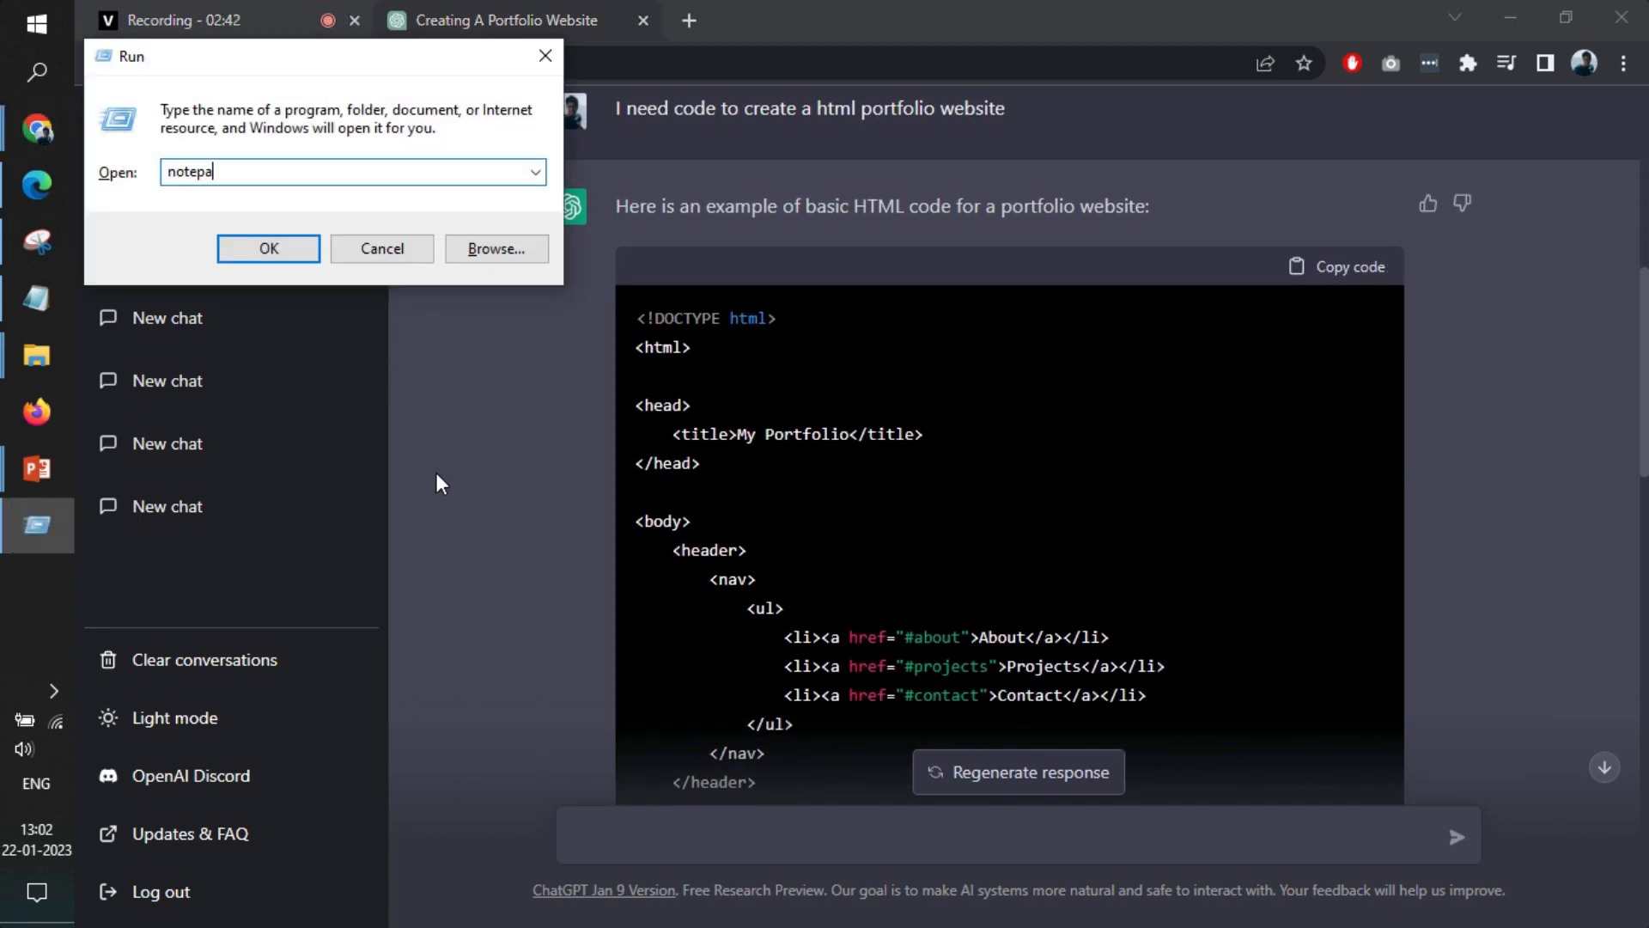
type("d")
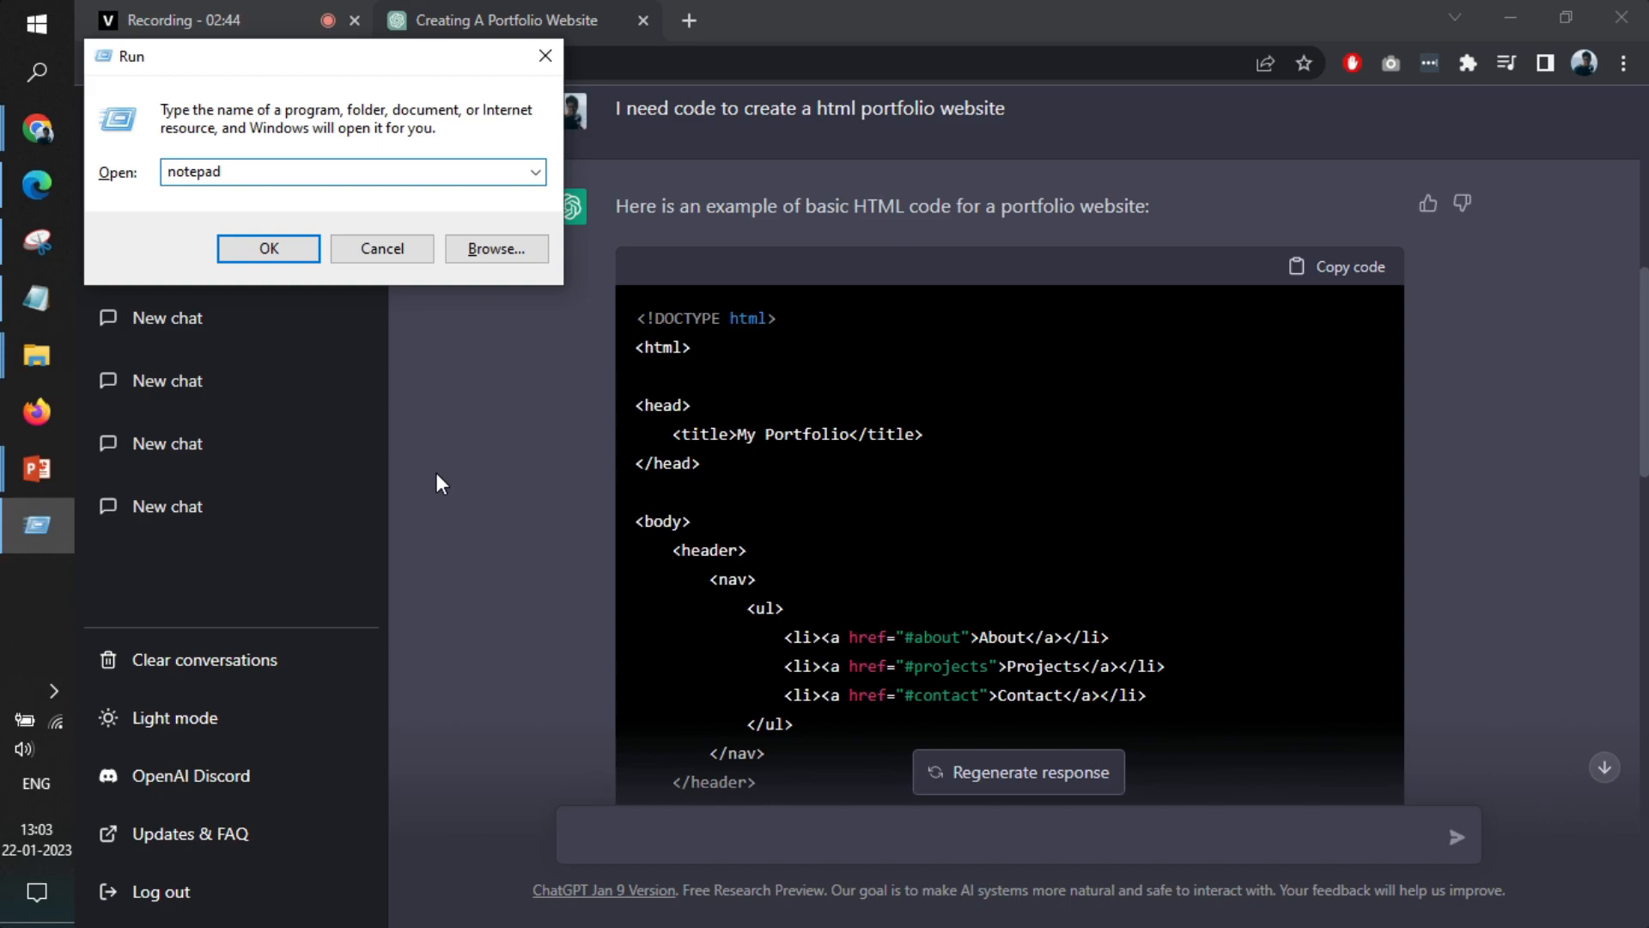
left_click(267, 248)
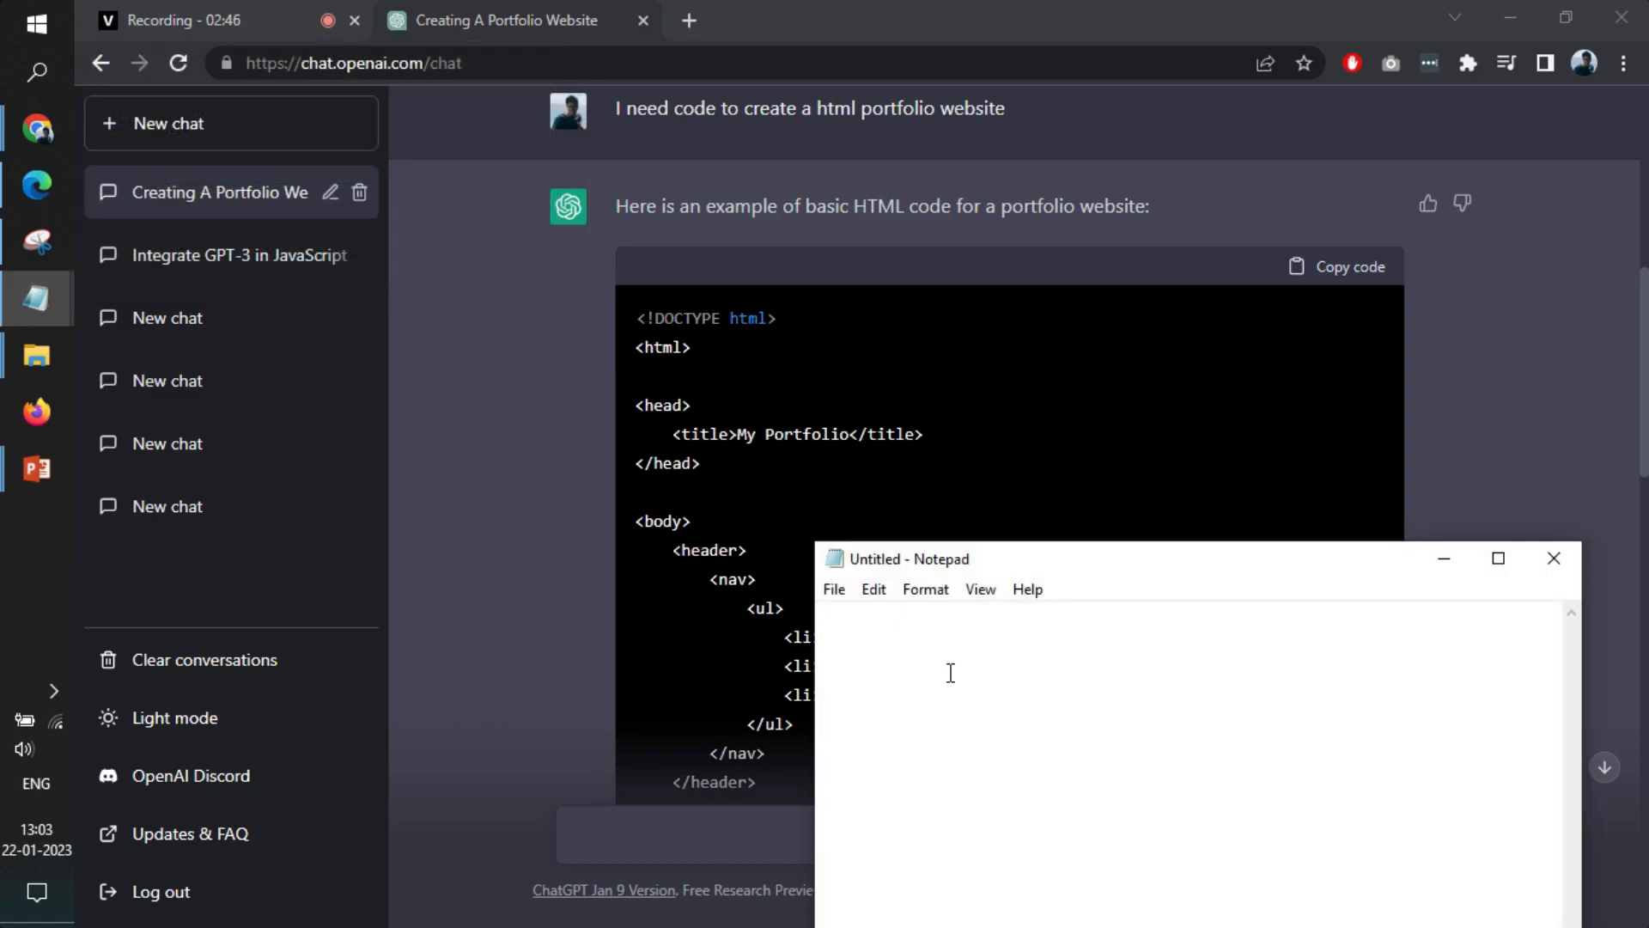
left_click(1498, 559)
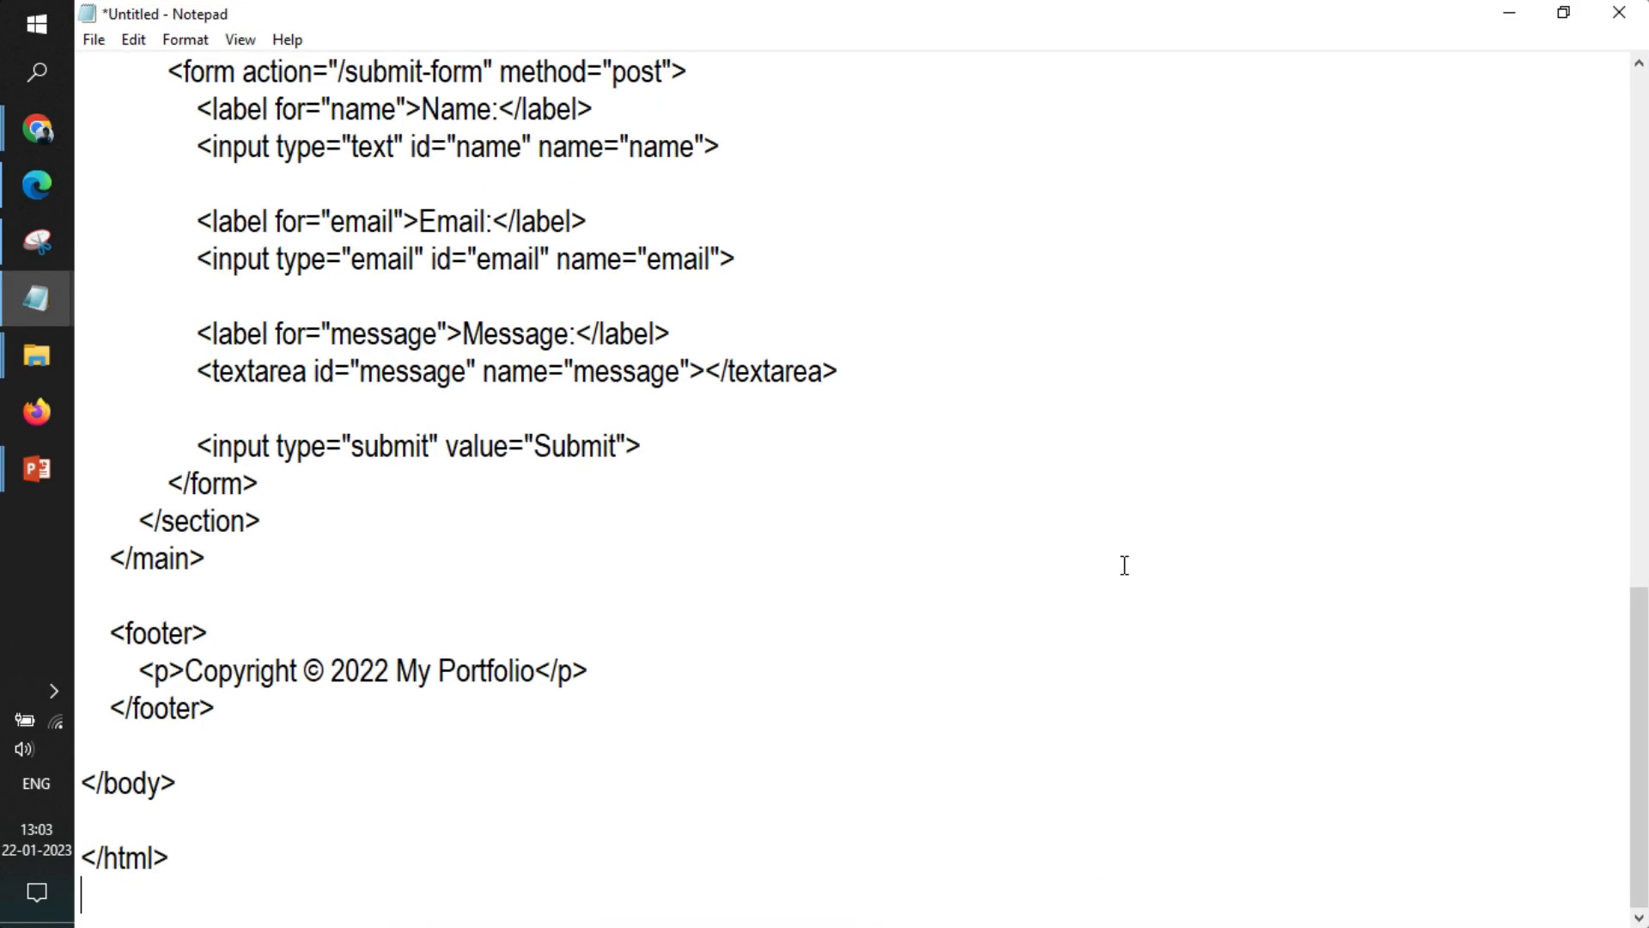
- Save the code as index.html, type All Files, in the Desktop's ChatGPT App folder
left_click(93, 39)
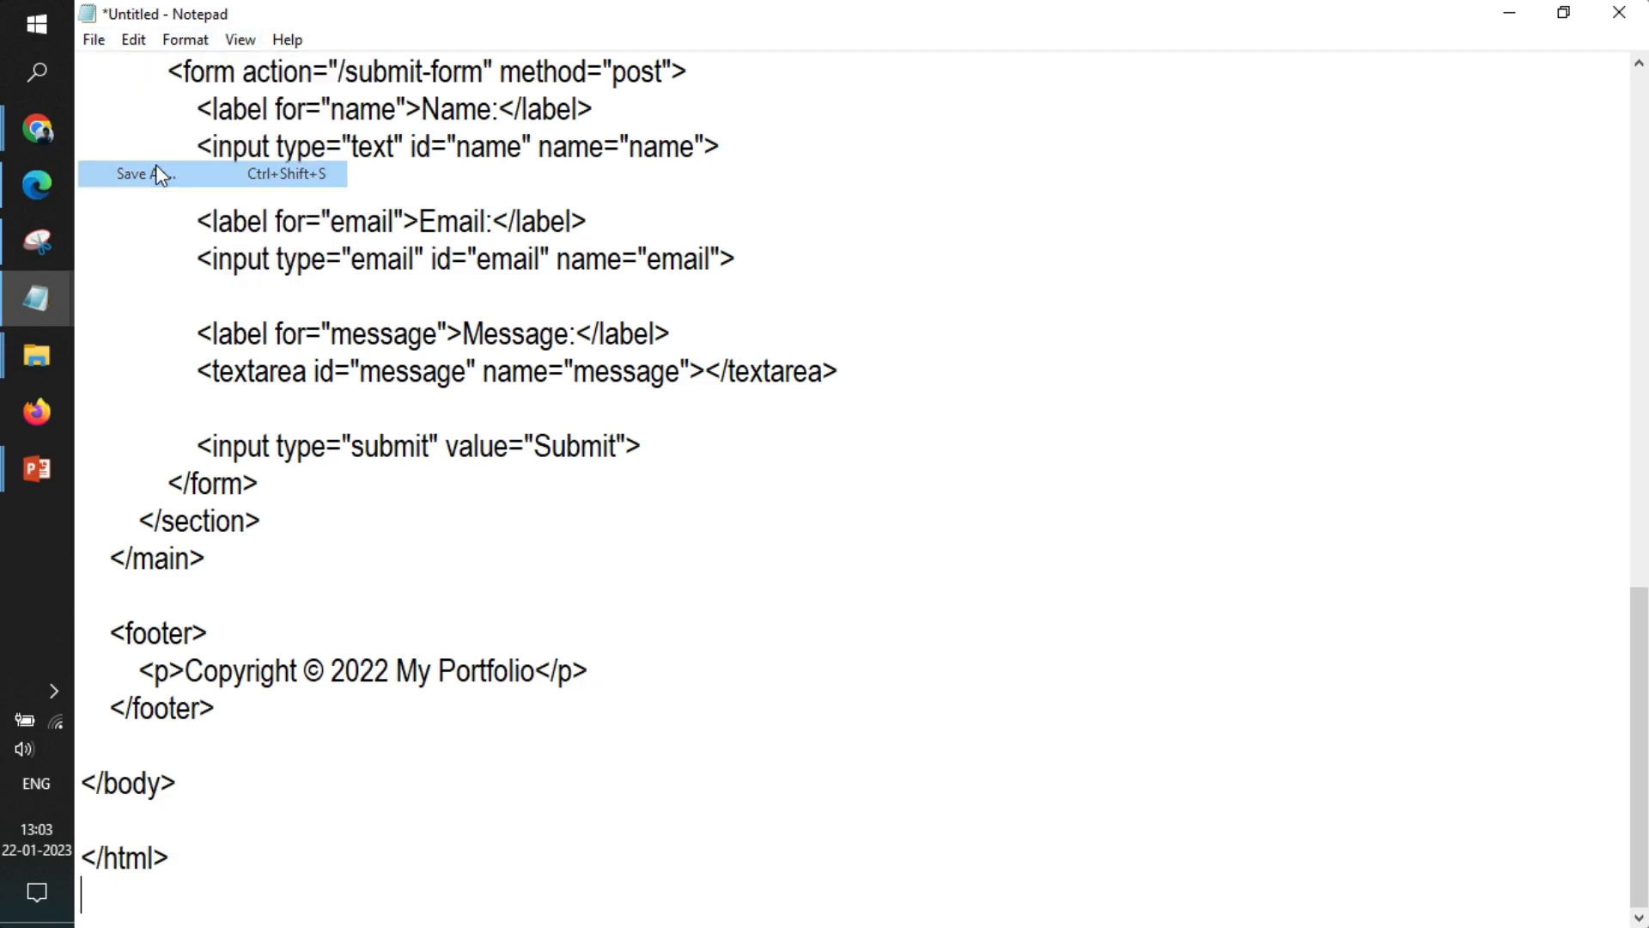
left_click(135, 174)
type("ChatGPT App")
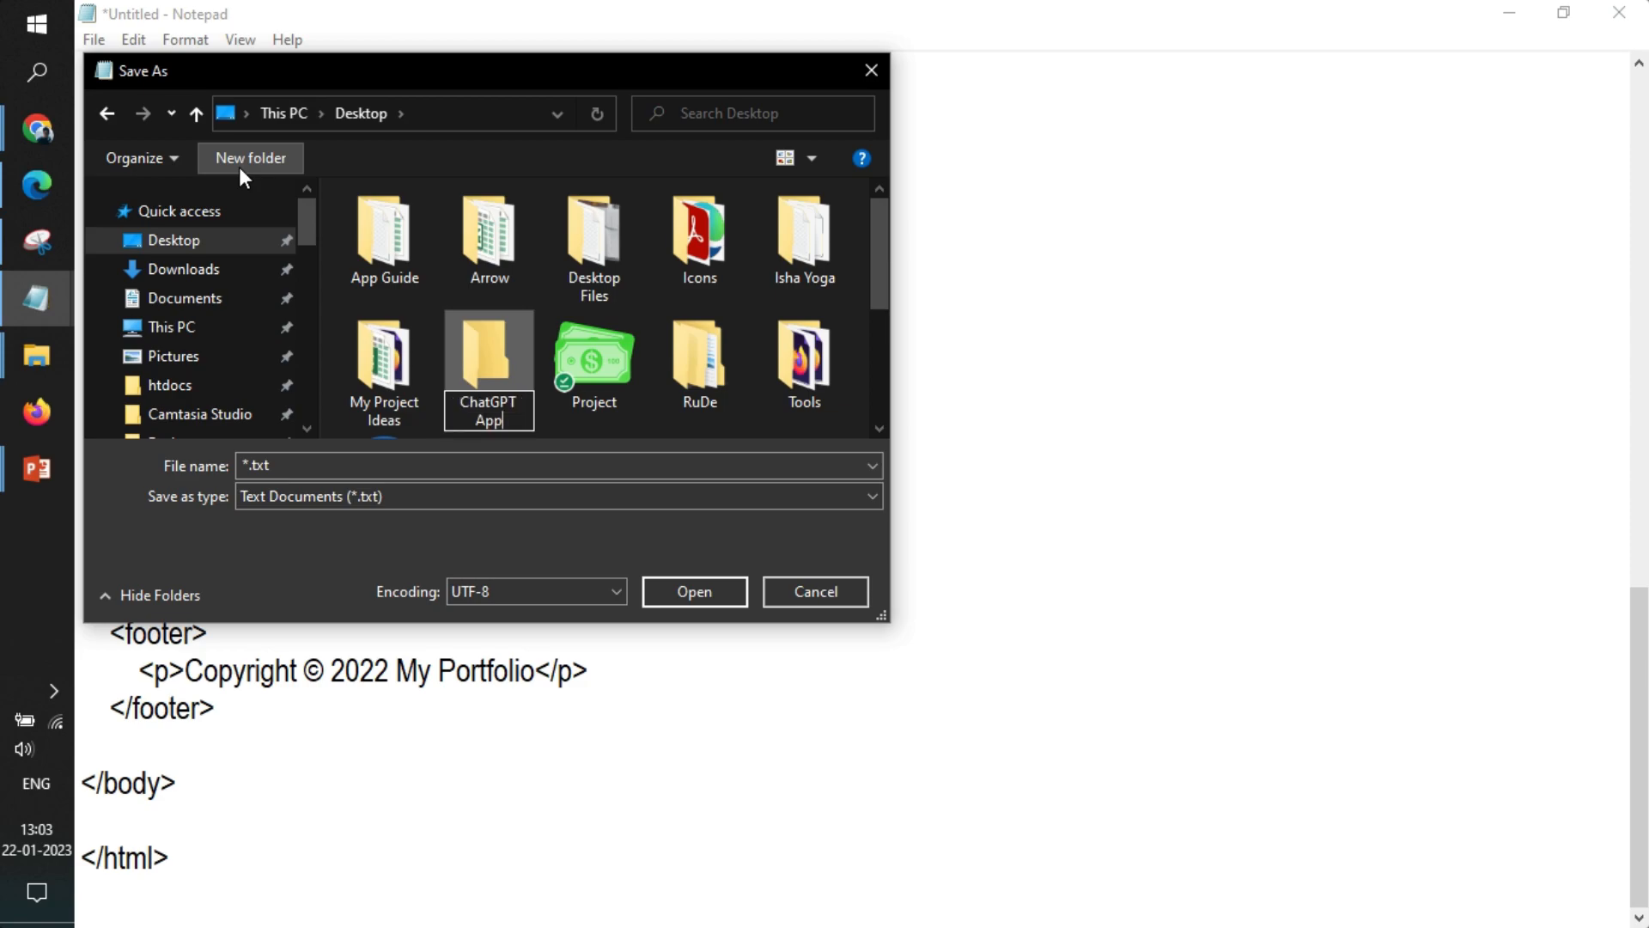
double_click(488, 353)
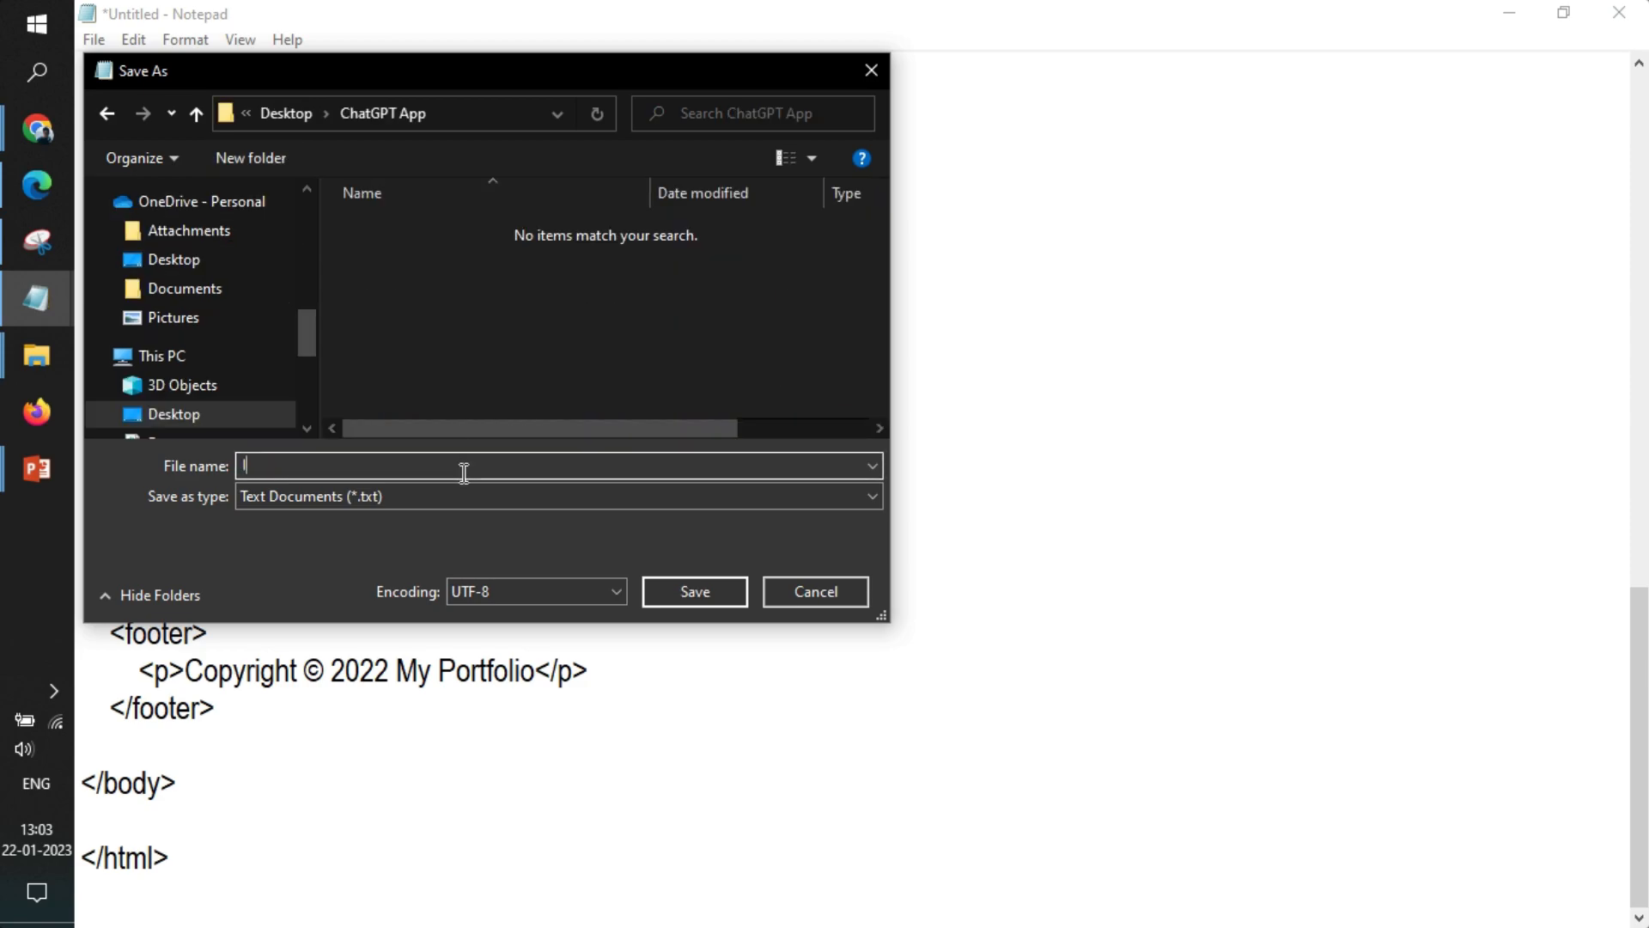
type("Index.html")
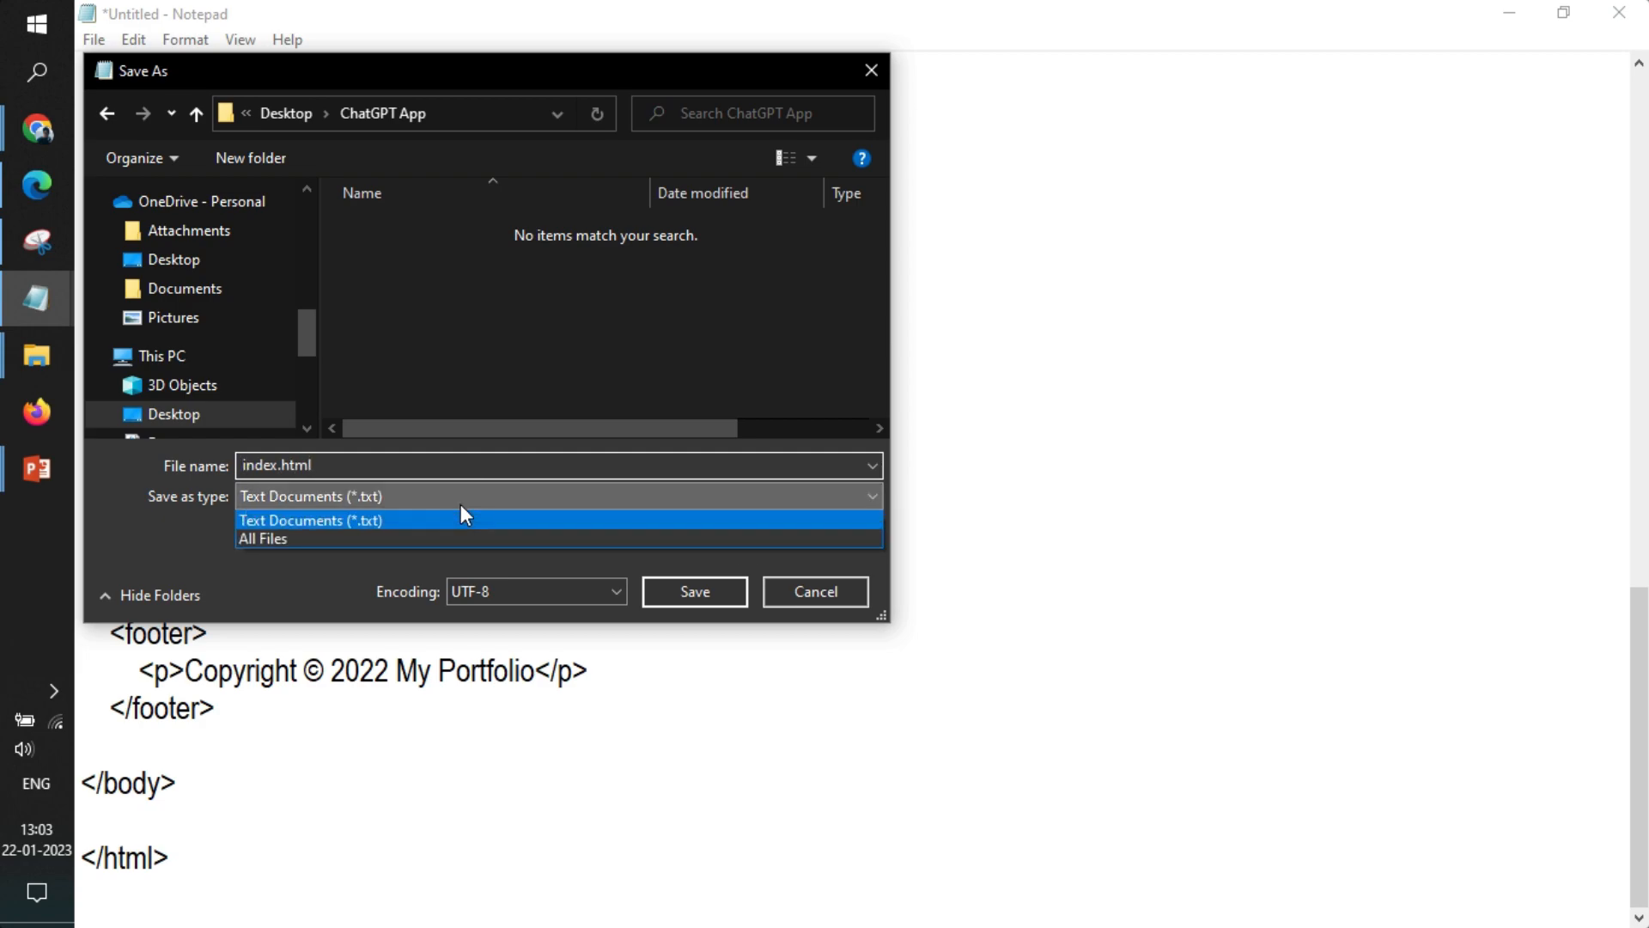
left_click(263, 539)
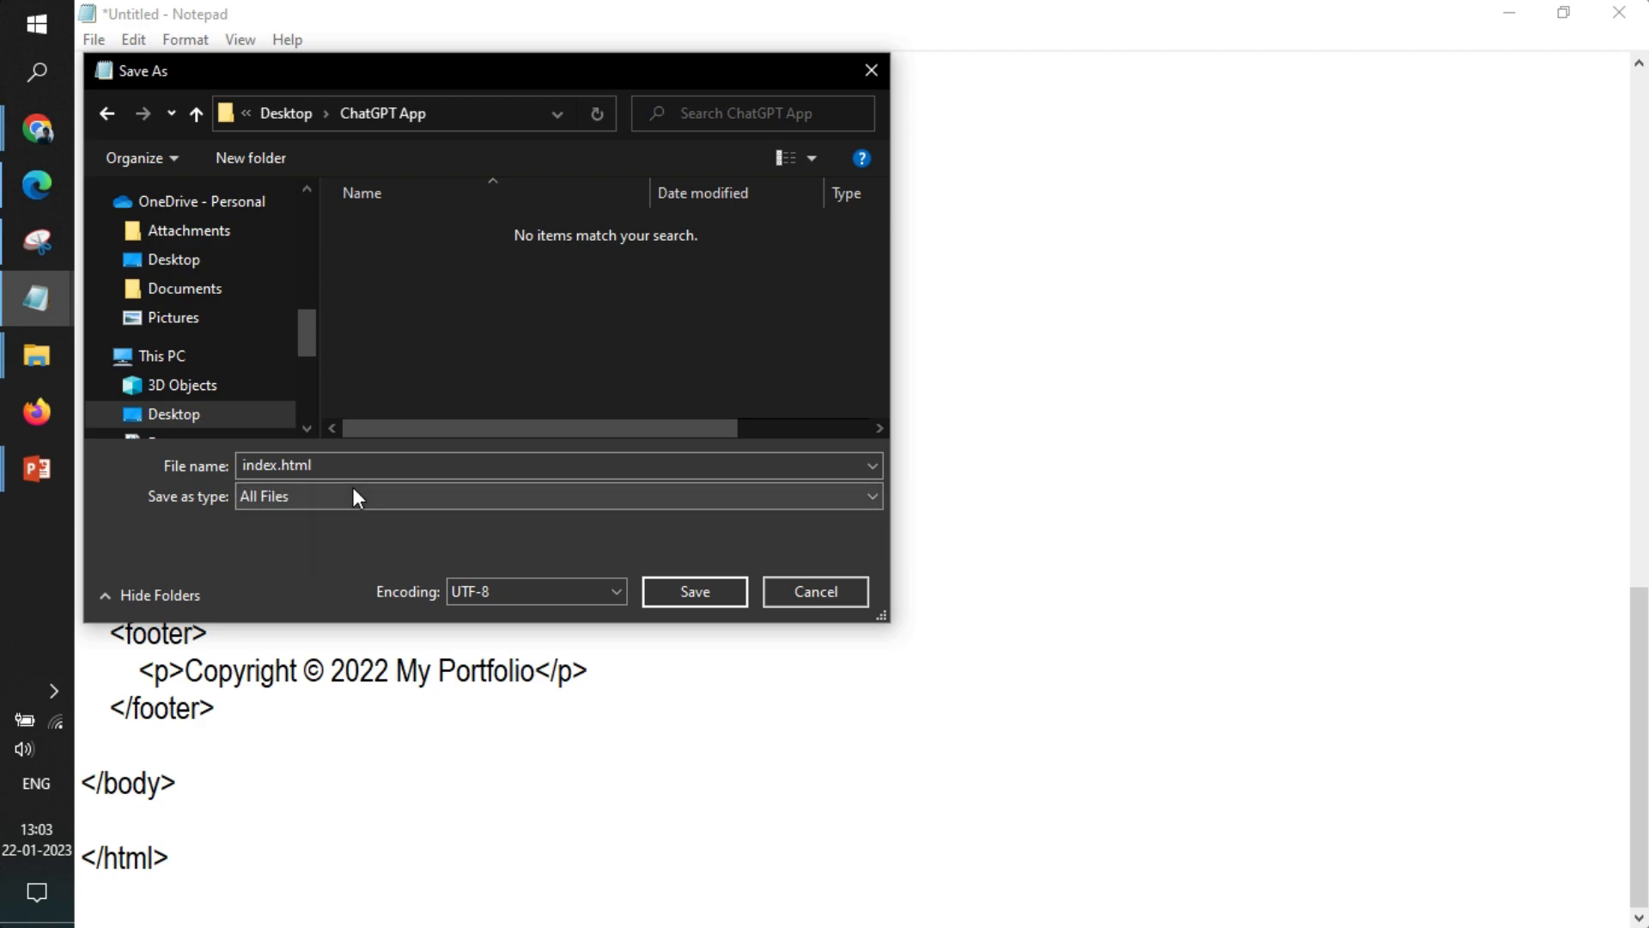
left_click(693, 591)
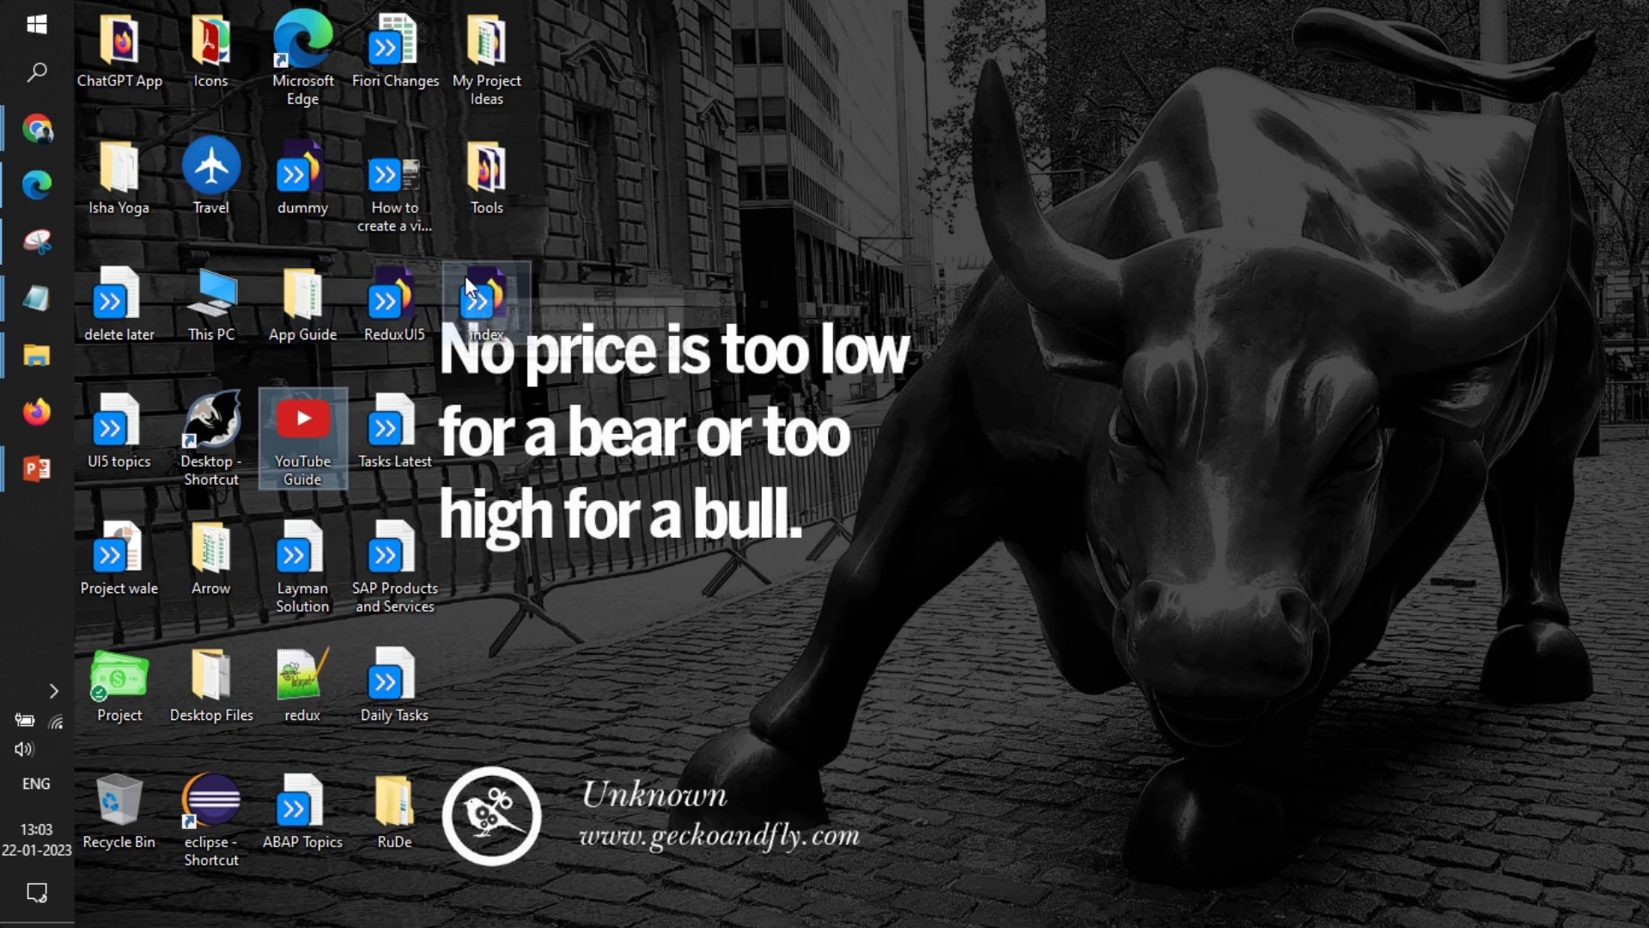
mouse_move(588, 276)
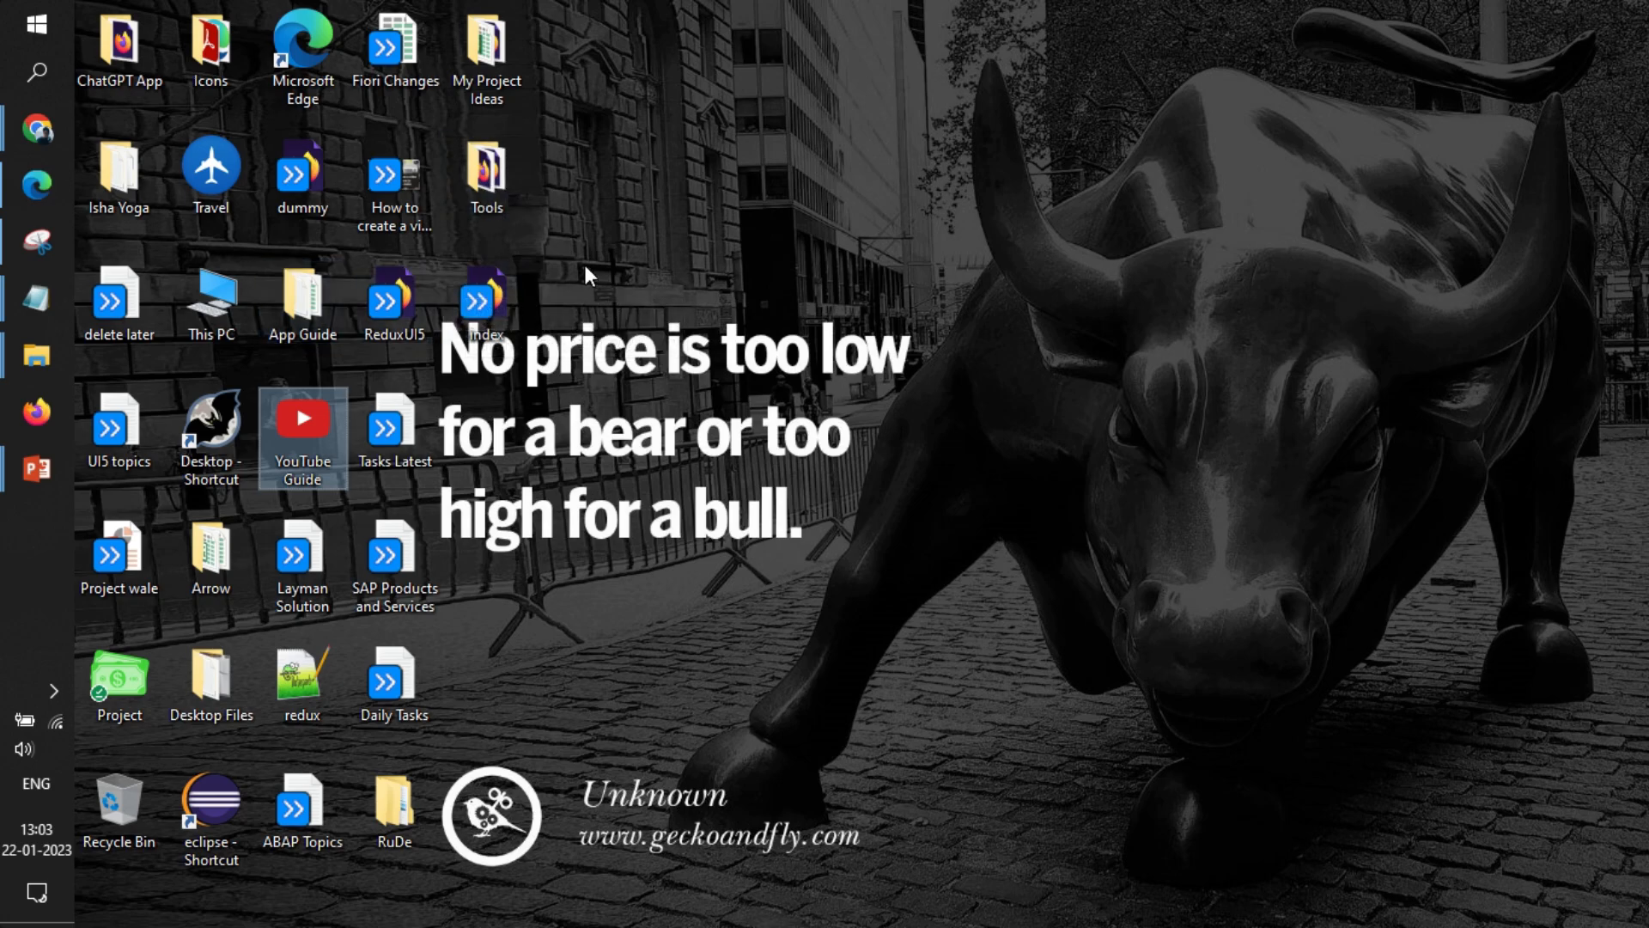
- Open index.html in Firefox and test the Projects and Contact navigation links
right_click(587, 276)
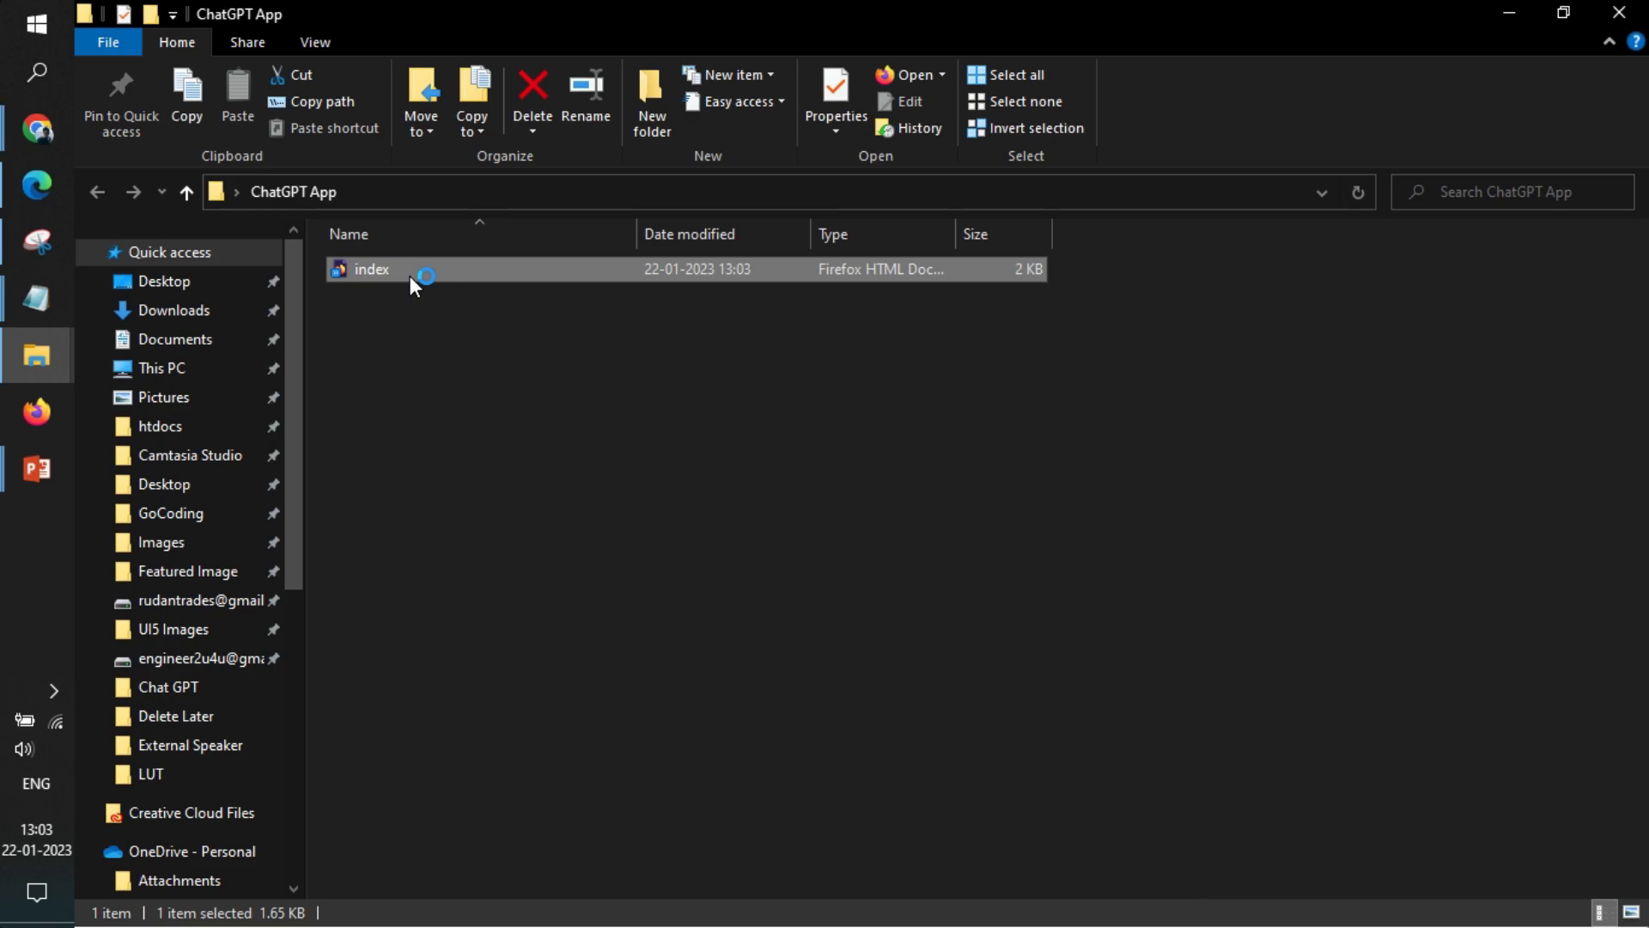
double_click(370, 269)
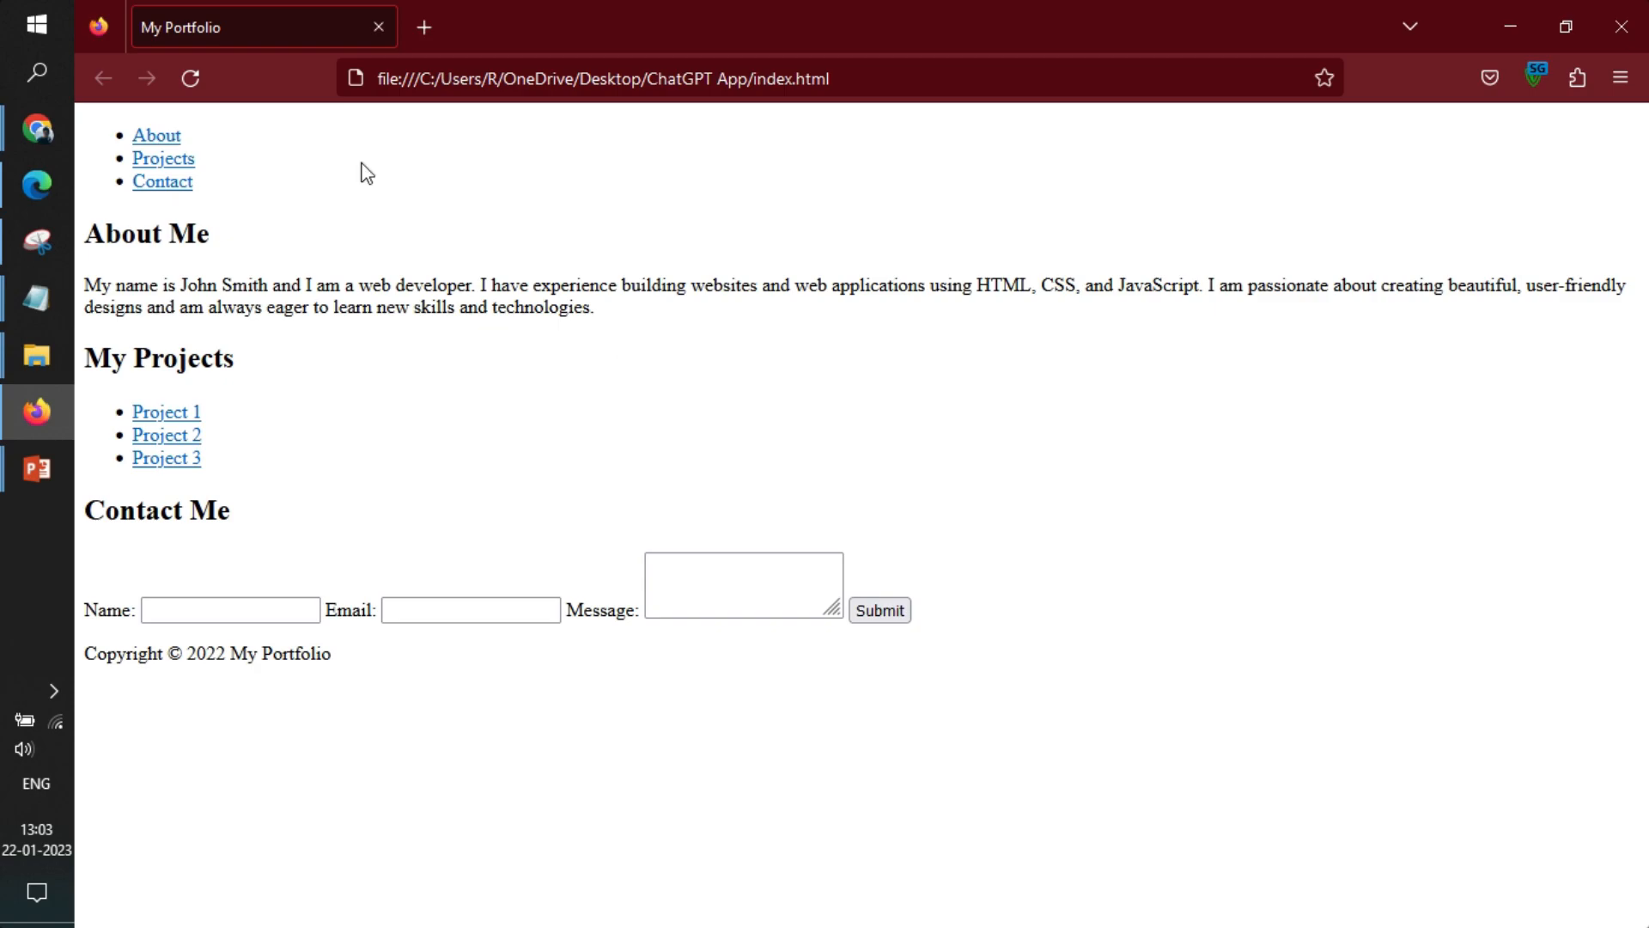
left_click(163, 158)
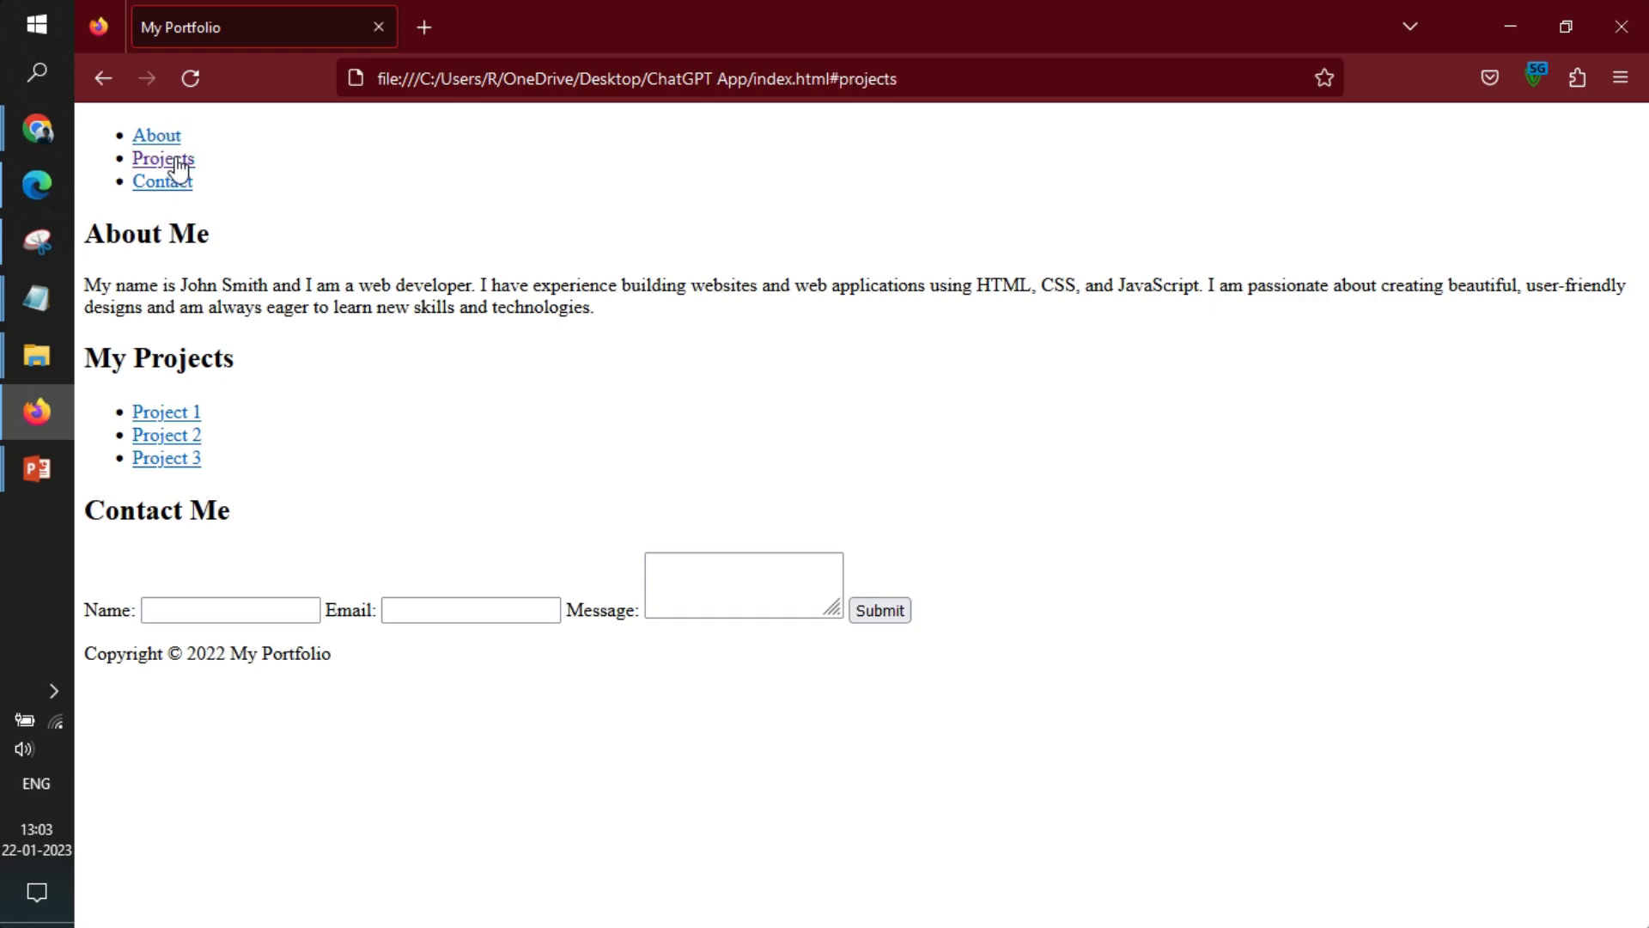
left_click(160, 181)
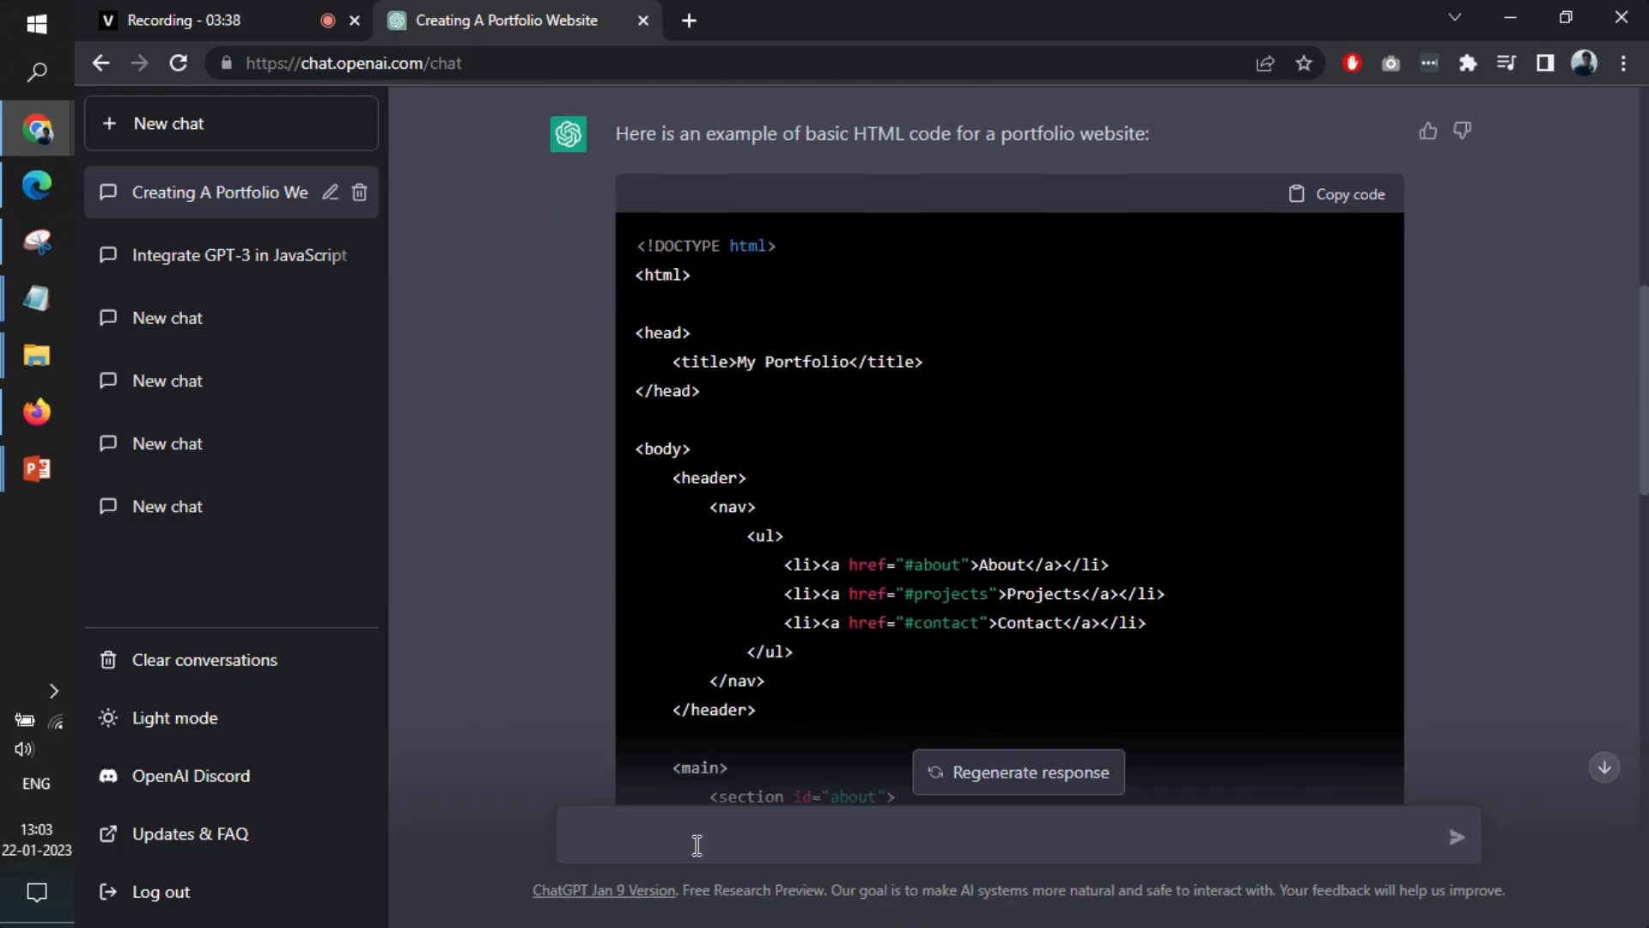
- Ask ChatGPT 'Add css to above code to make it beautiful'
scroll("down", 3)
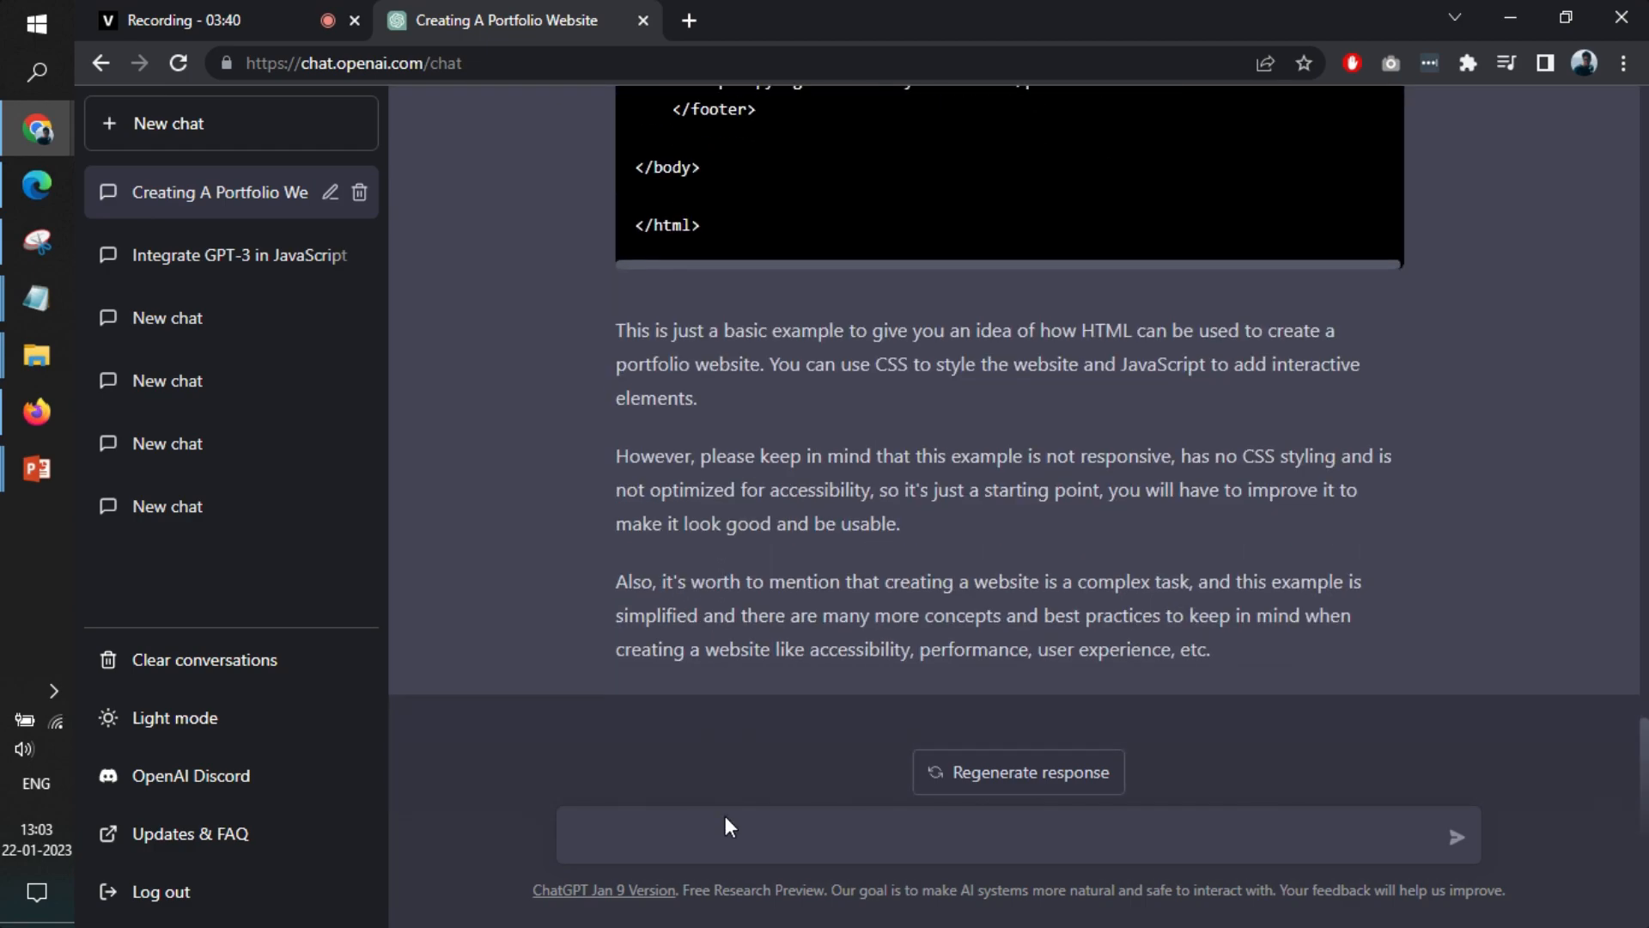
type("Add cs")
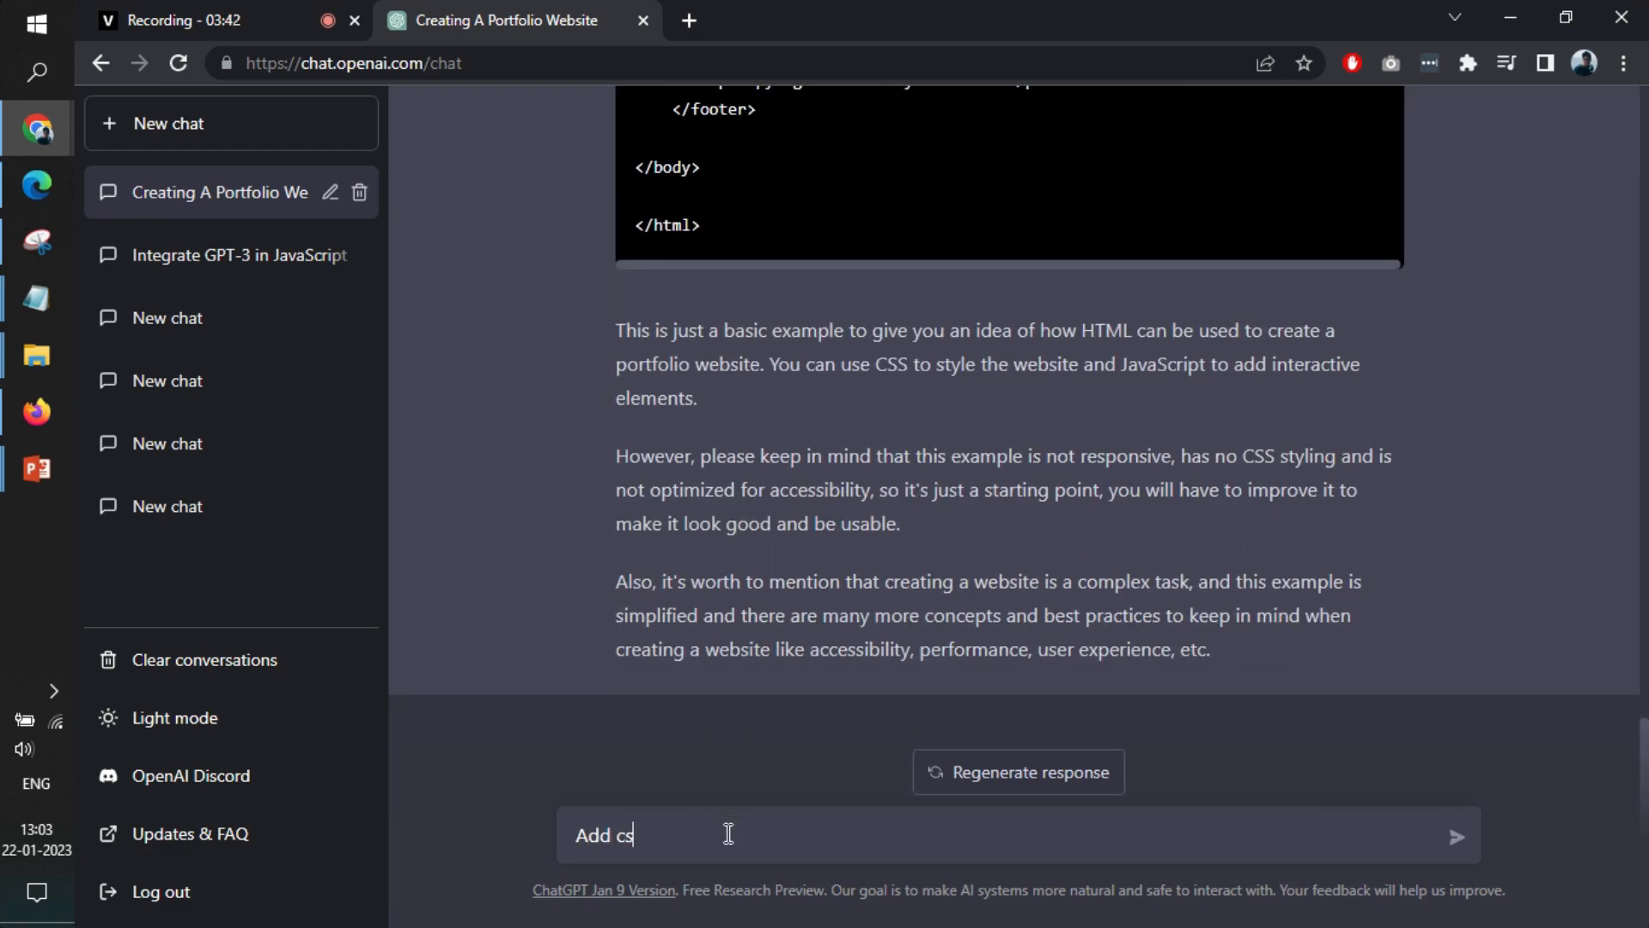
type("s to avove code to")
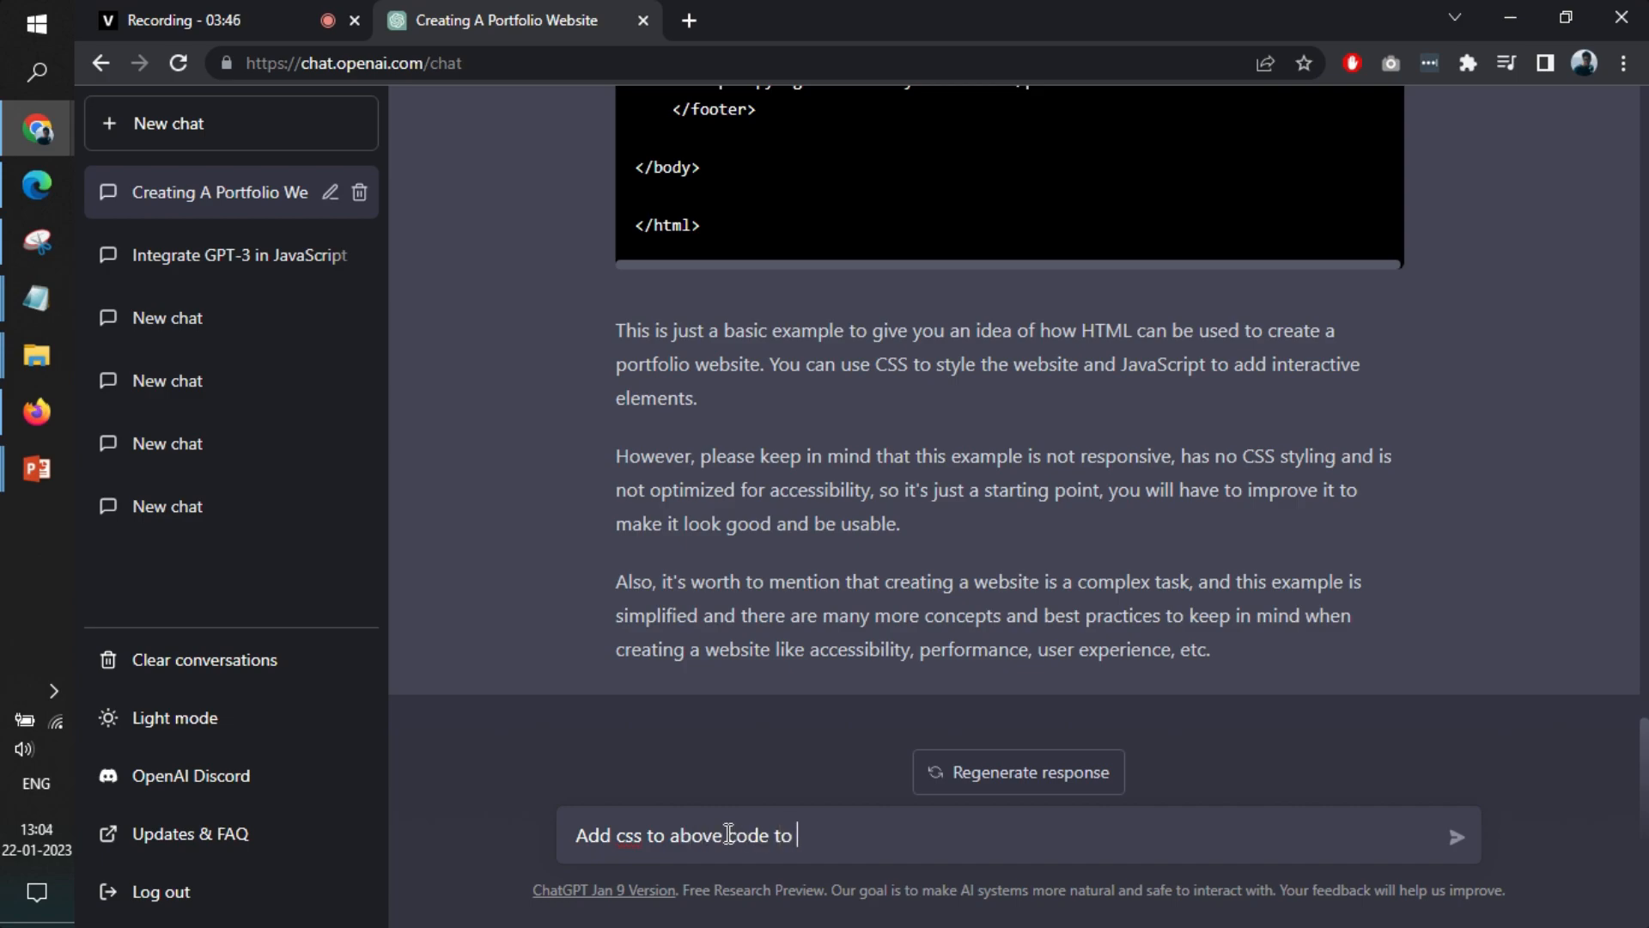
type("make it beau")
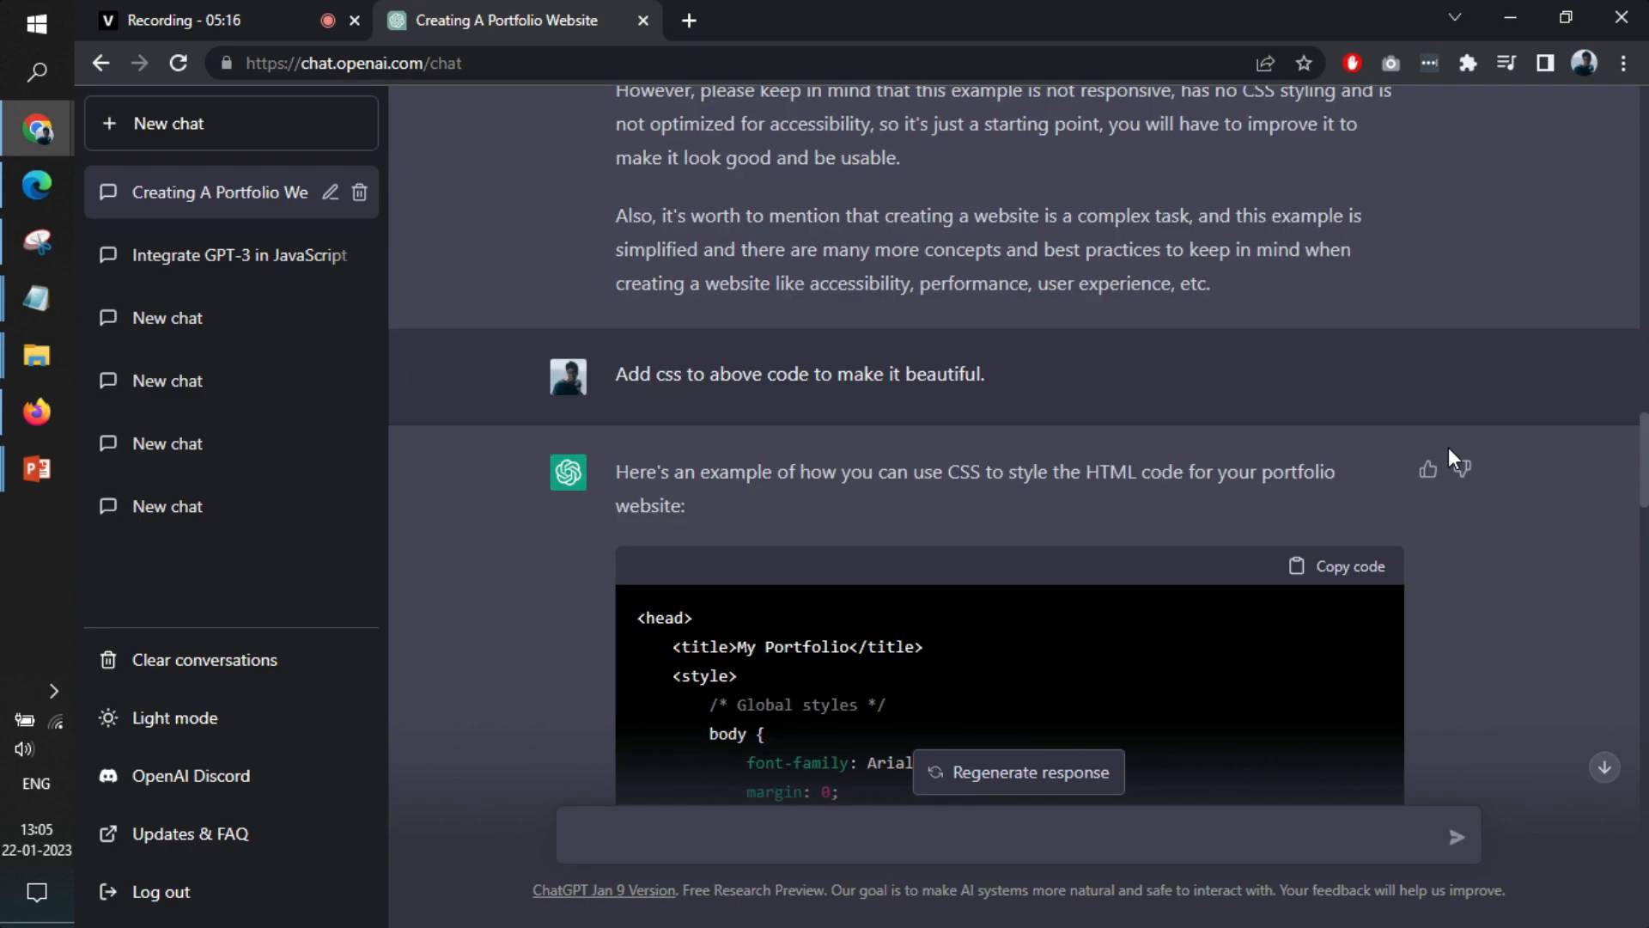
- Replace index.html's old head section with ChatGPT's CSS-styled head, then return to Firefox
scroll("down", 3)
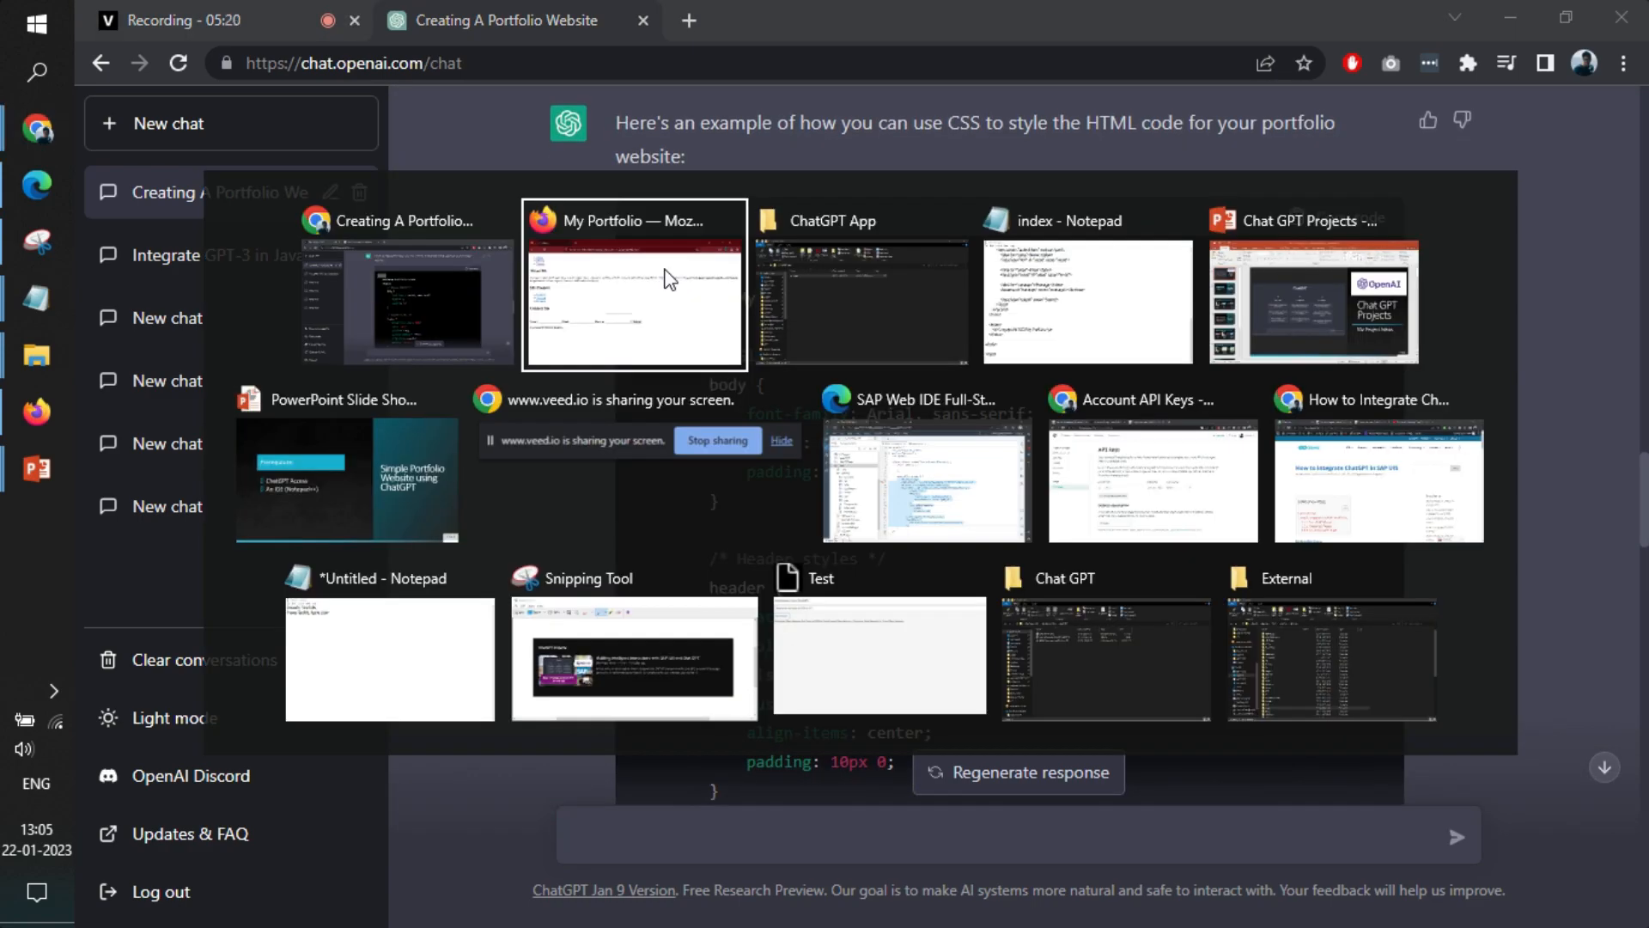
left_click(1088, 301)
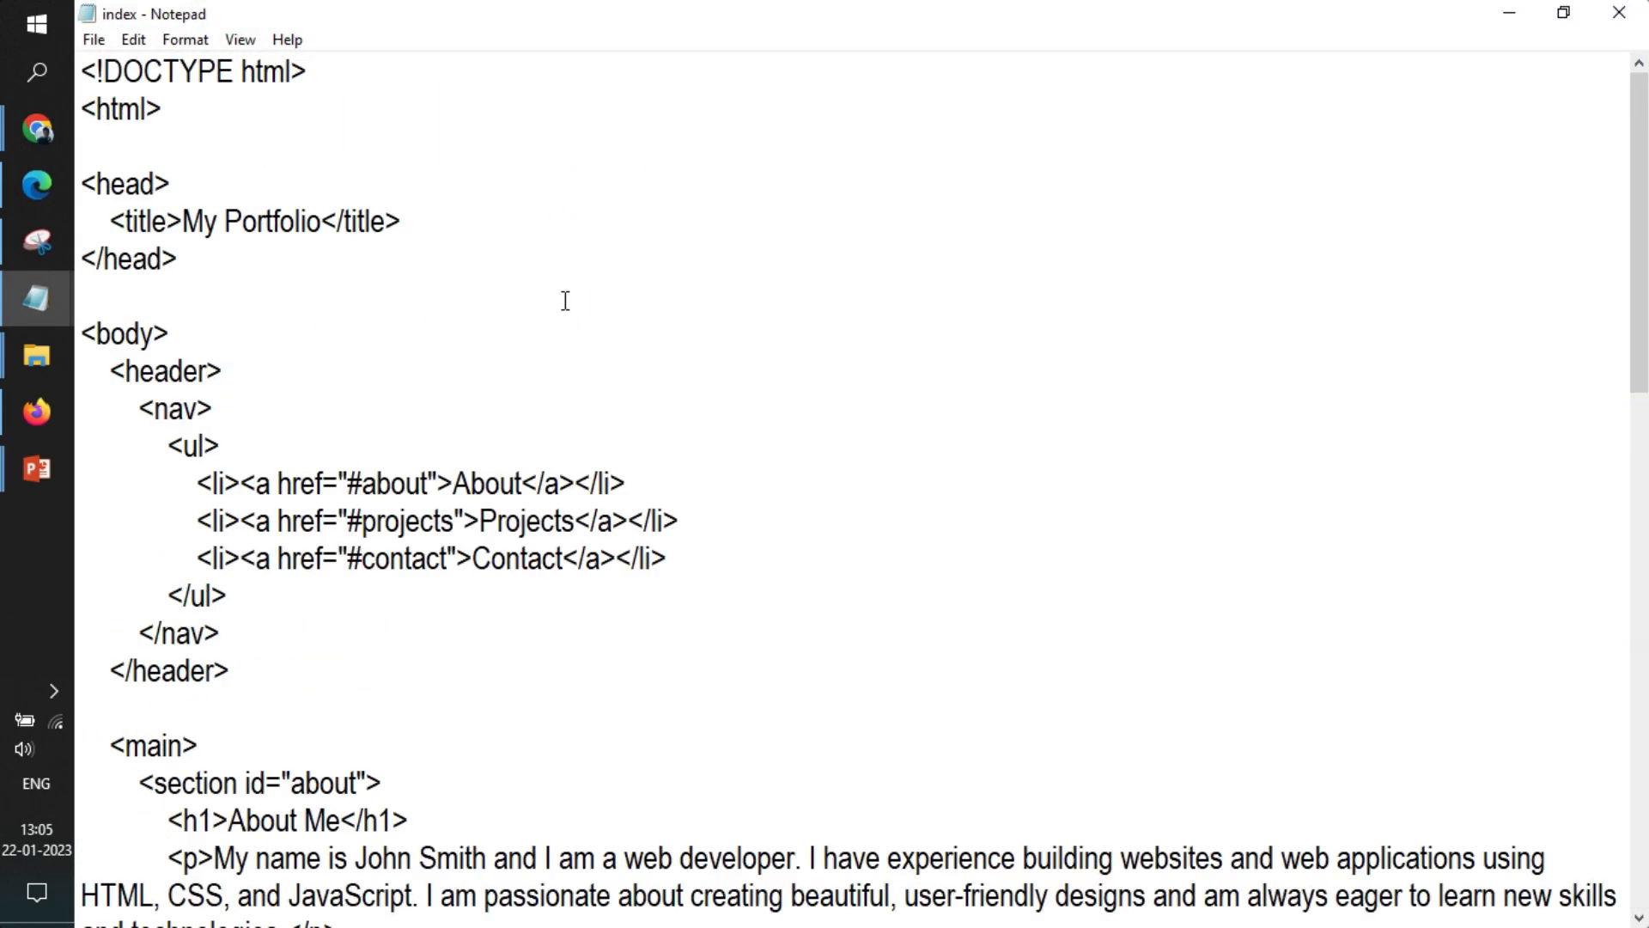
double_click(123, 184)
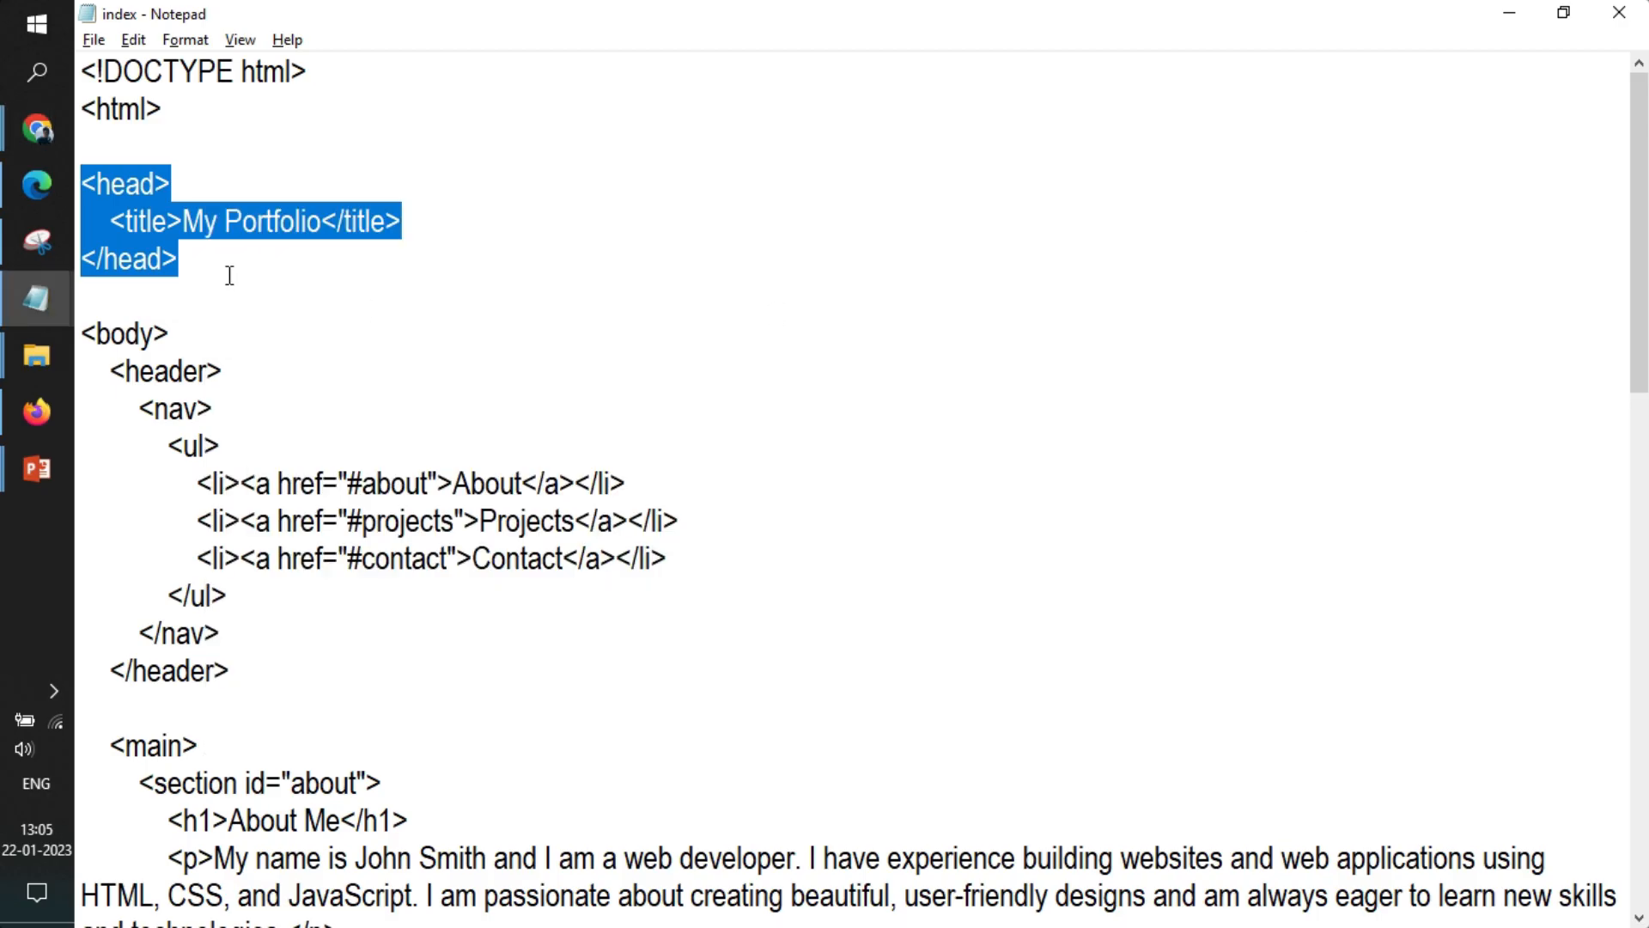
scroll("down", 3)
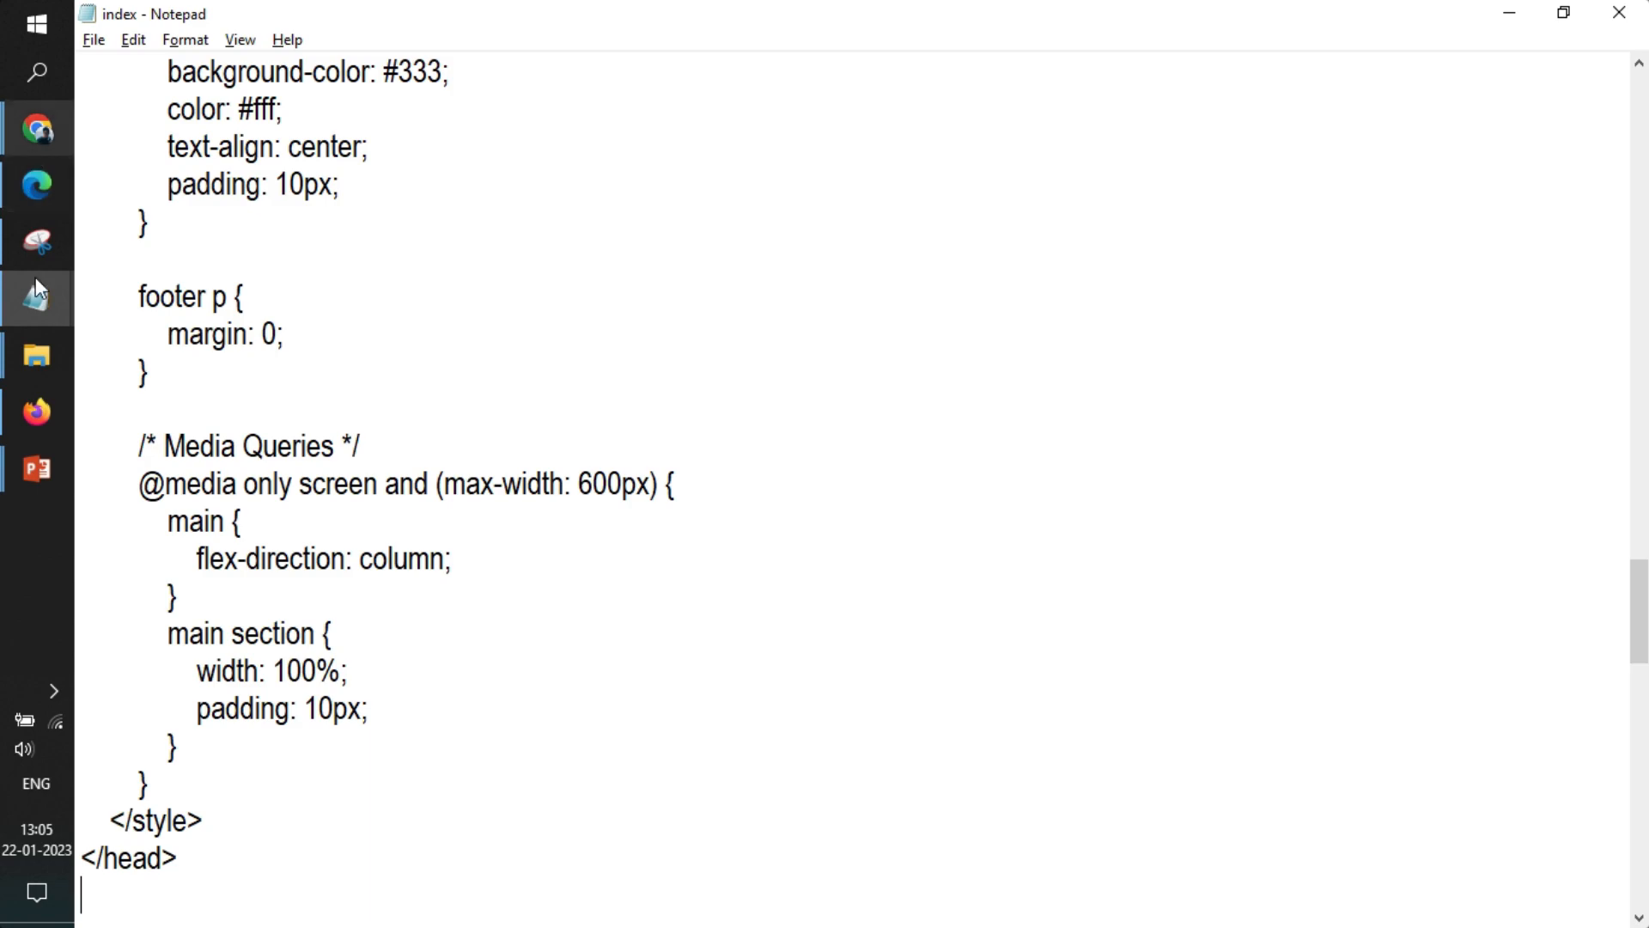
left_click(37, 411)
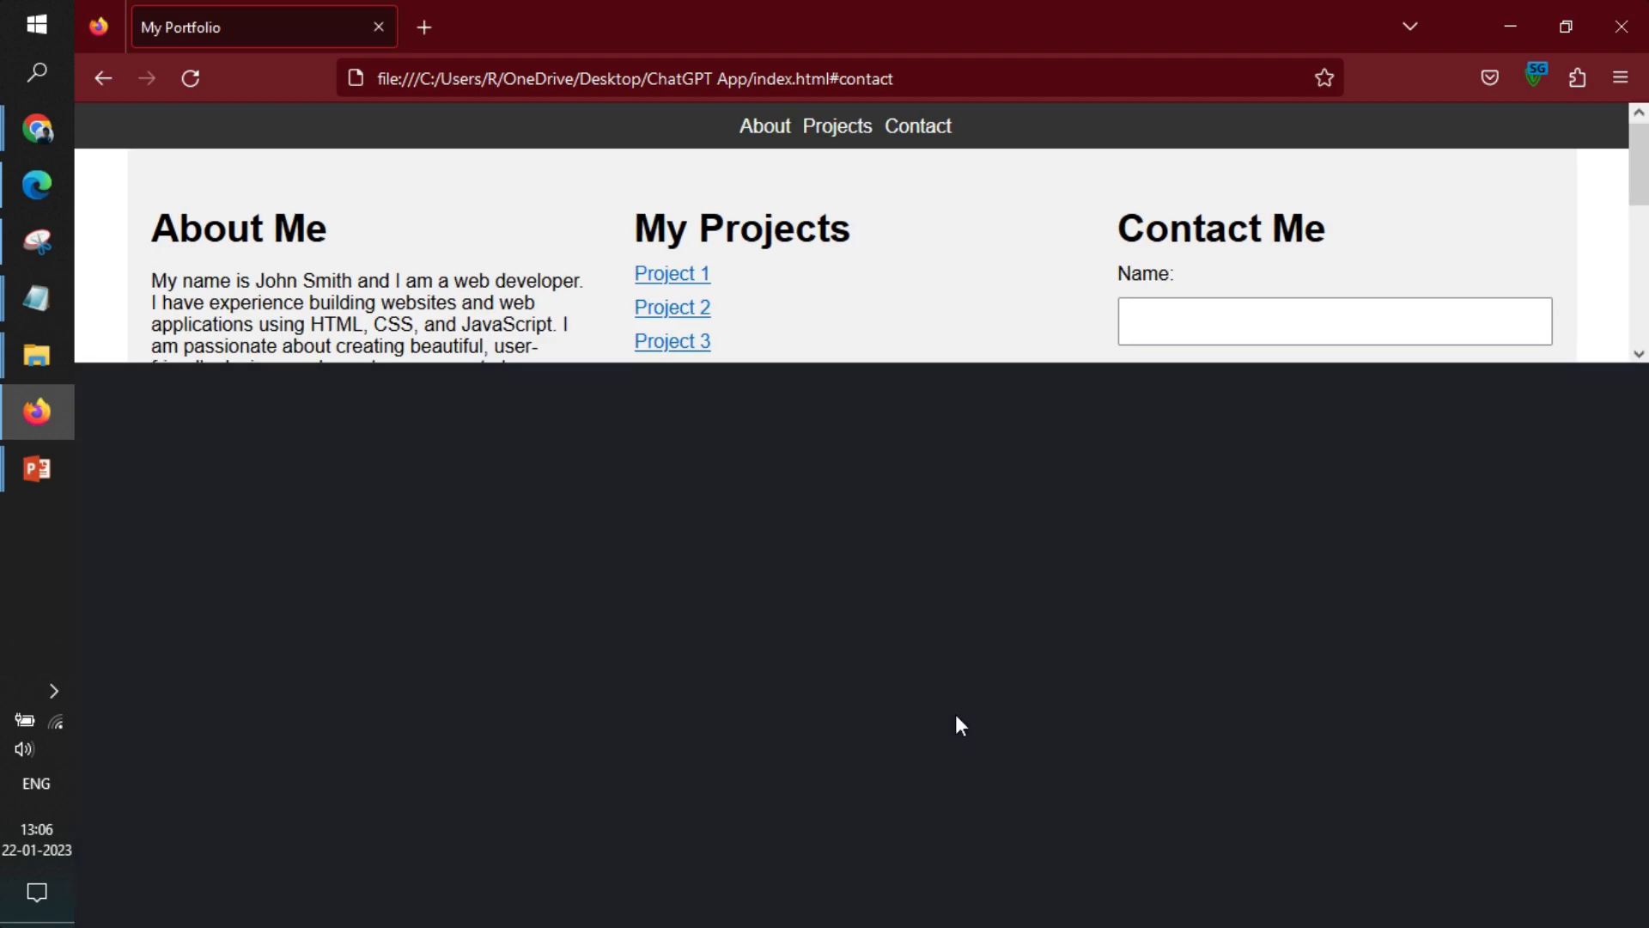
- Preview the styled portfolio page at 320×480 in Firefox's Responsive Design Mode
key("F12")
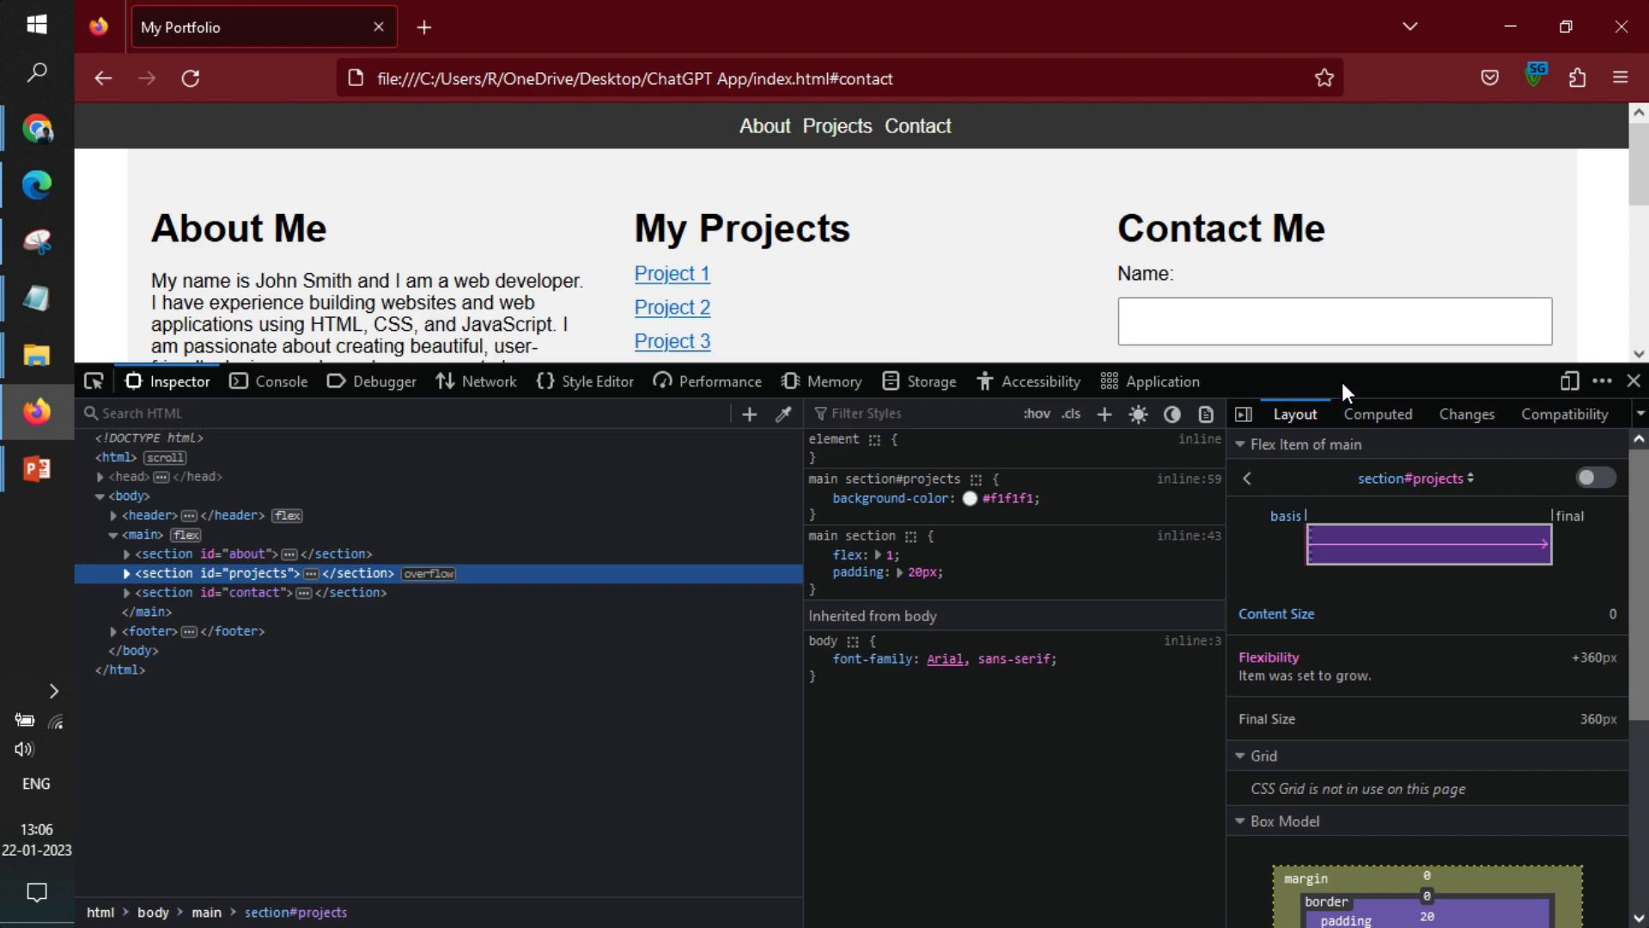
left_click(1568, 380)
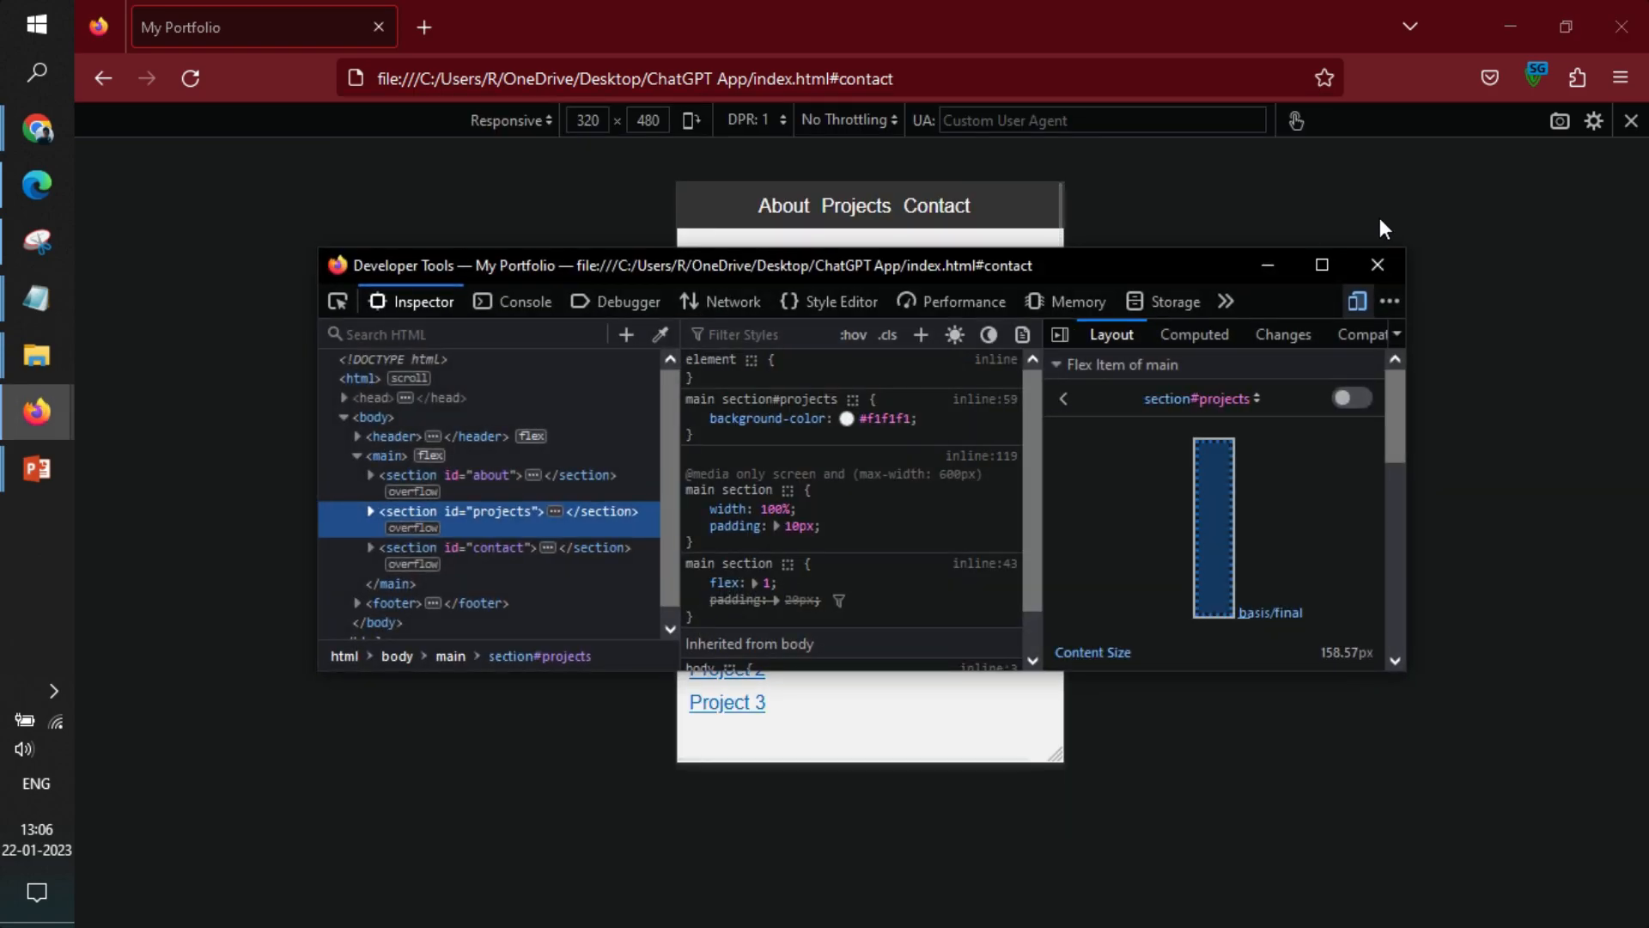
left_click(1377, 263)
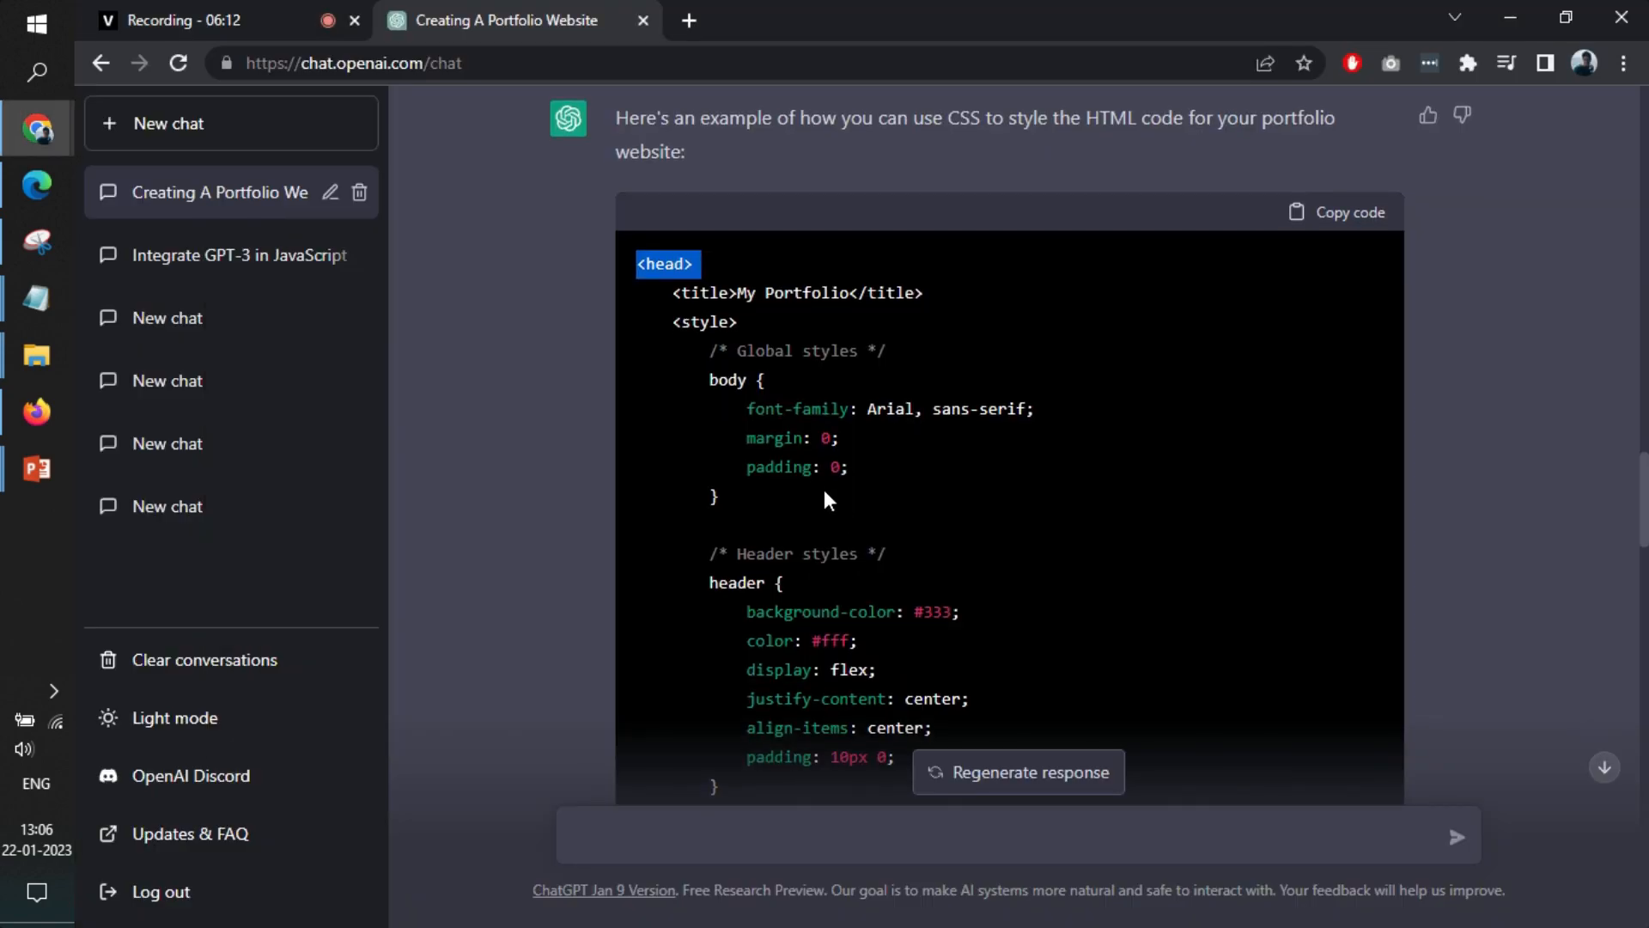
scroll("down", 3)
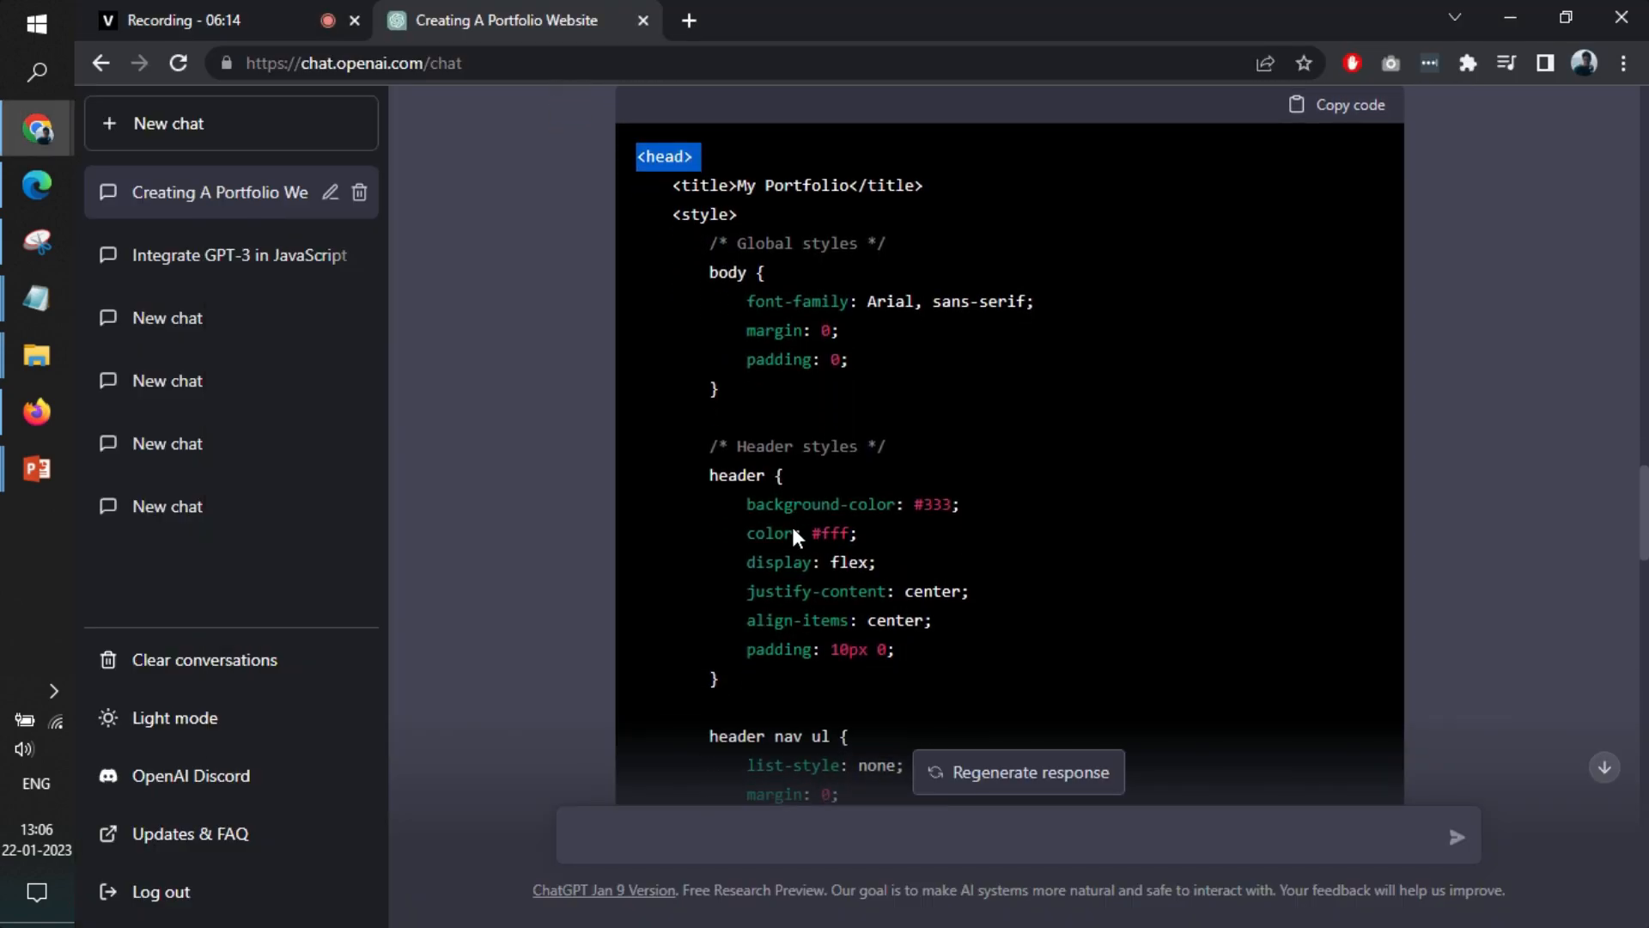
scroll("down", 3)
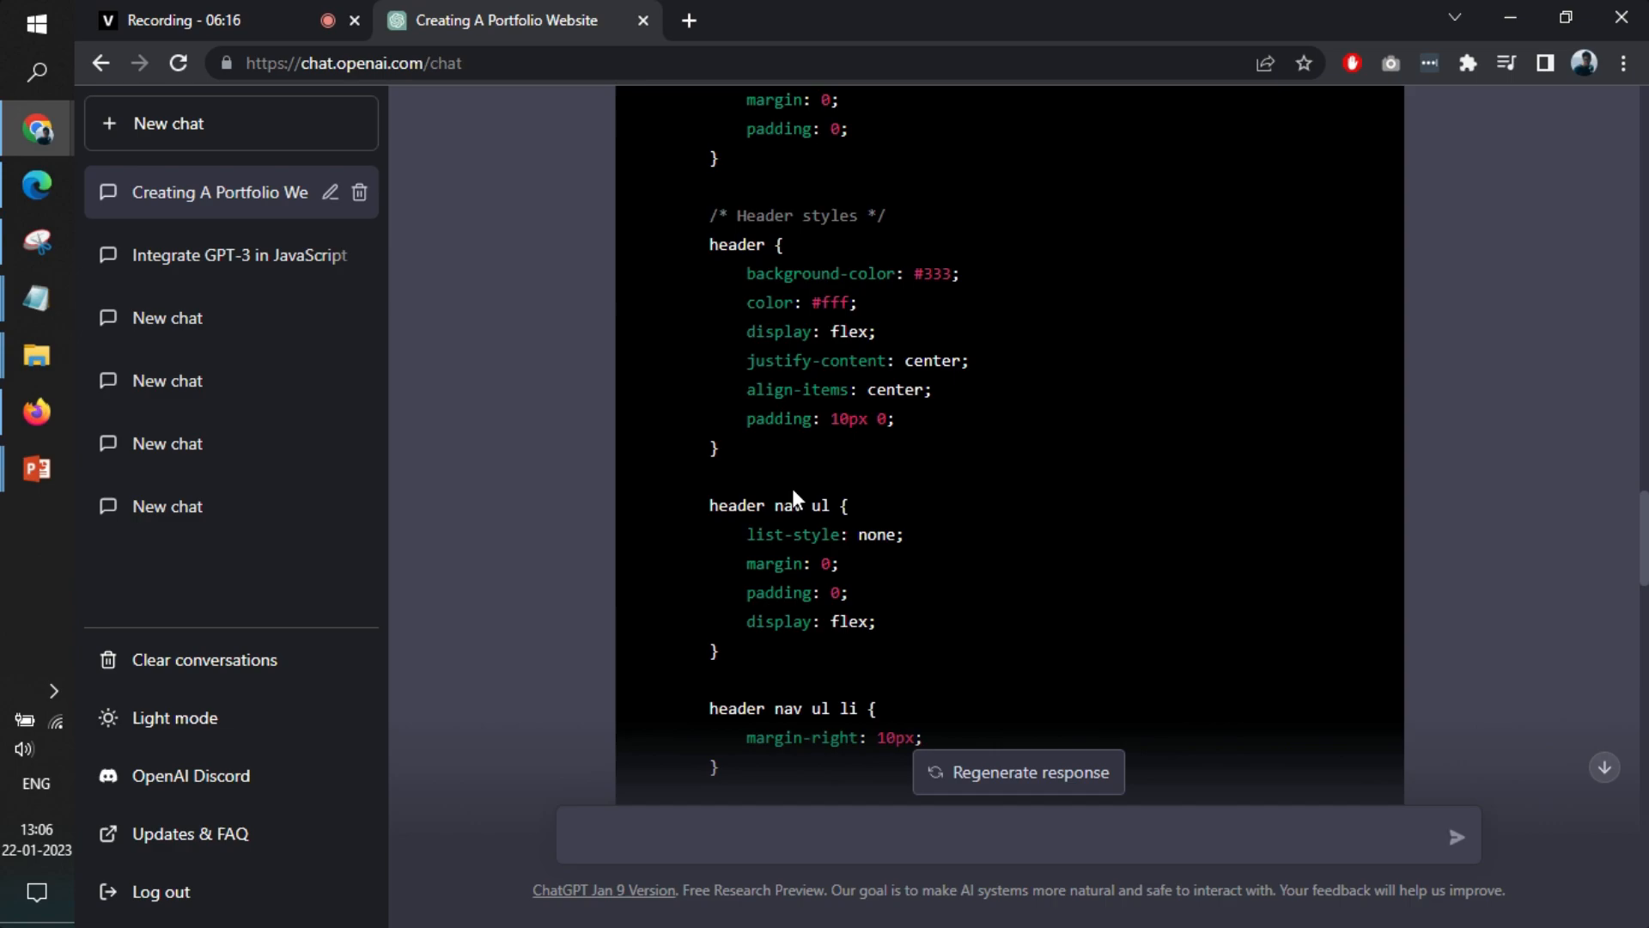
scroll("down", 3)
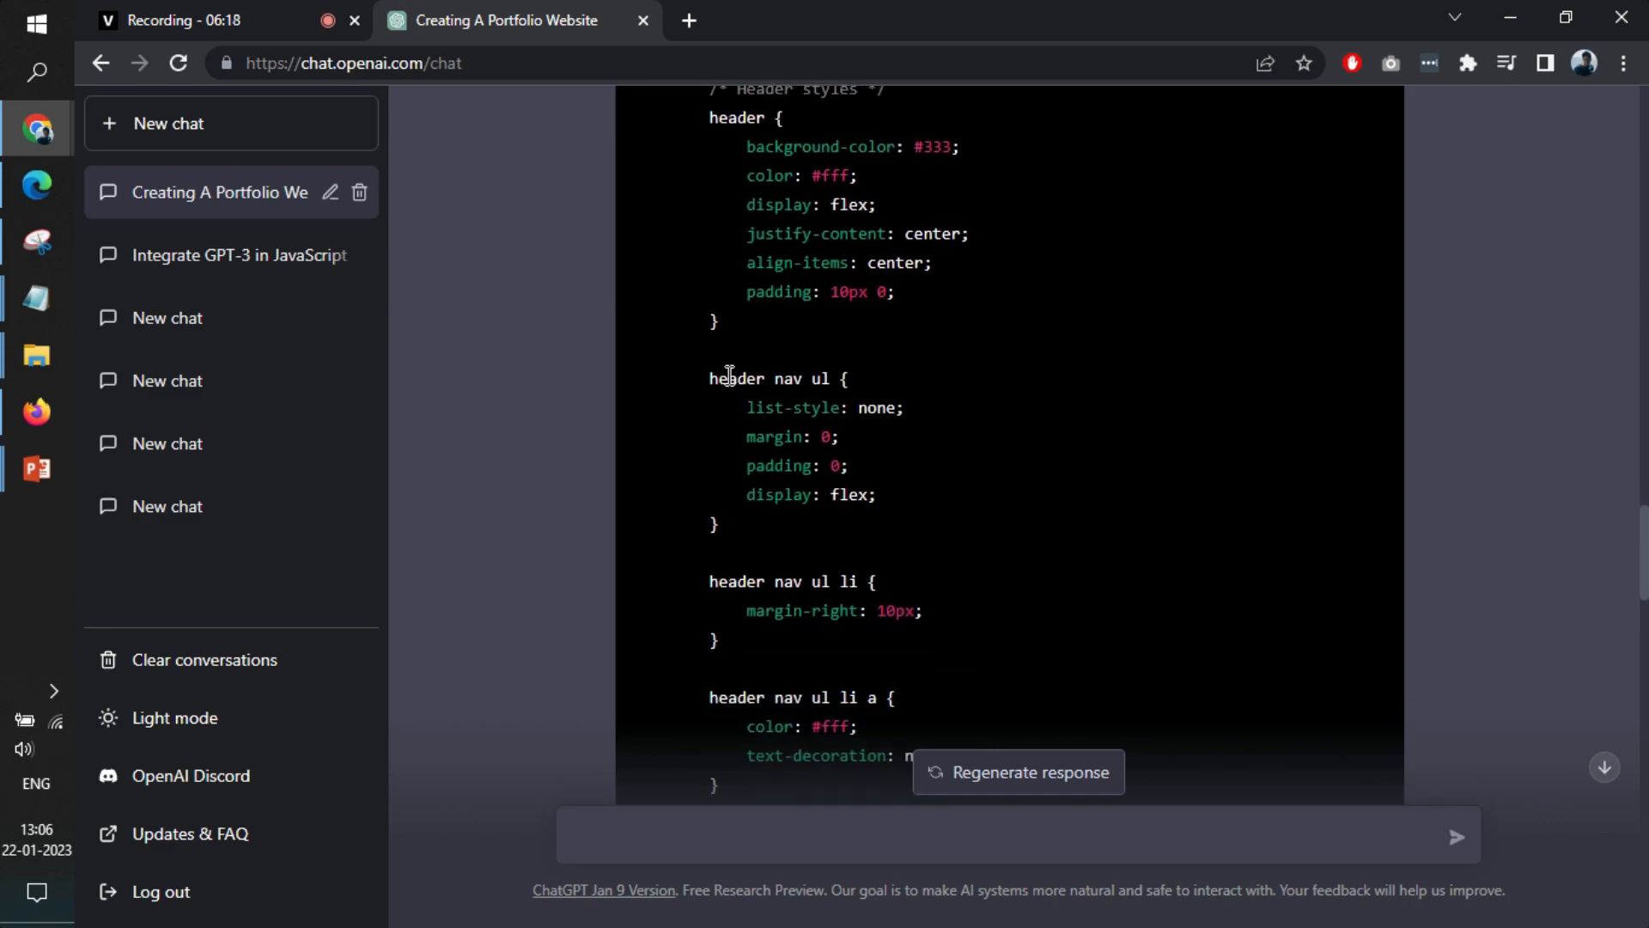
scroll("down", 3)
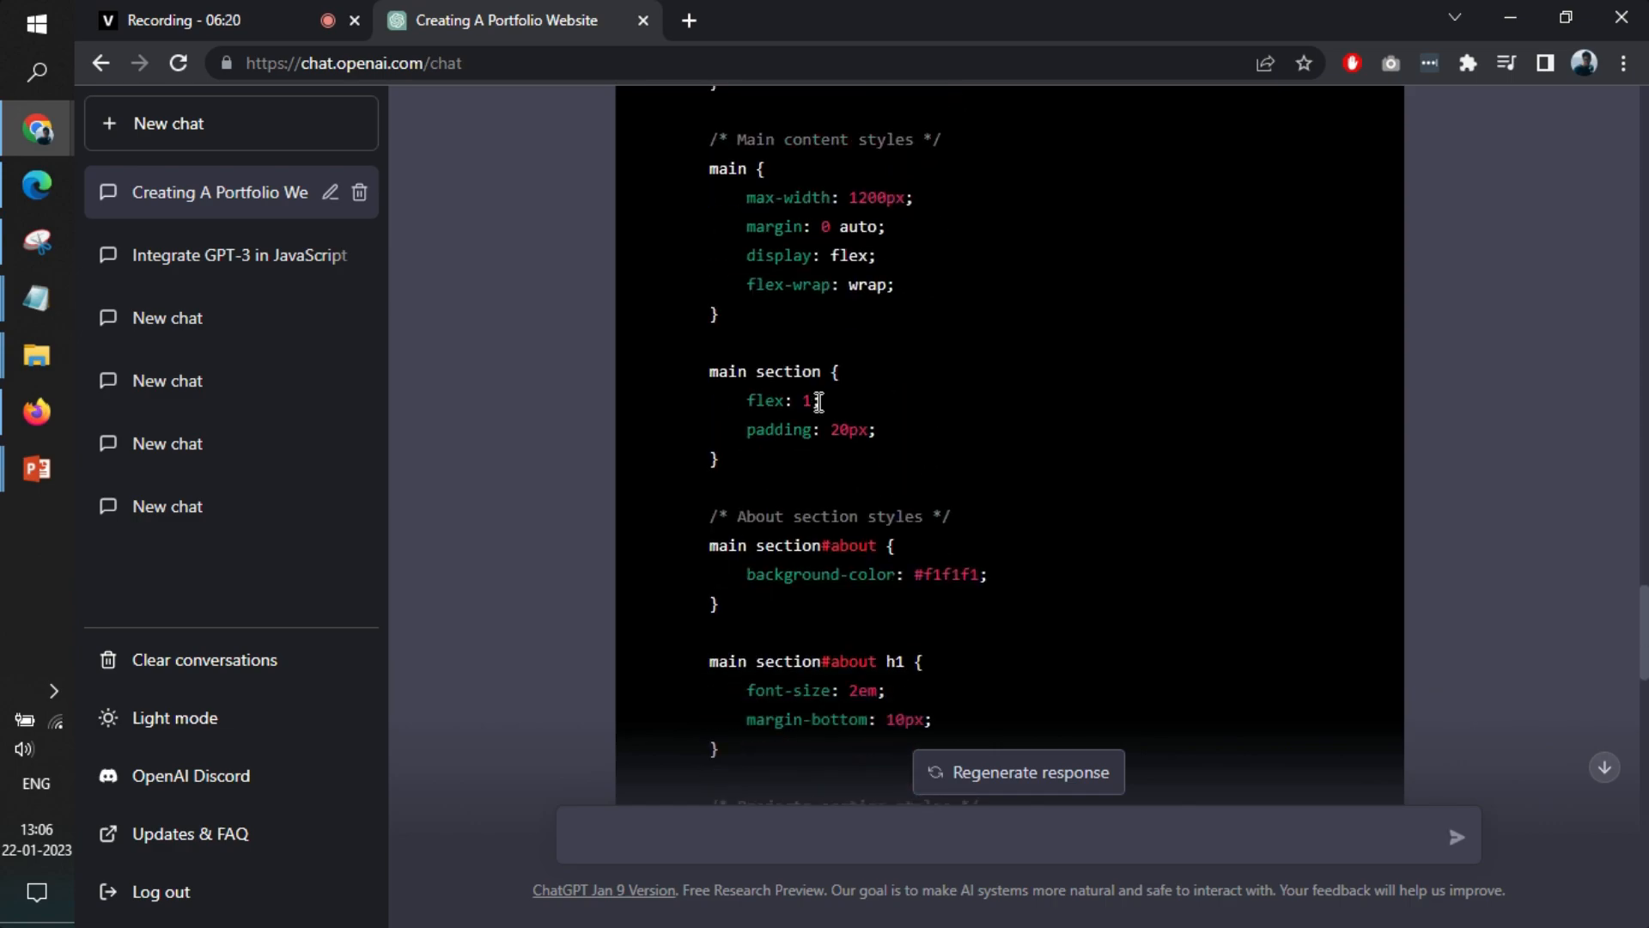
scroll("down", 3)
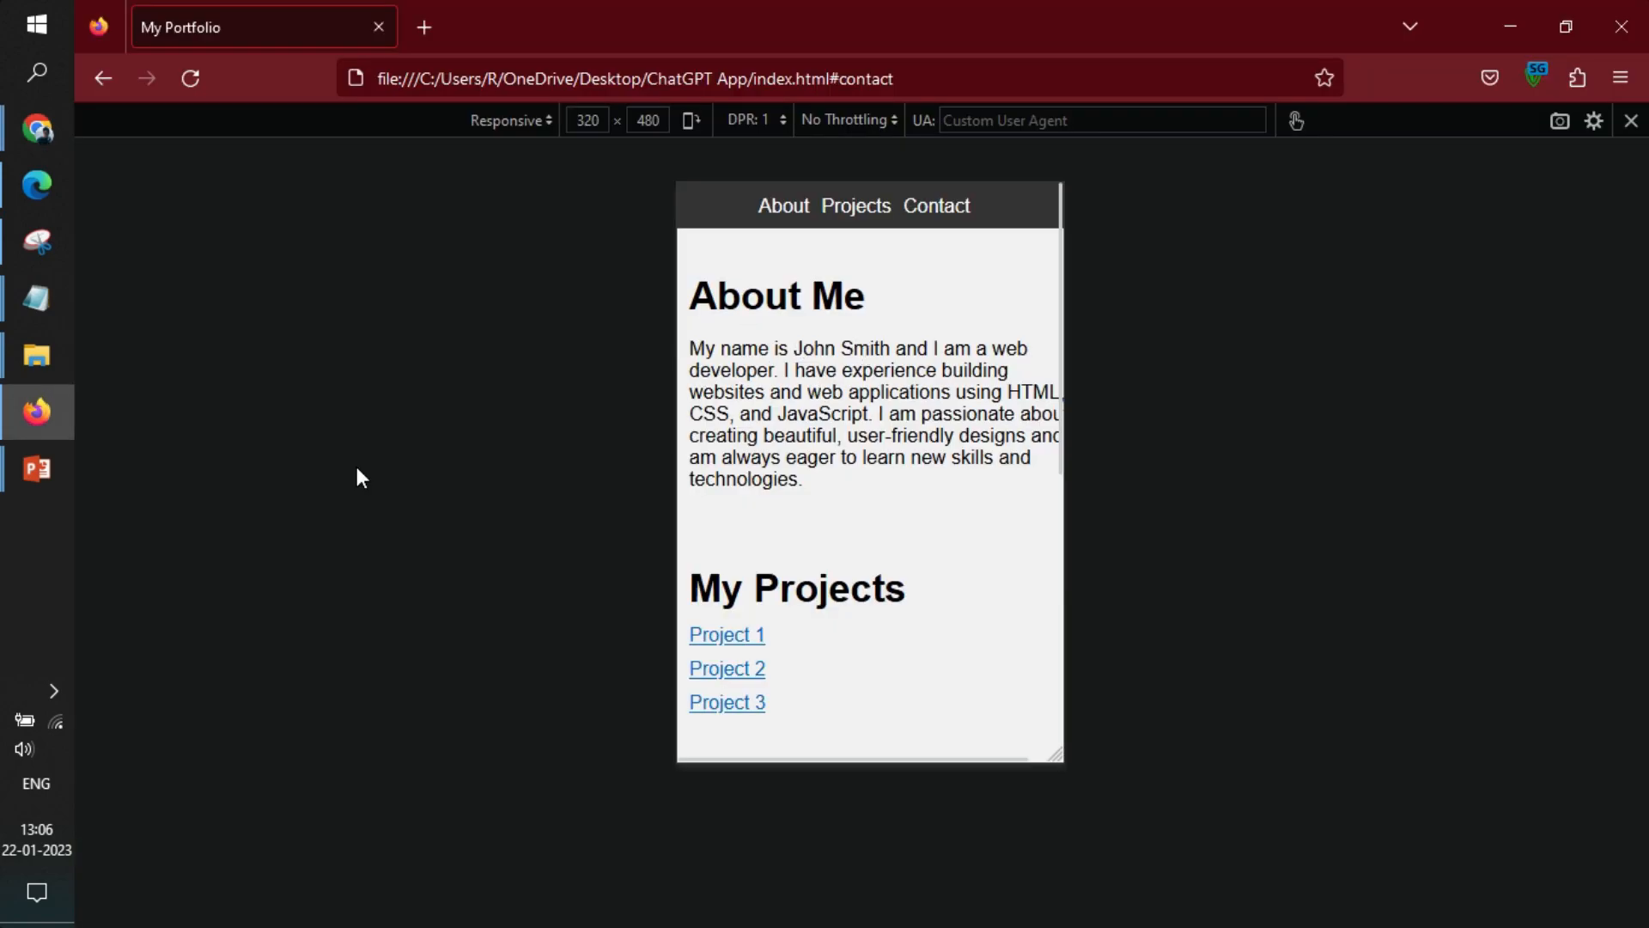
mouse_move(412, 572)
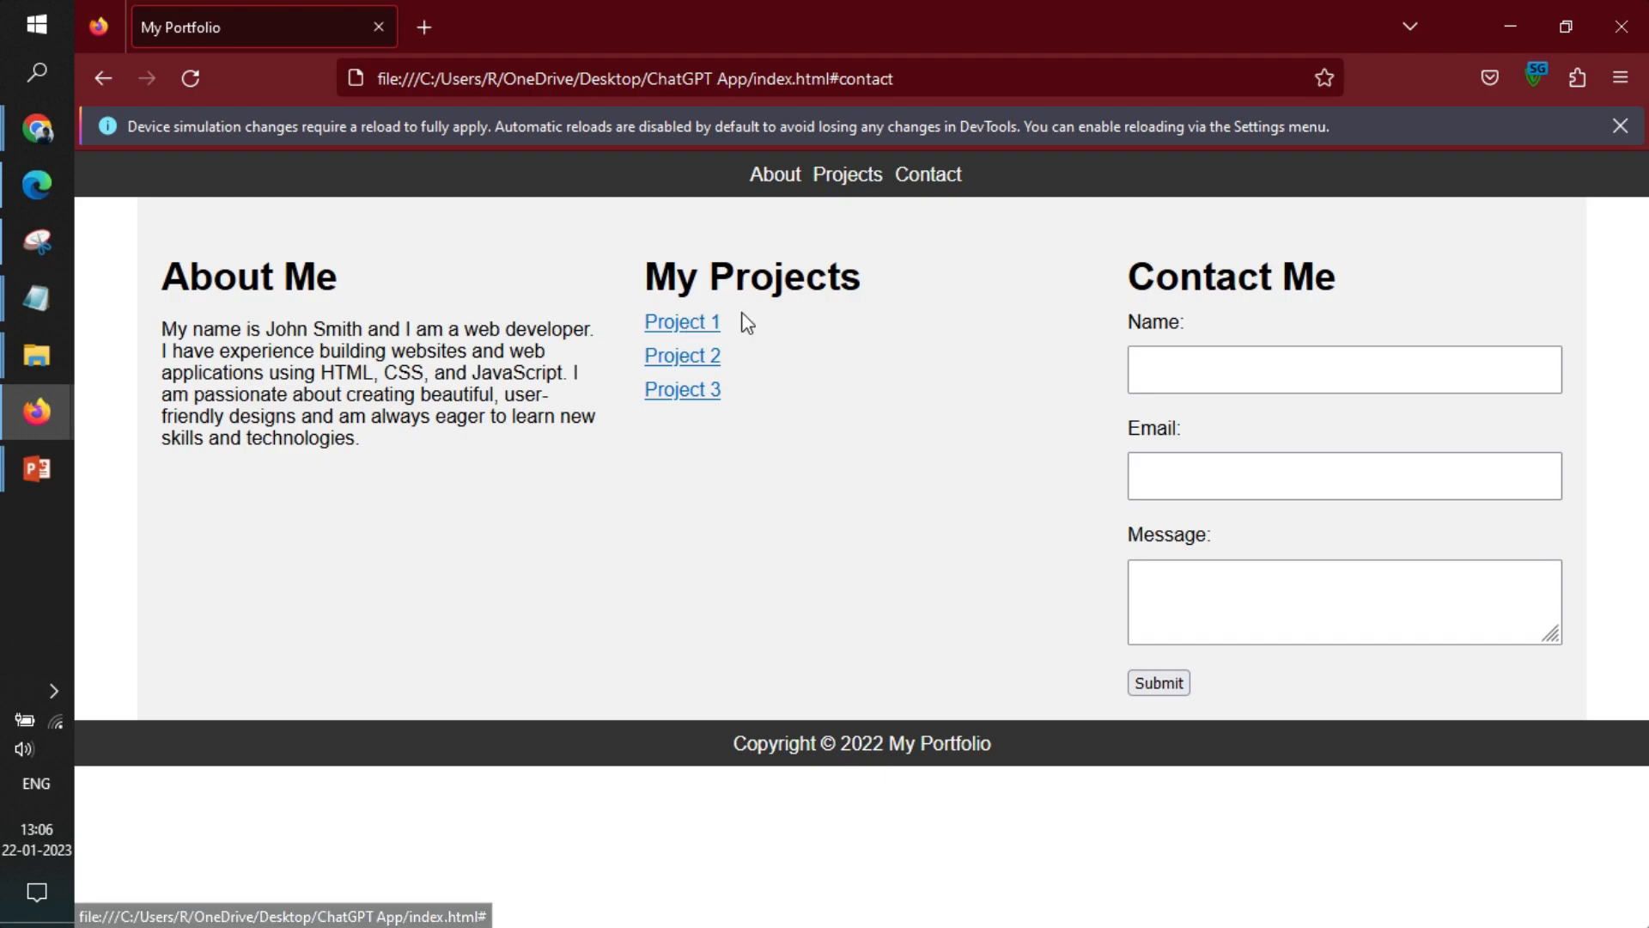
- Close Developer Tools to restore the desktop-width view
key("F12")
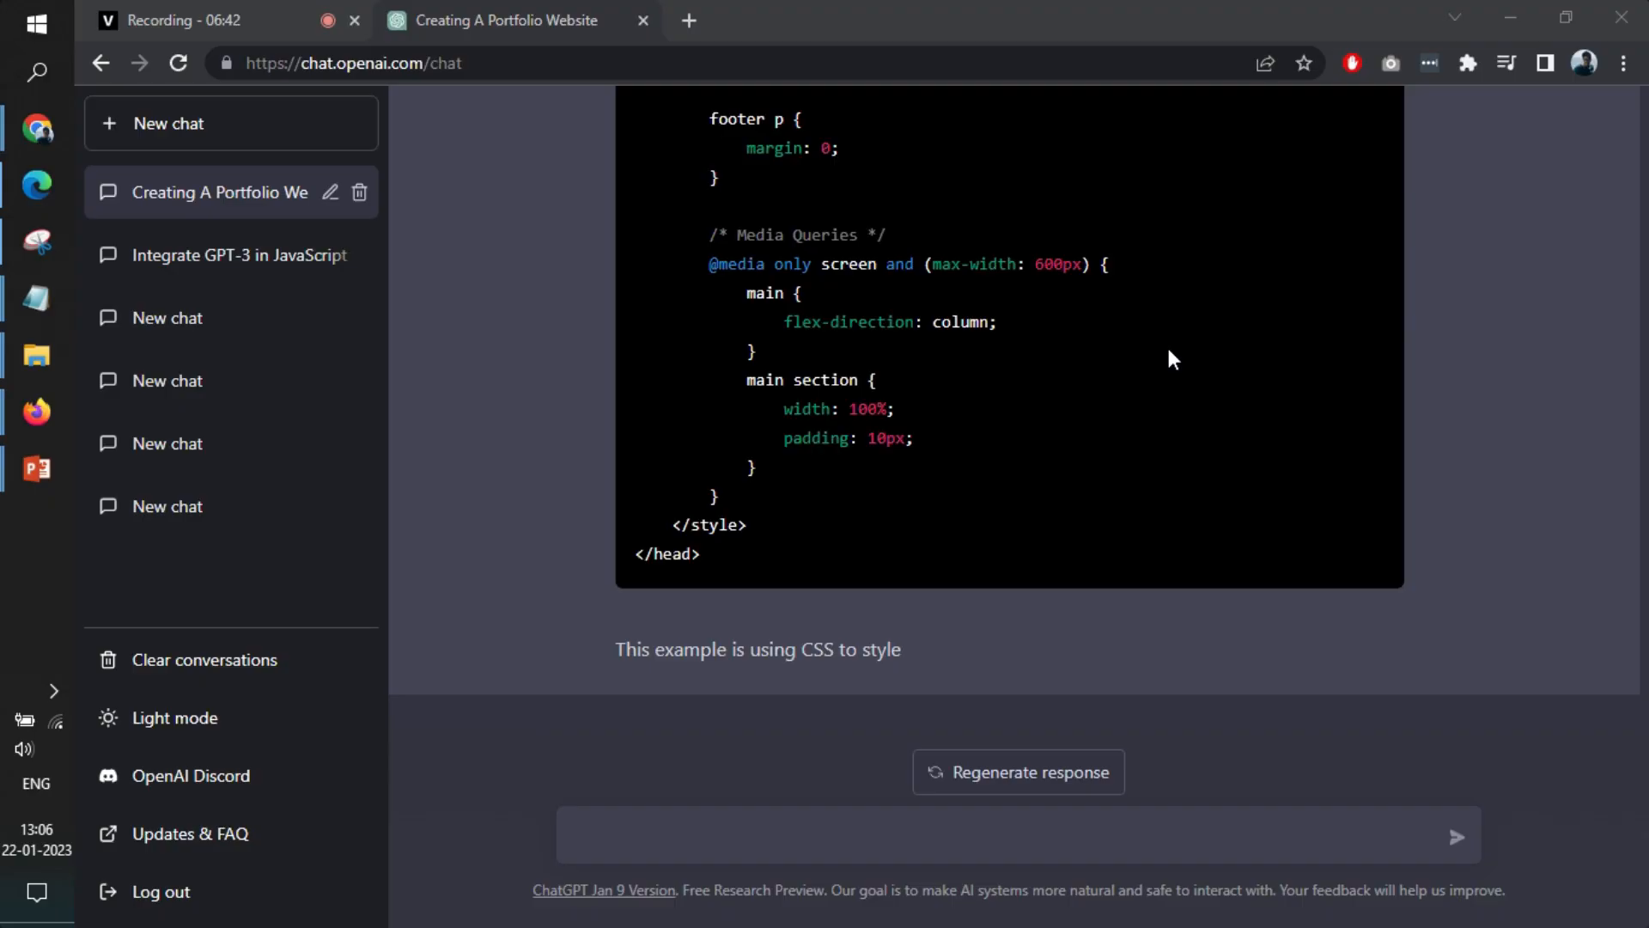
- Draft a prompt asking for JavaScript code for the above program that redirects a link
type("Create a Ja")
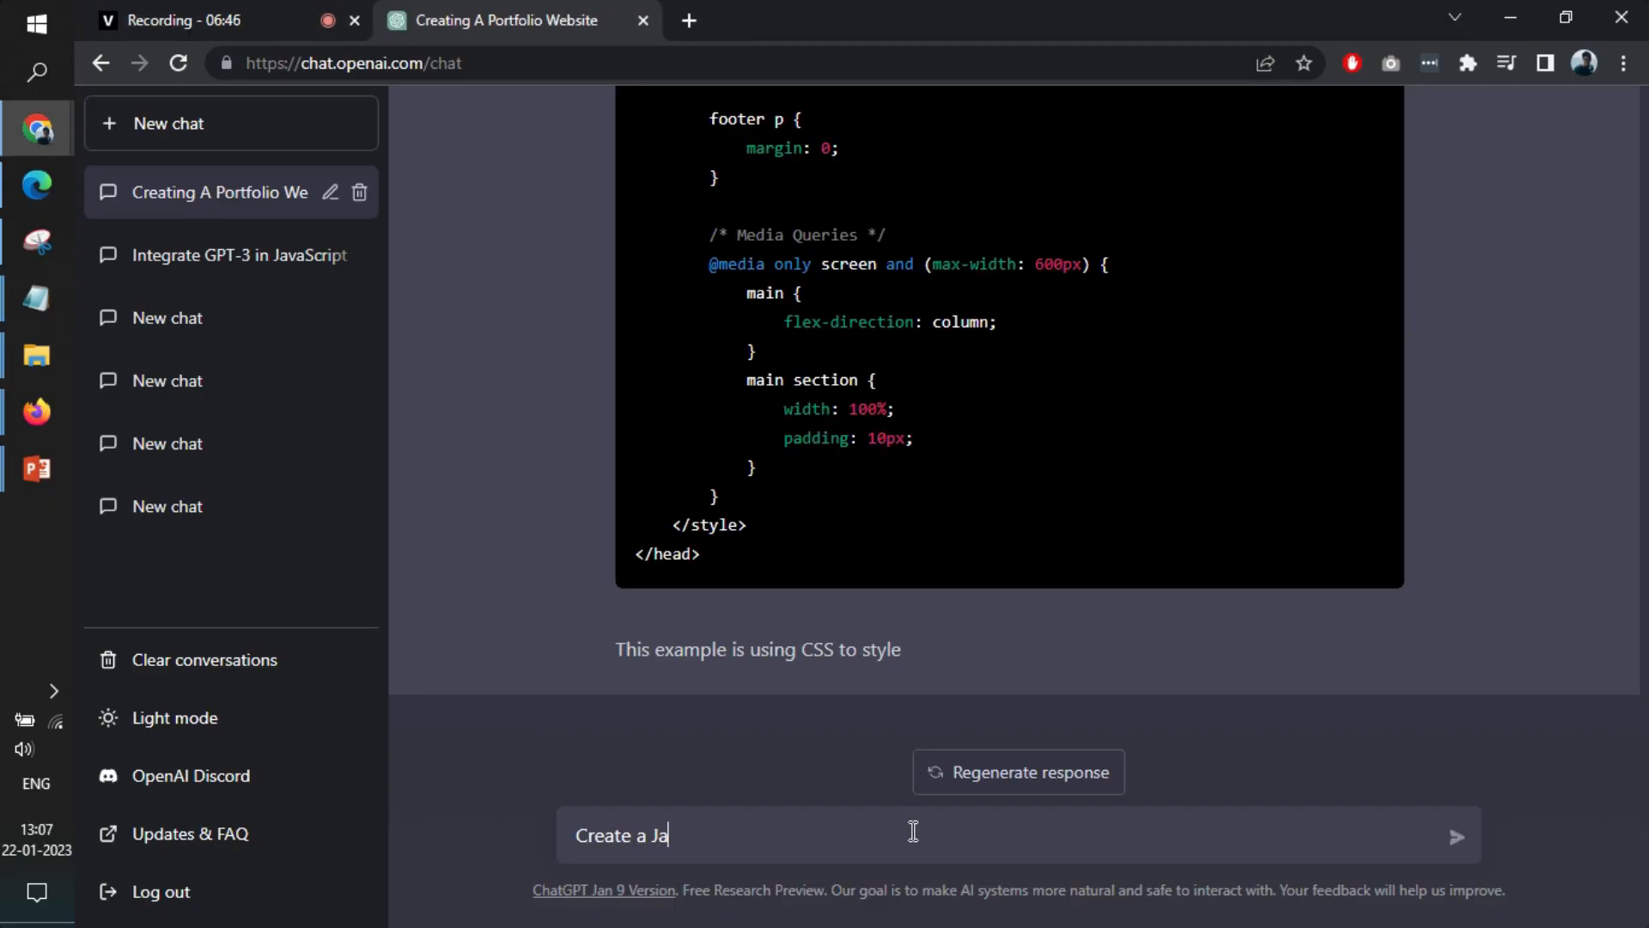
type("vascript cod")
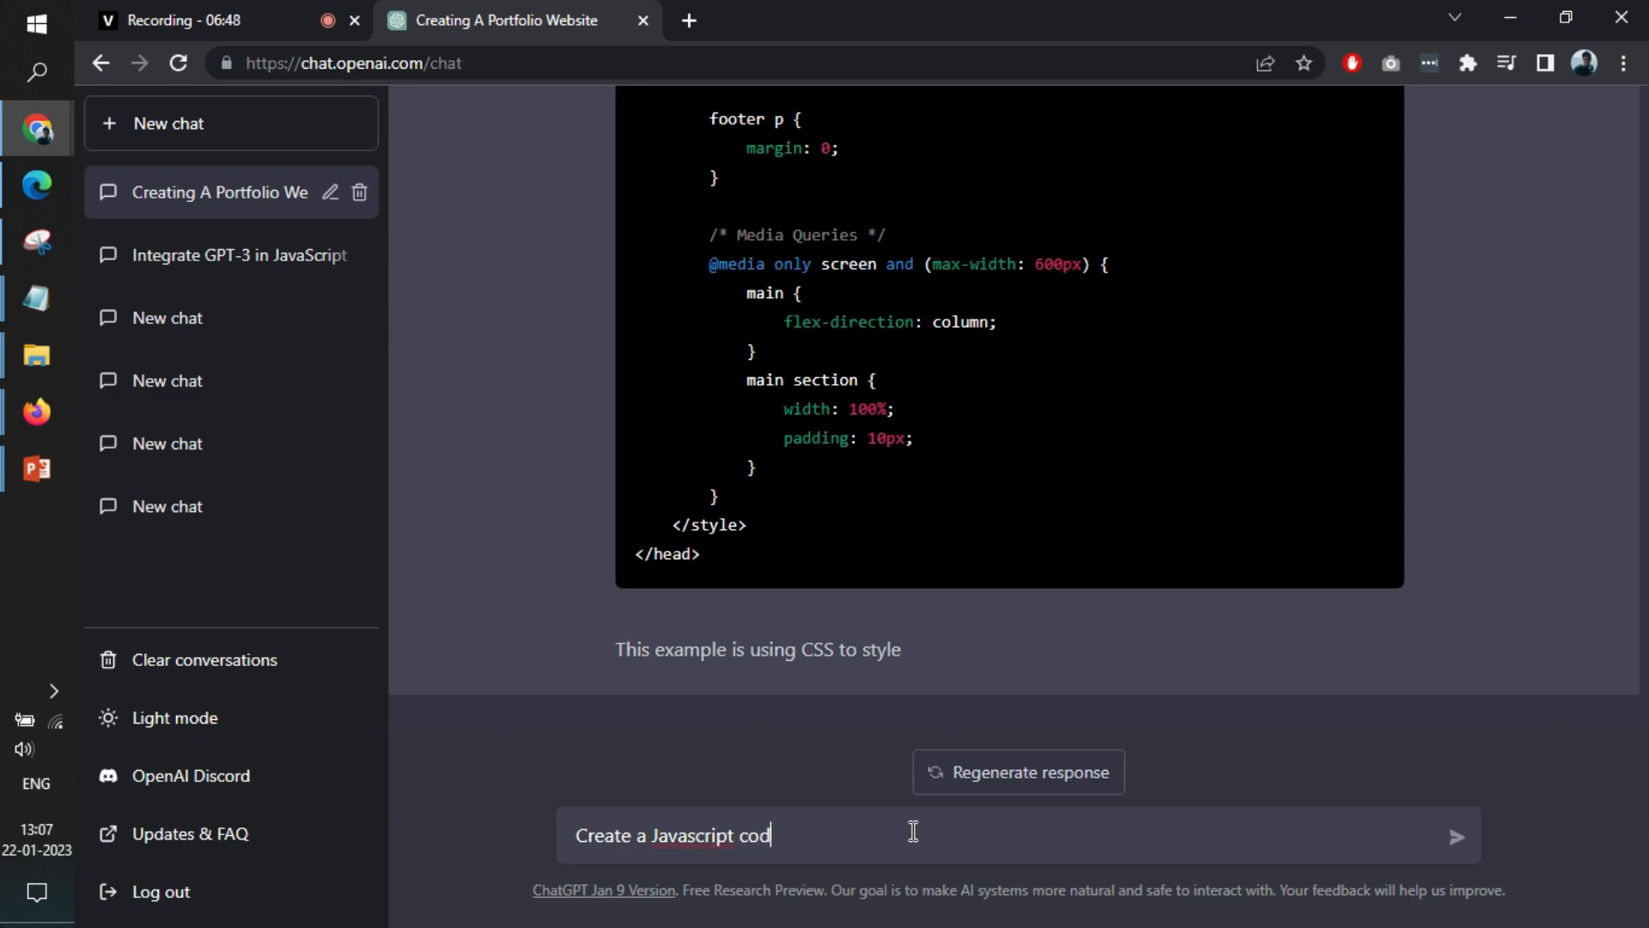
type("e")
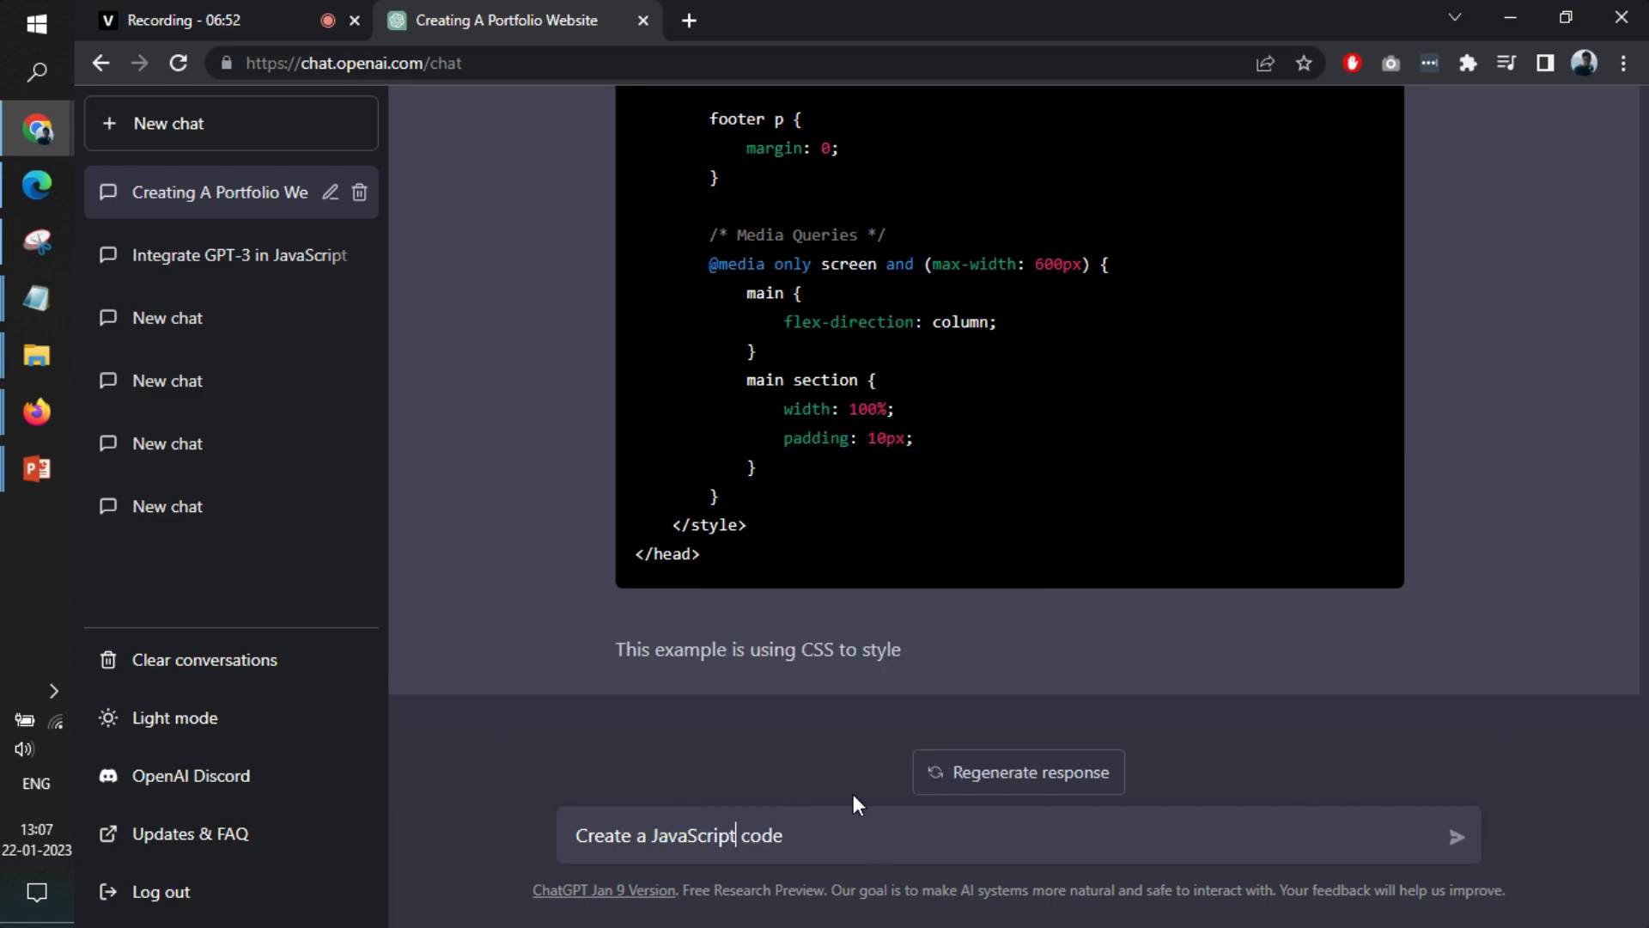
type("for")
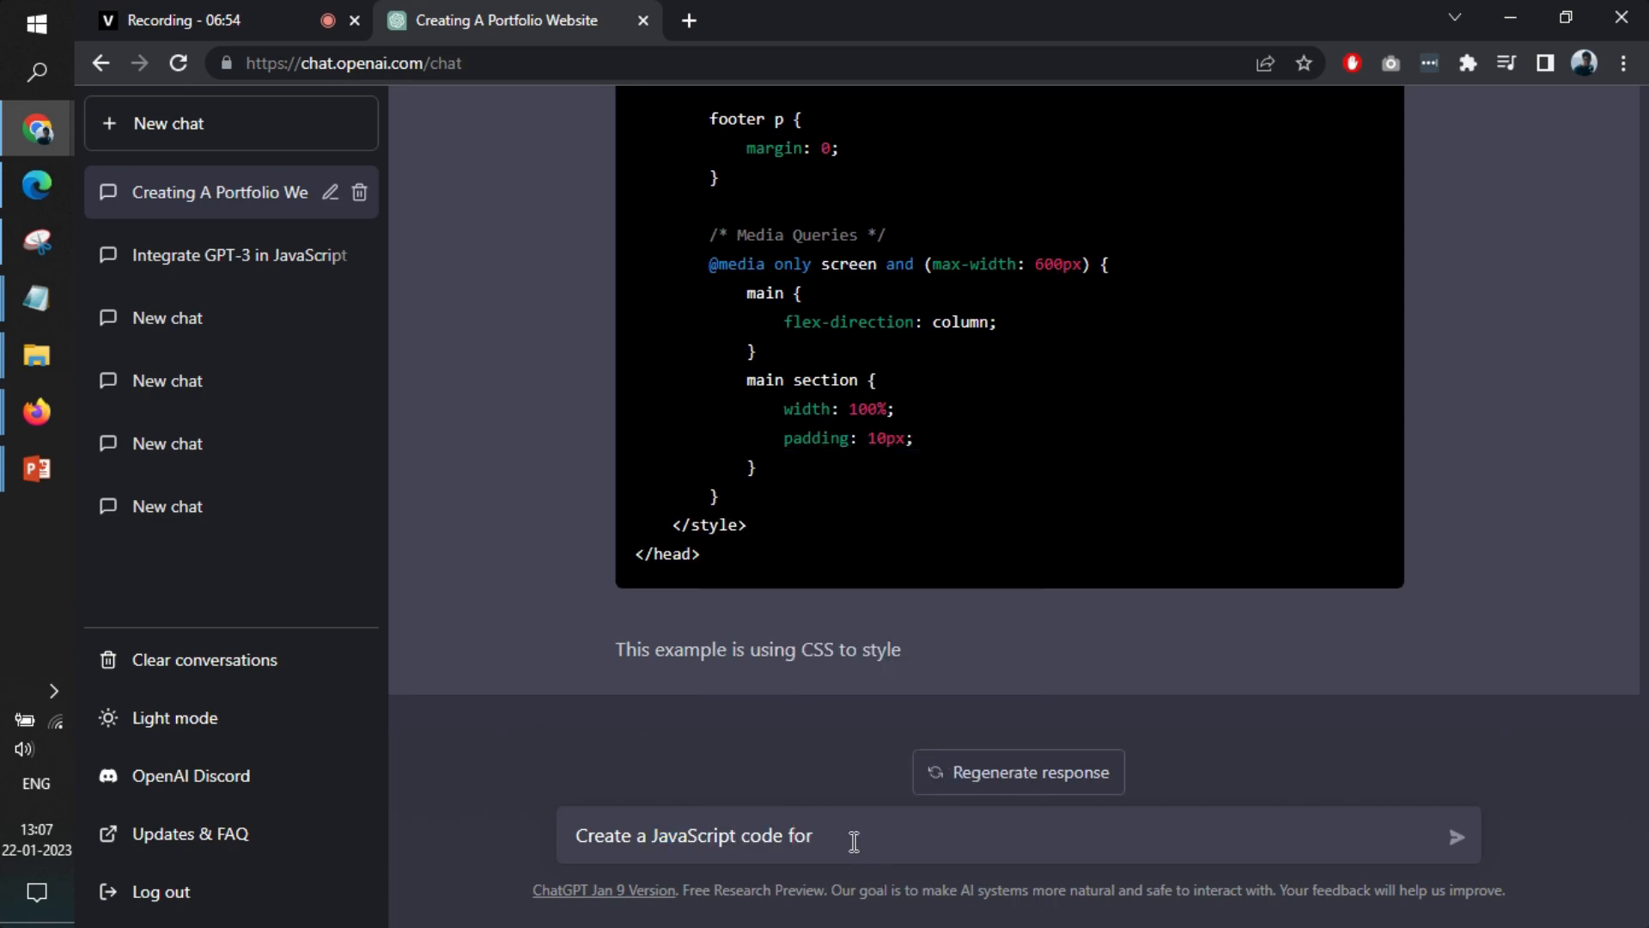
type("the above")
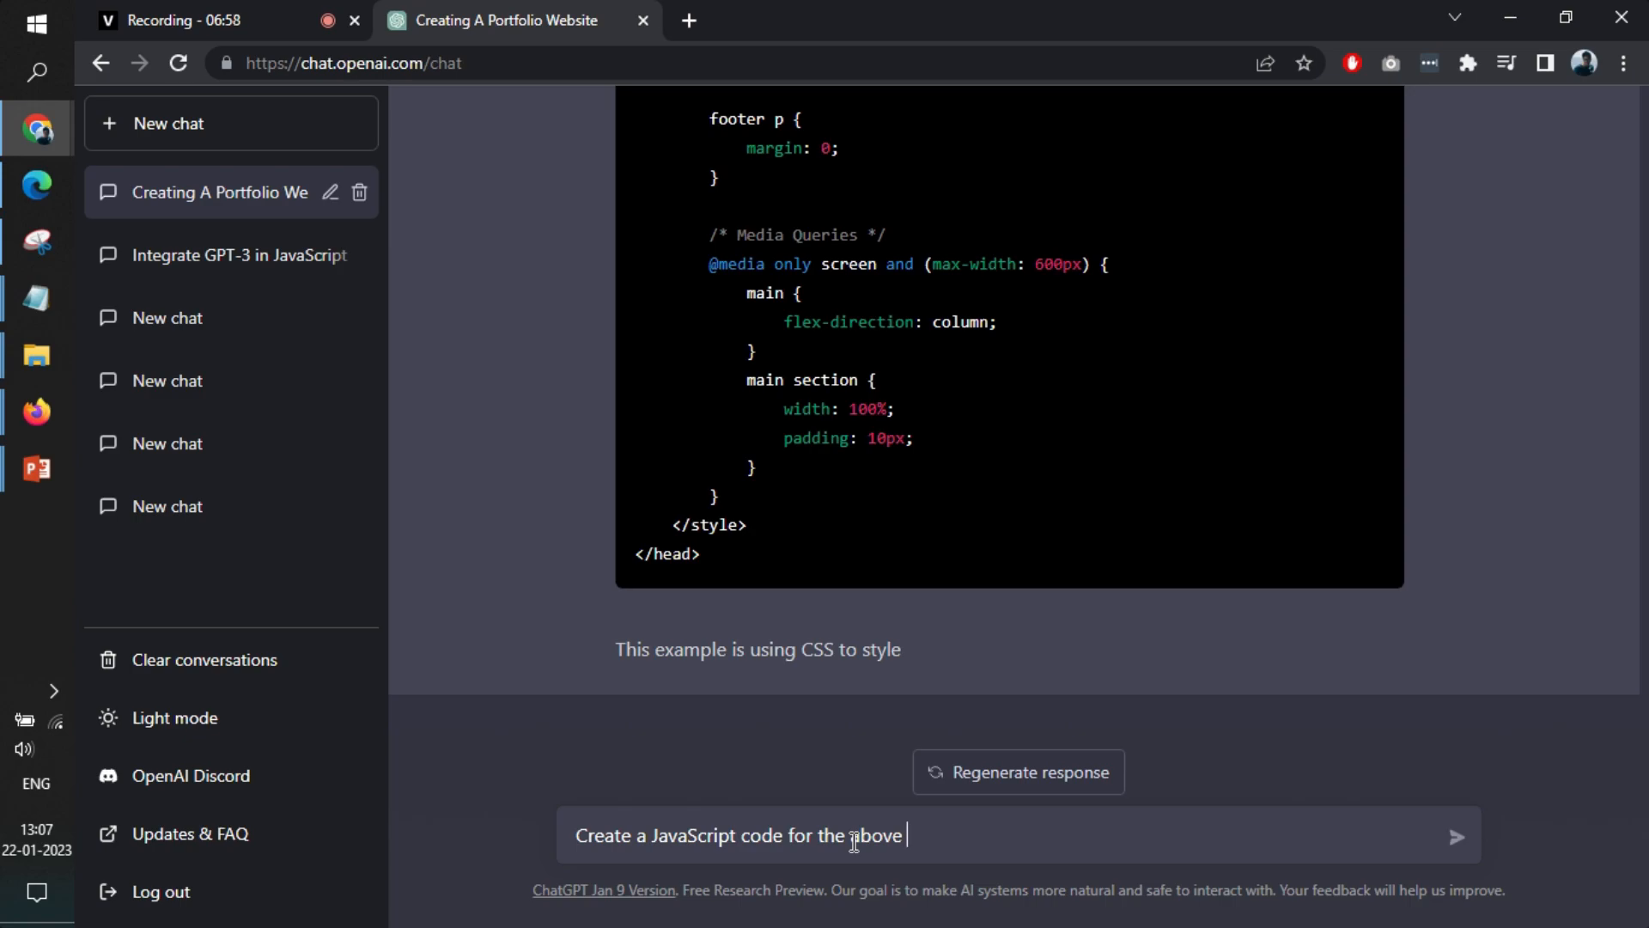
type("program where it")
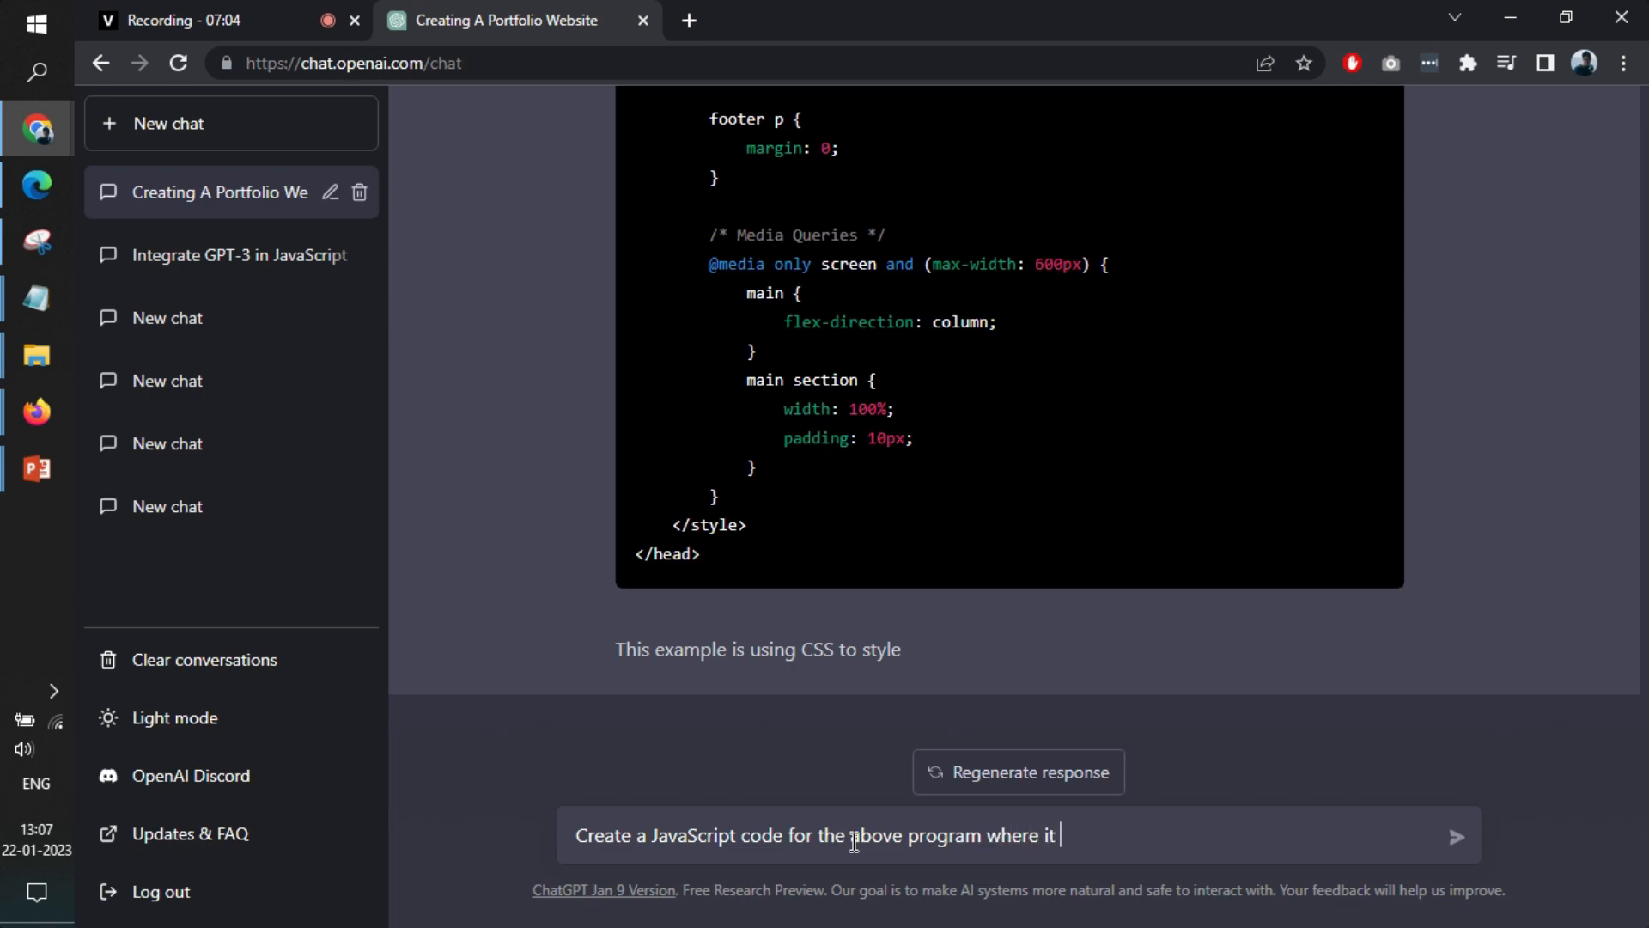
type("redirects")
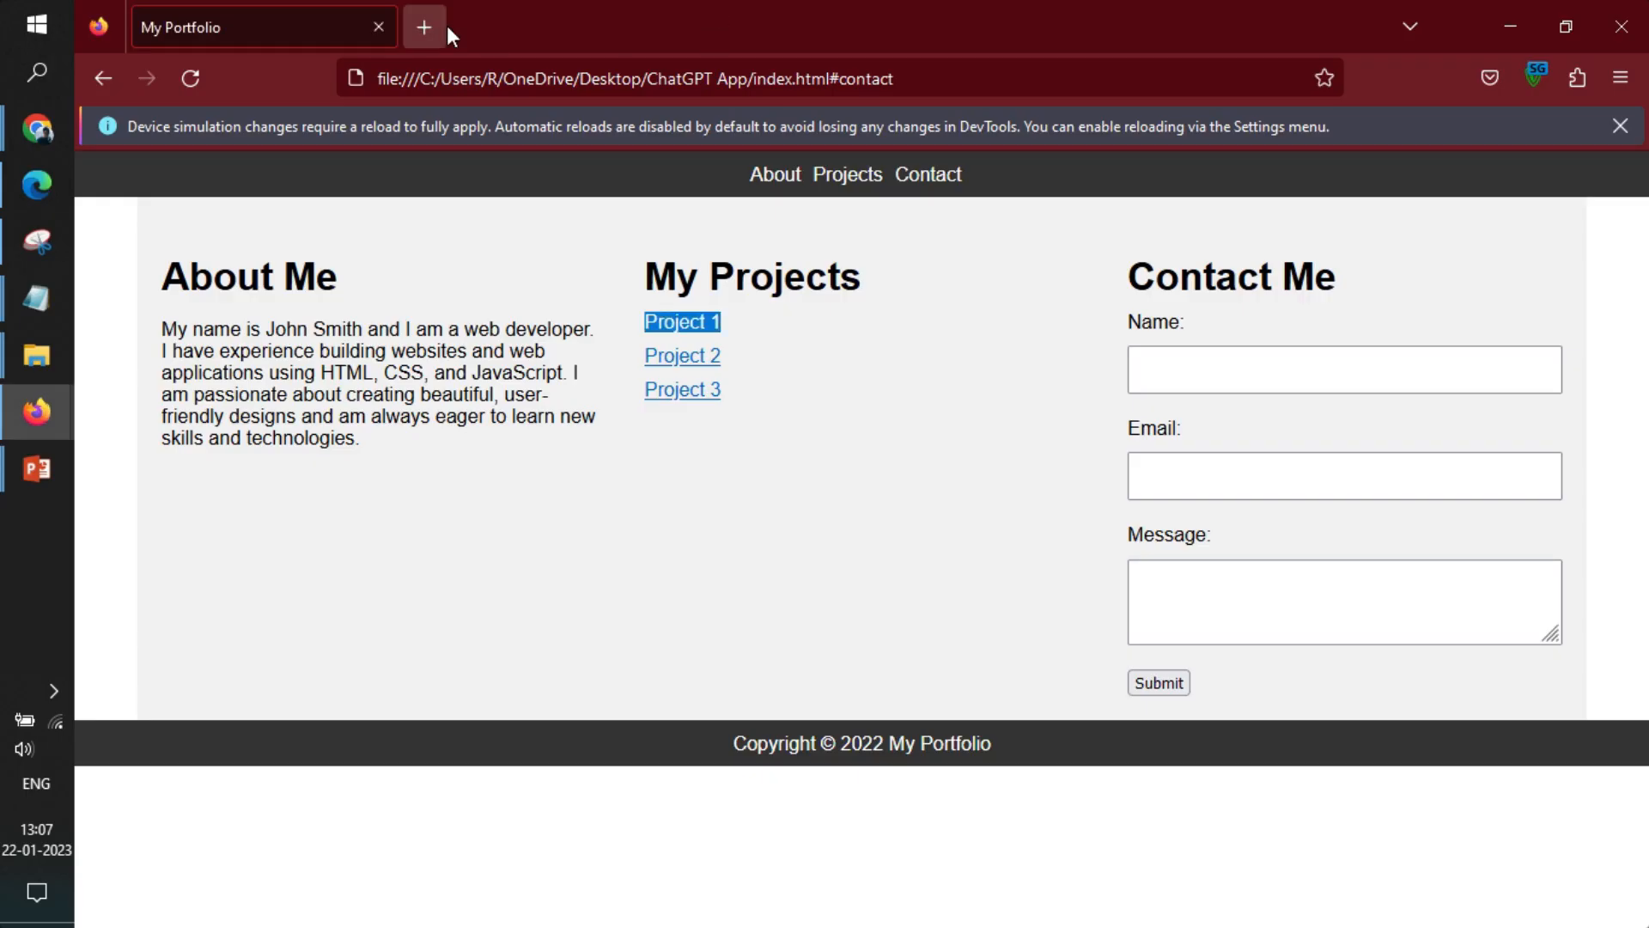
mouse_move(37, 128)
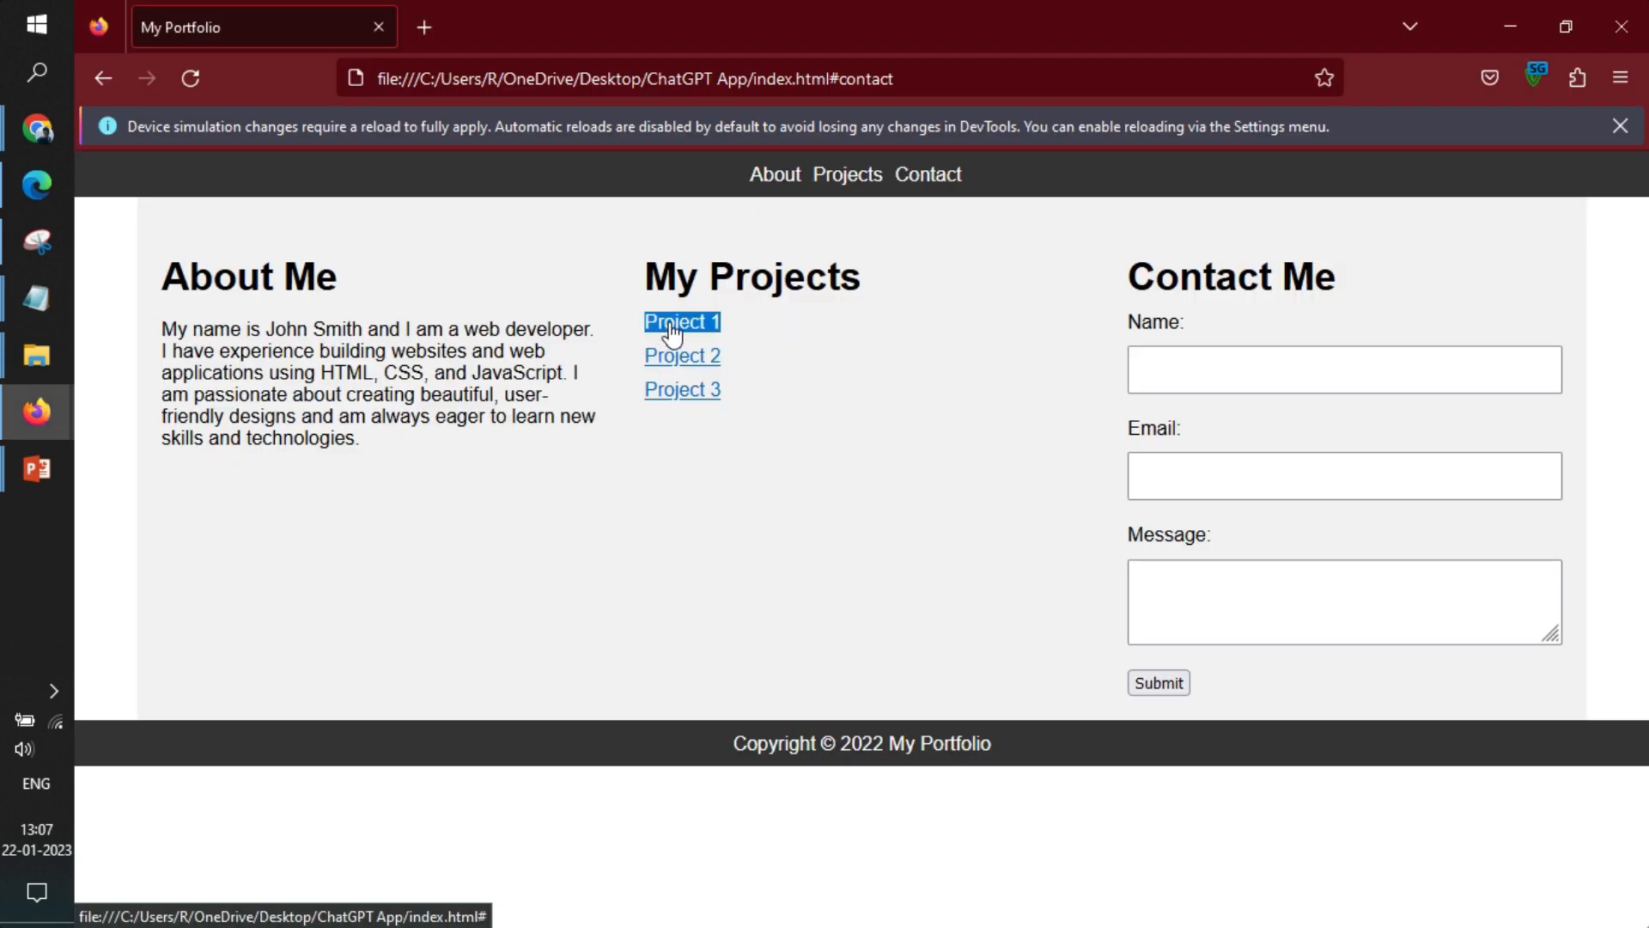
- Test the Project 1 link, which only adds # to the address
left_click(681, 322)
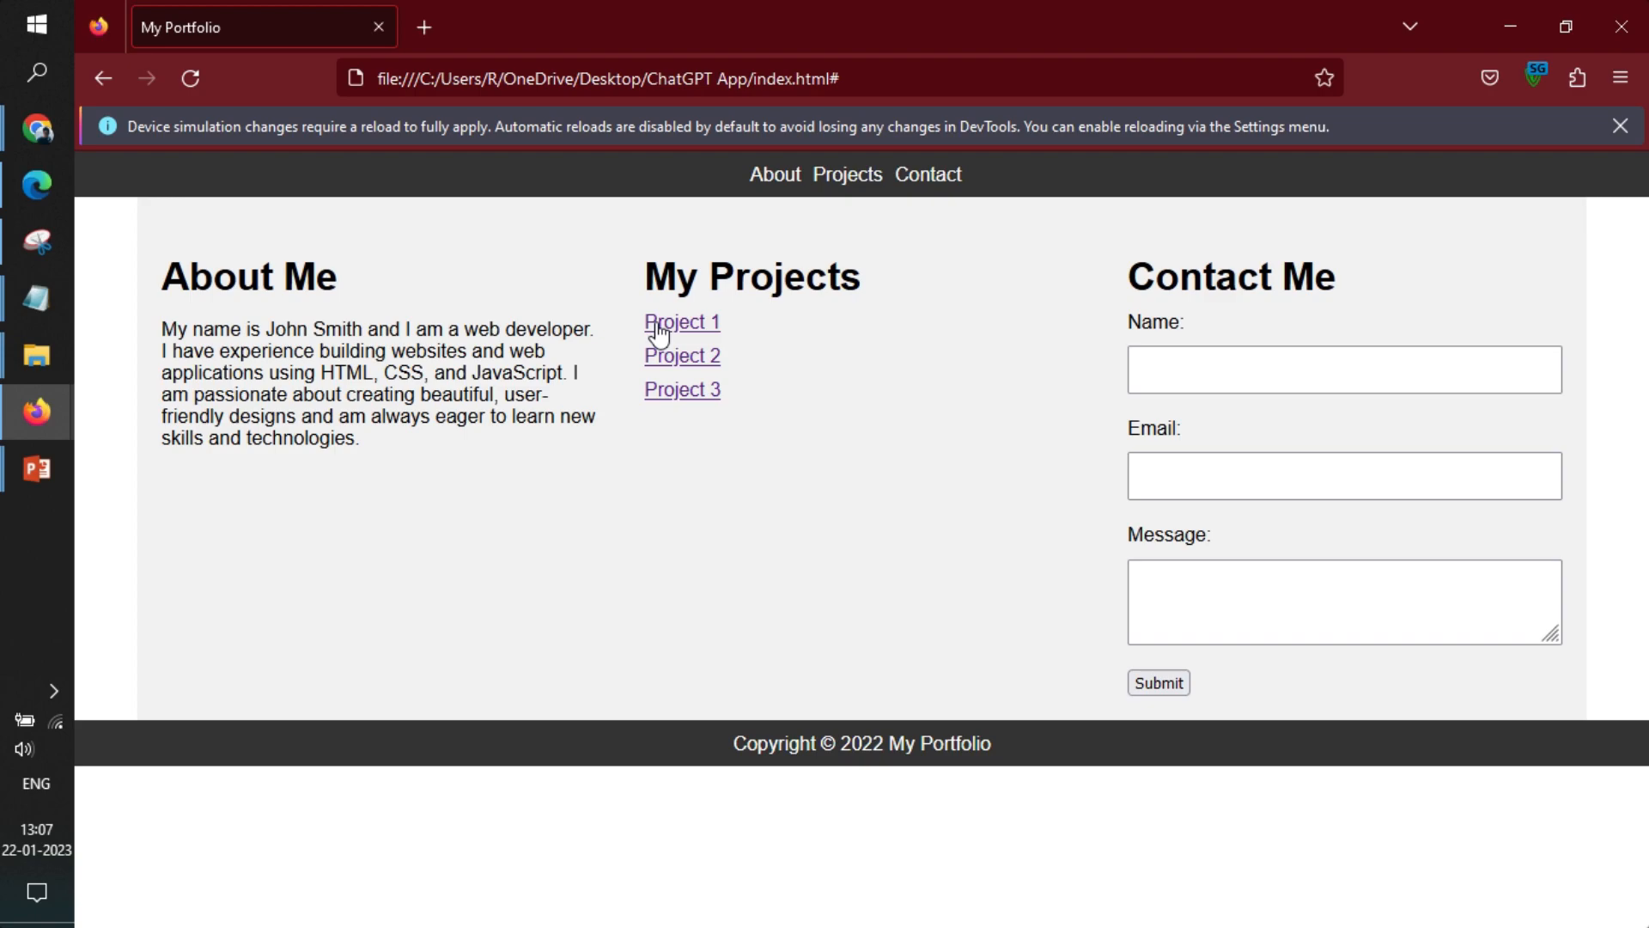
mouse_move(356, 365)
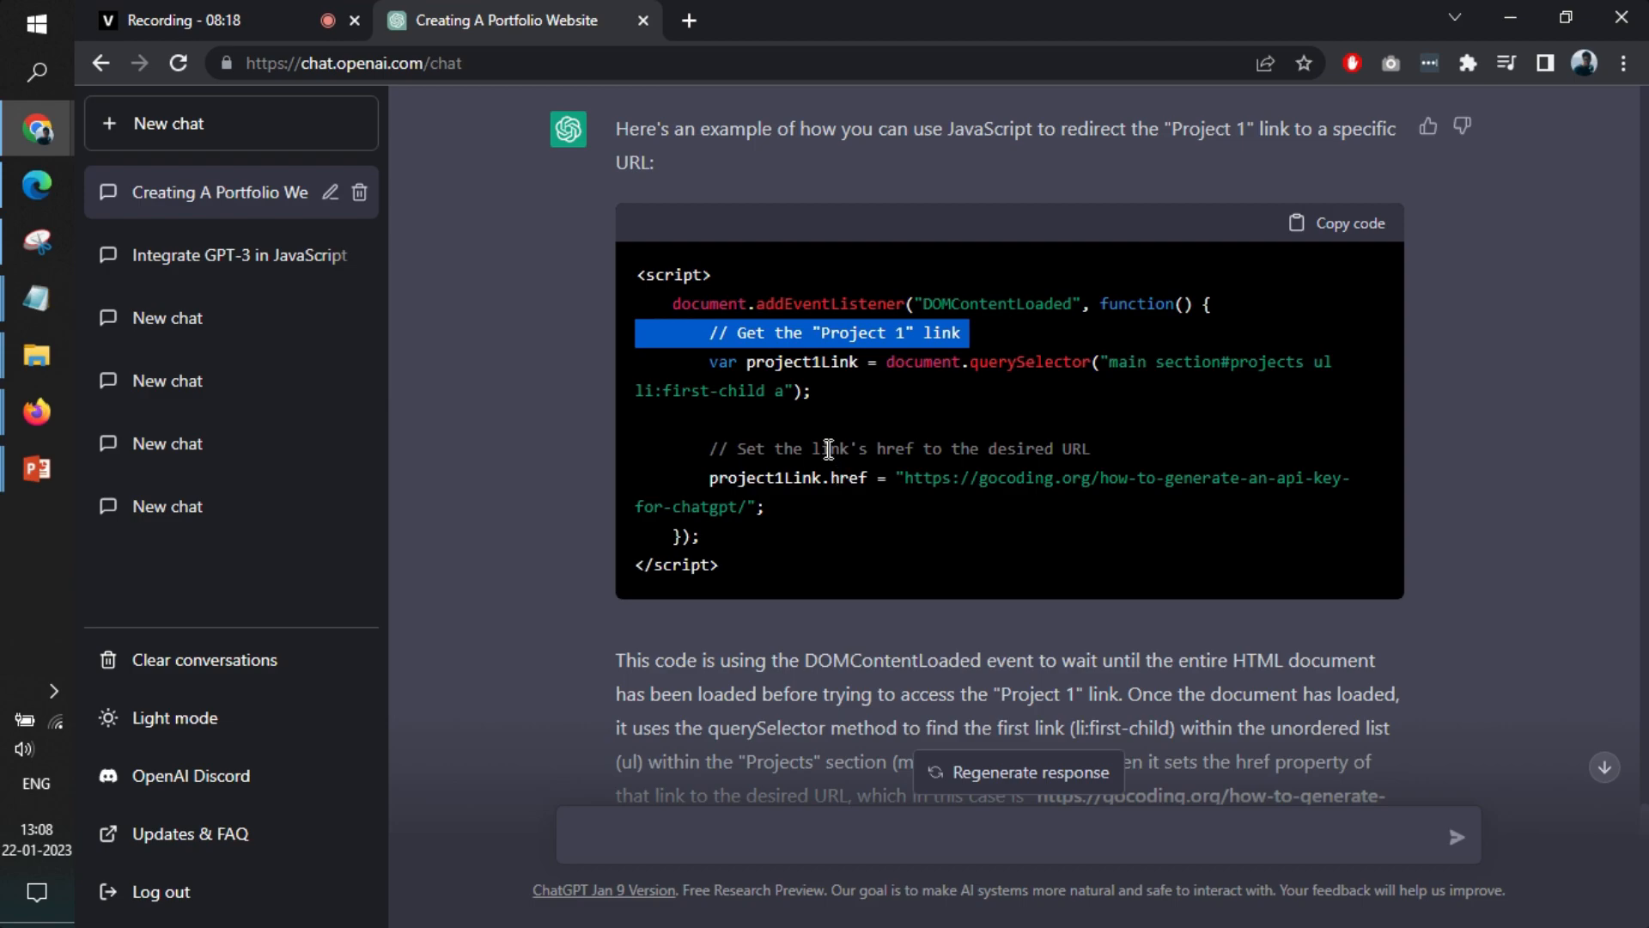
- Scroll through ChatGPT's script pointing Project 1 to a gocoding.org article
scroll("down", 3)
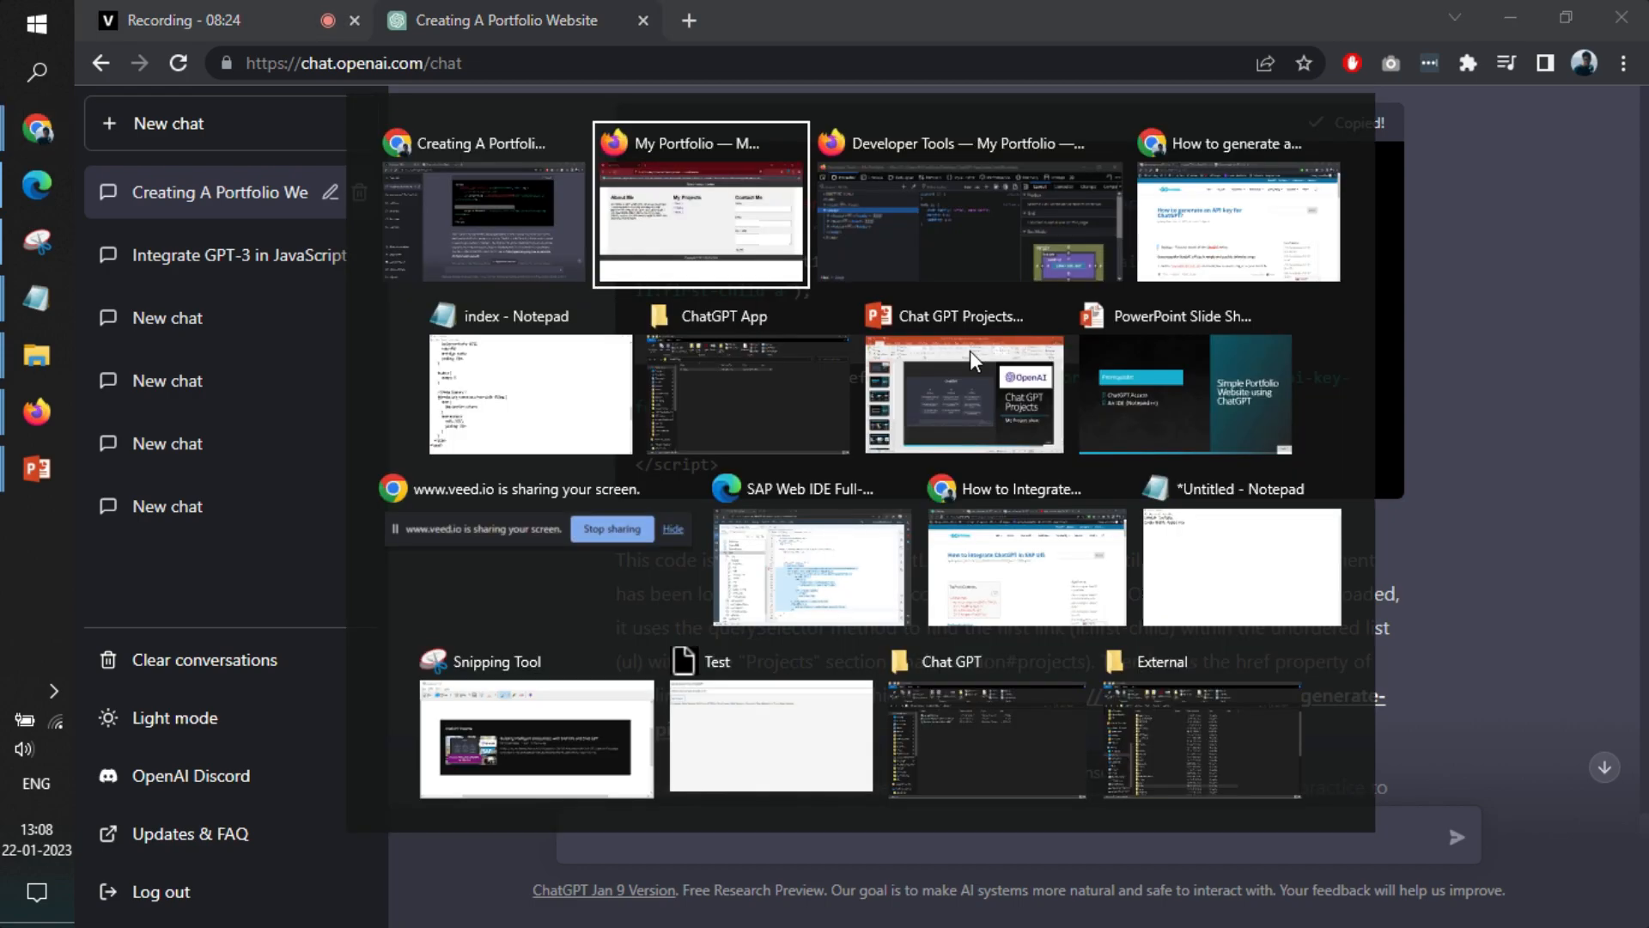
- Paste the redirect <script> block into index.html right after the <body> tag
left_click(531, 394)
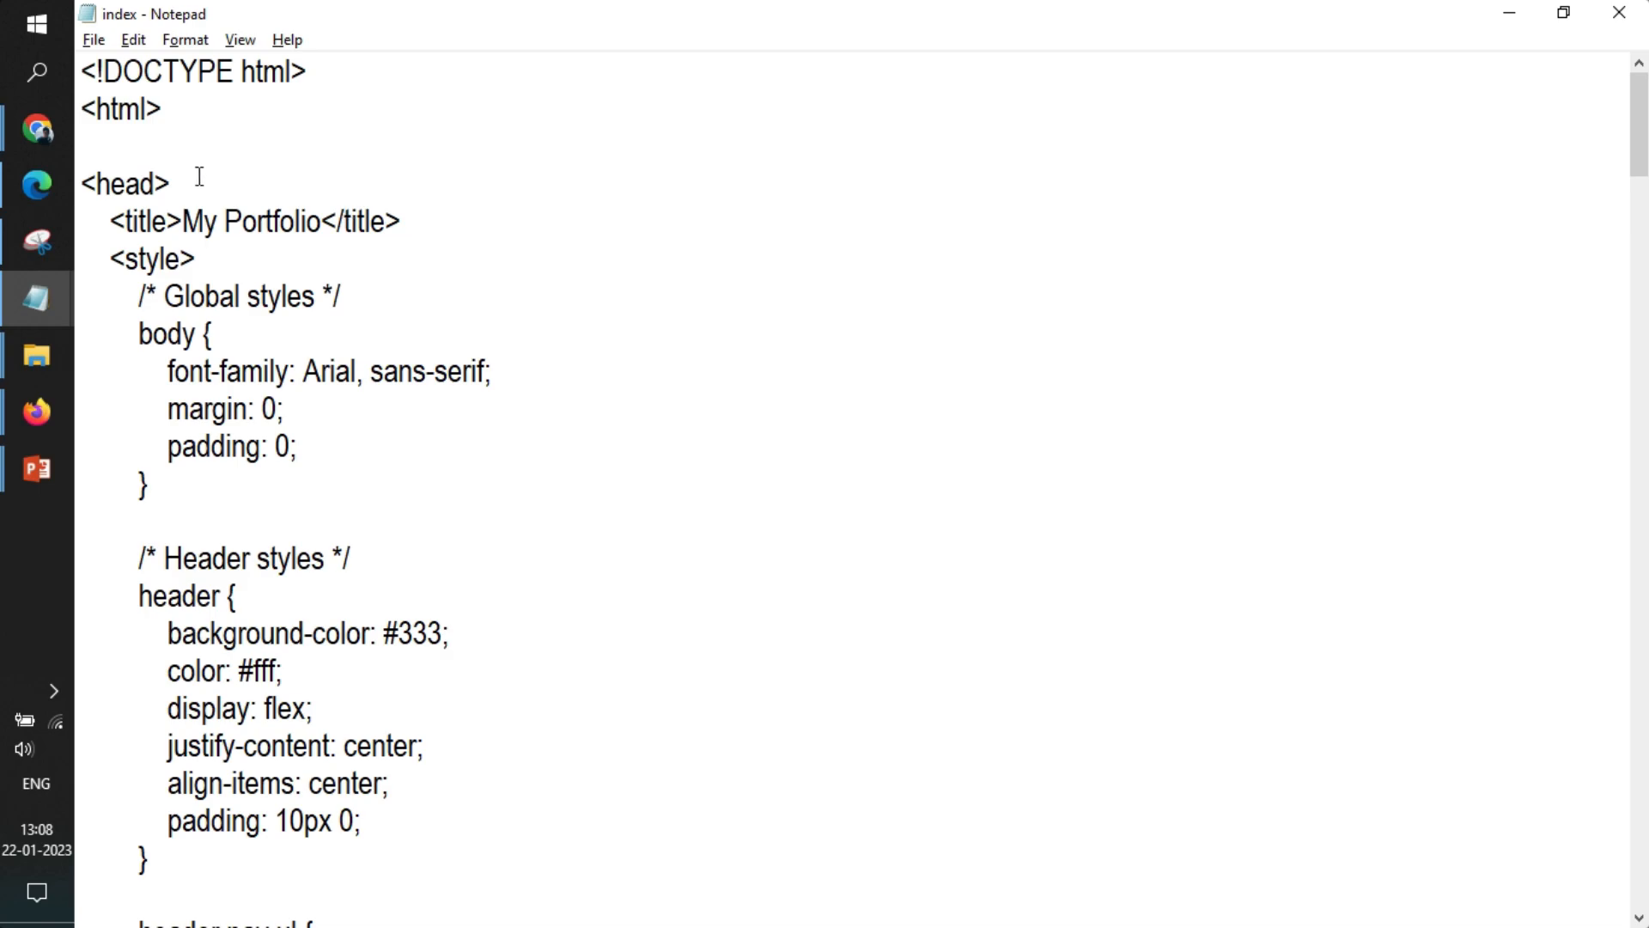
scroll("down", 3)
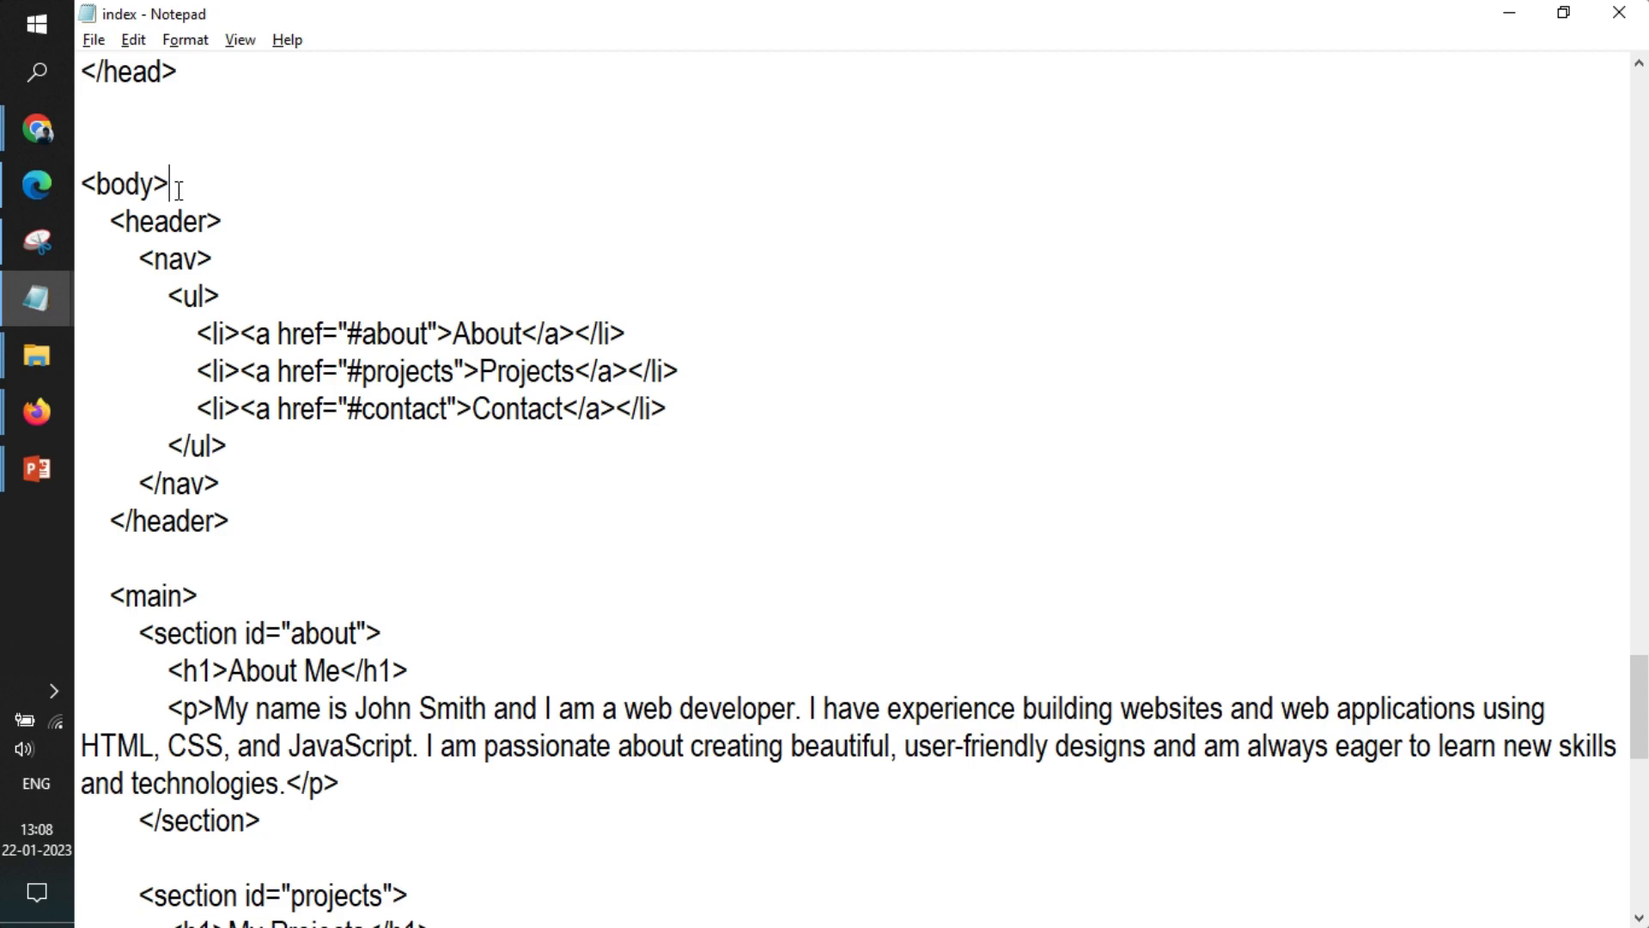
type("<script>")
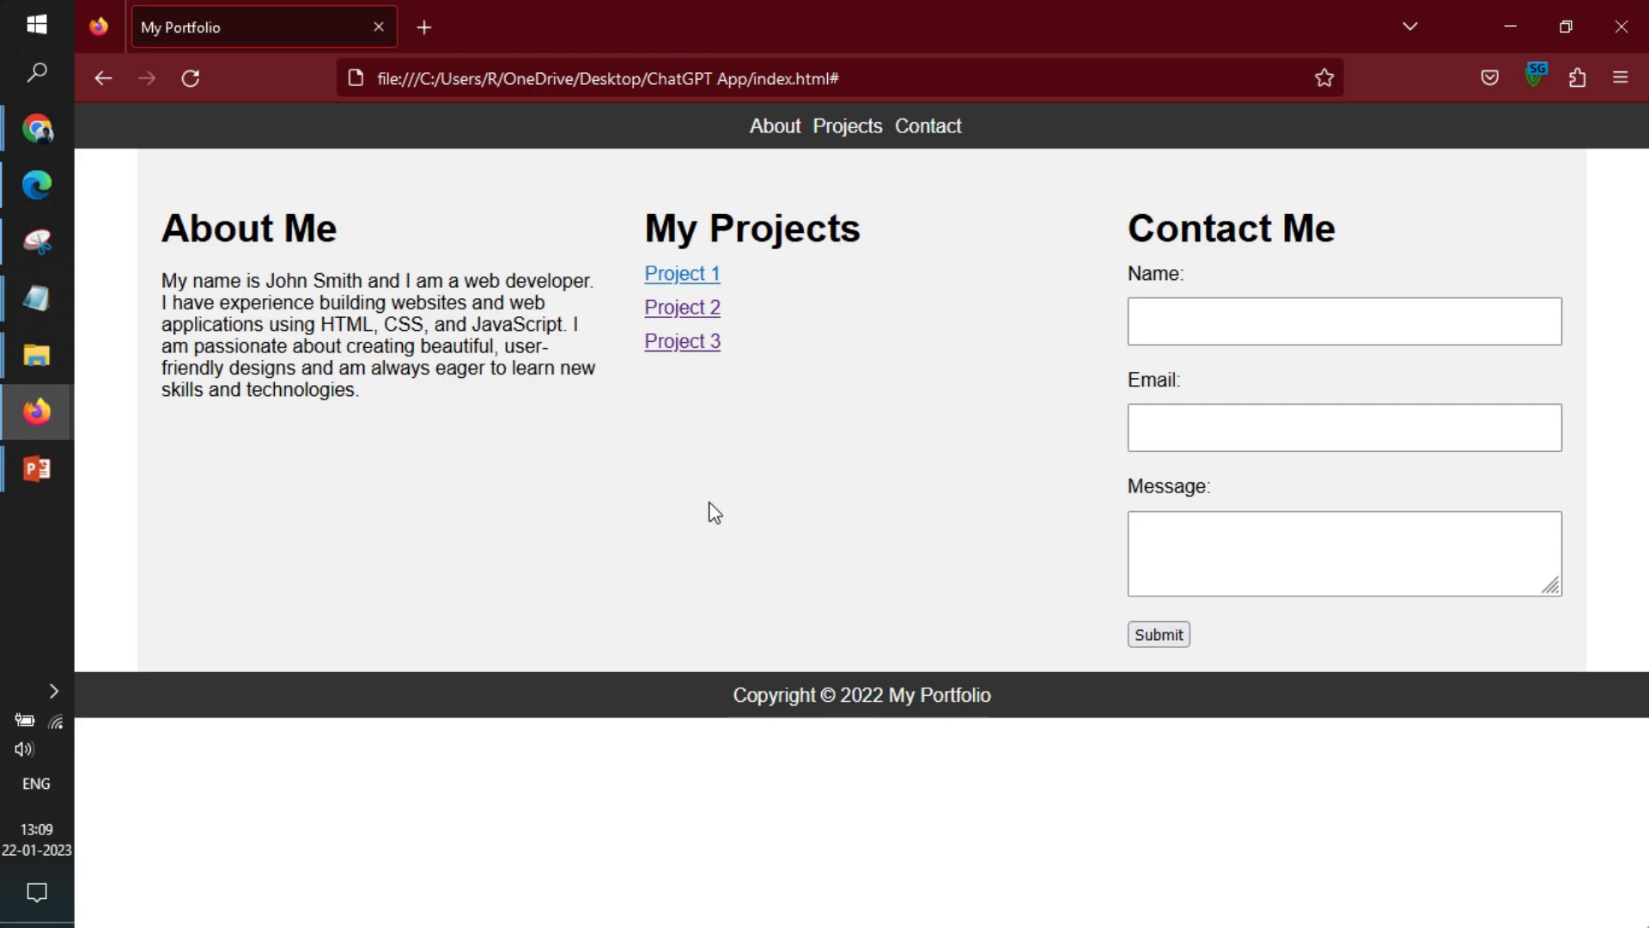
mouse_move(681, 274)
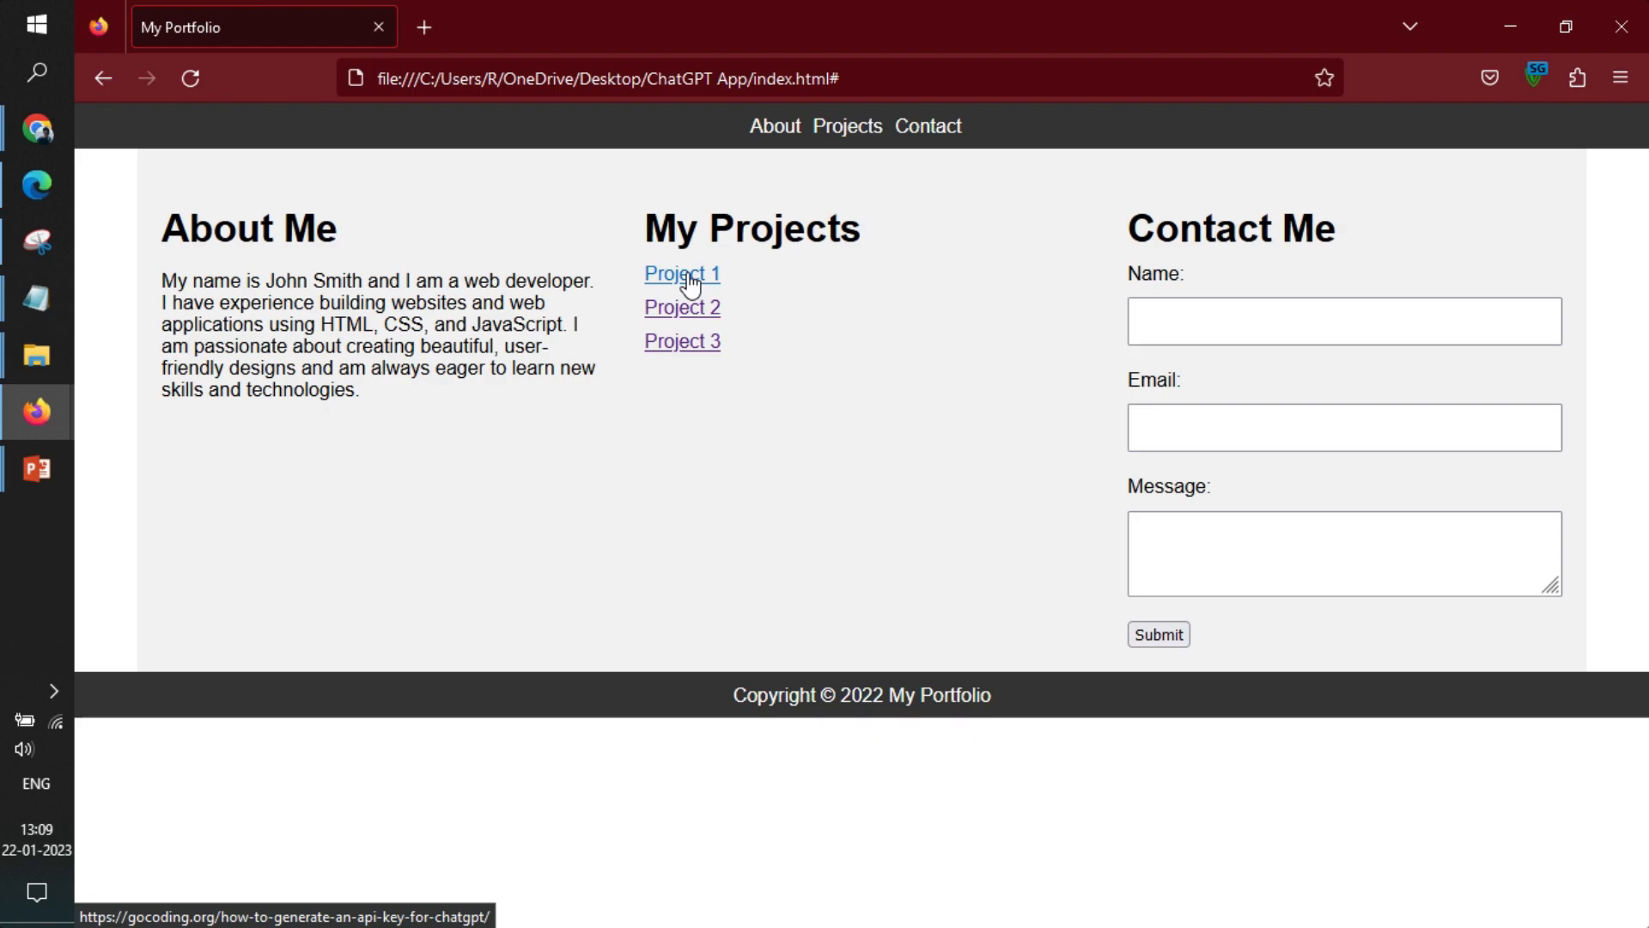
- Confirm Project 1 opens the gocoding API-key article, then go back to the portfolio
left_click(681, 273)
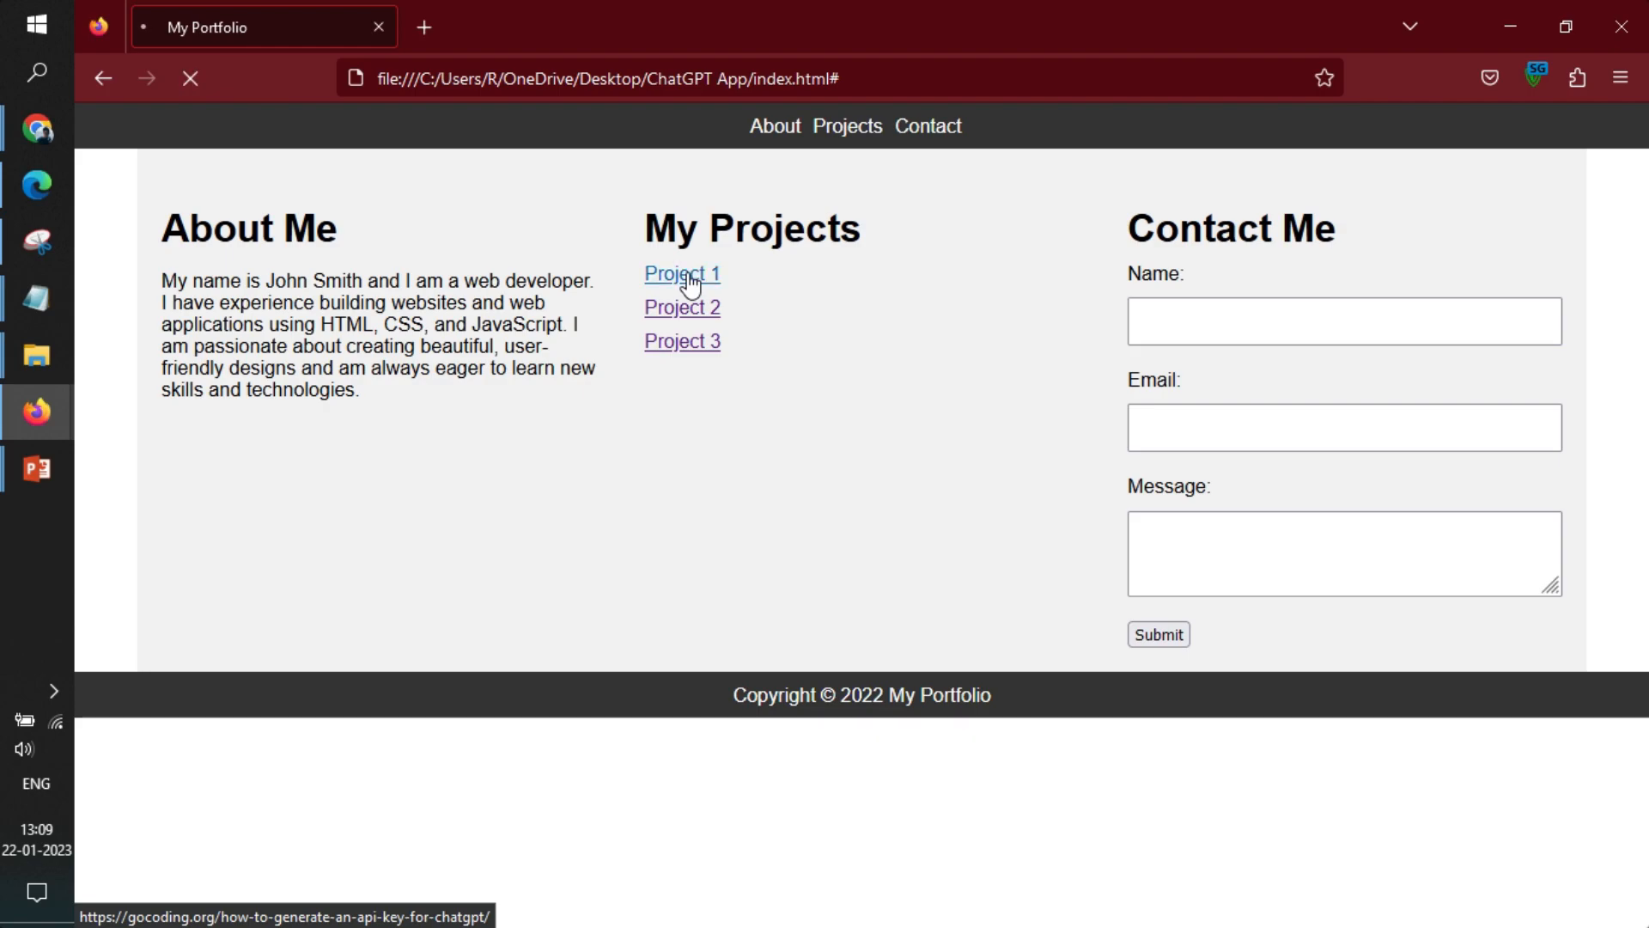
left_click(682, 274)
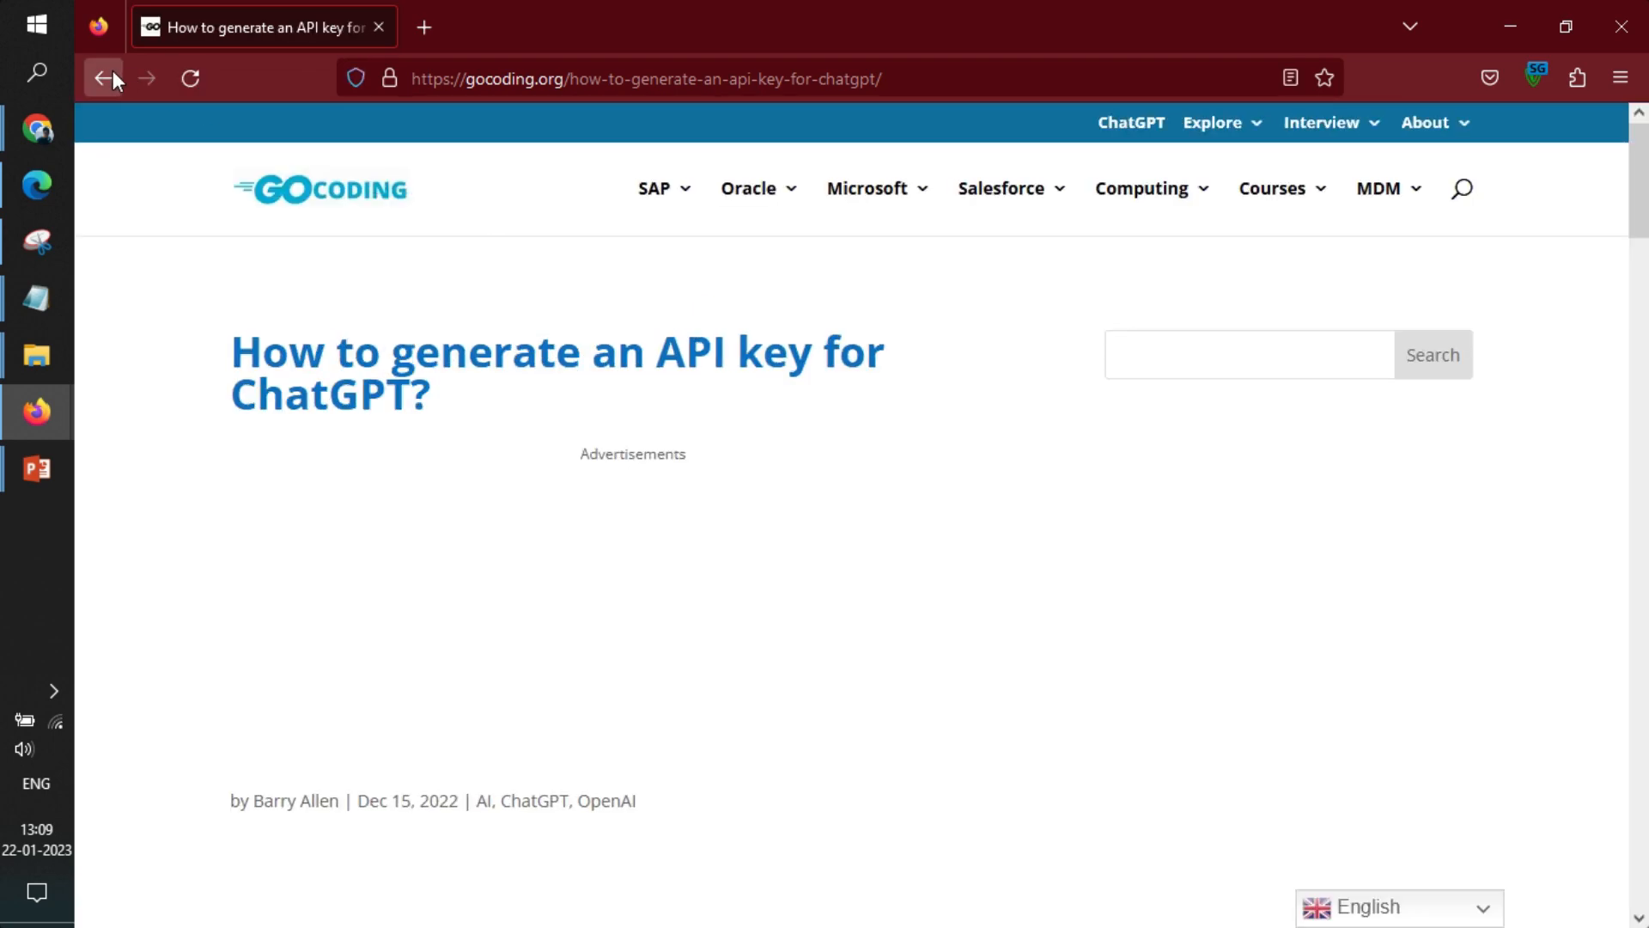
left_click(102, 78)
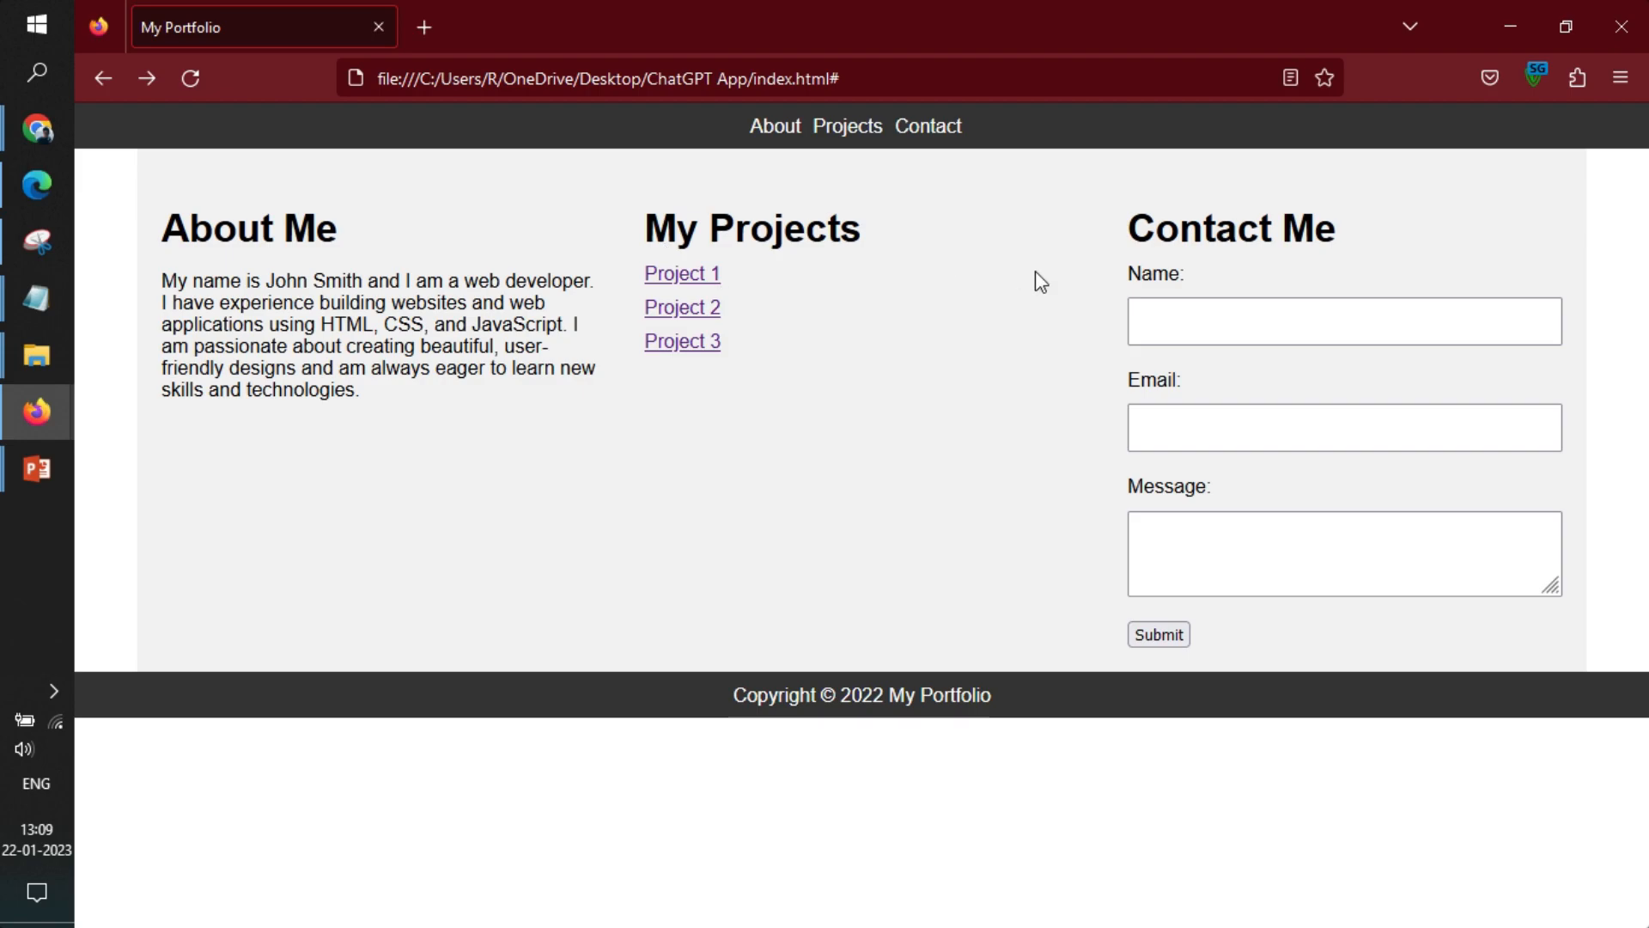
mouse_move(508, 197)
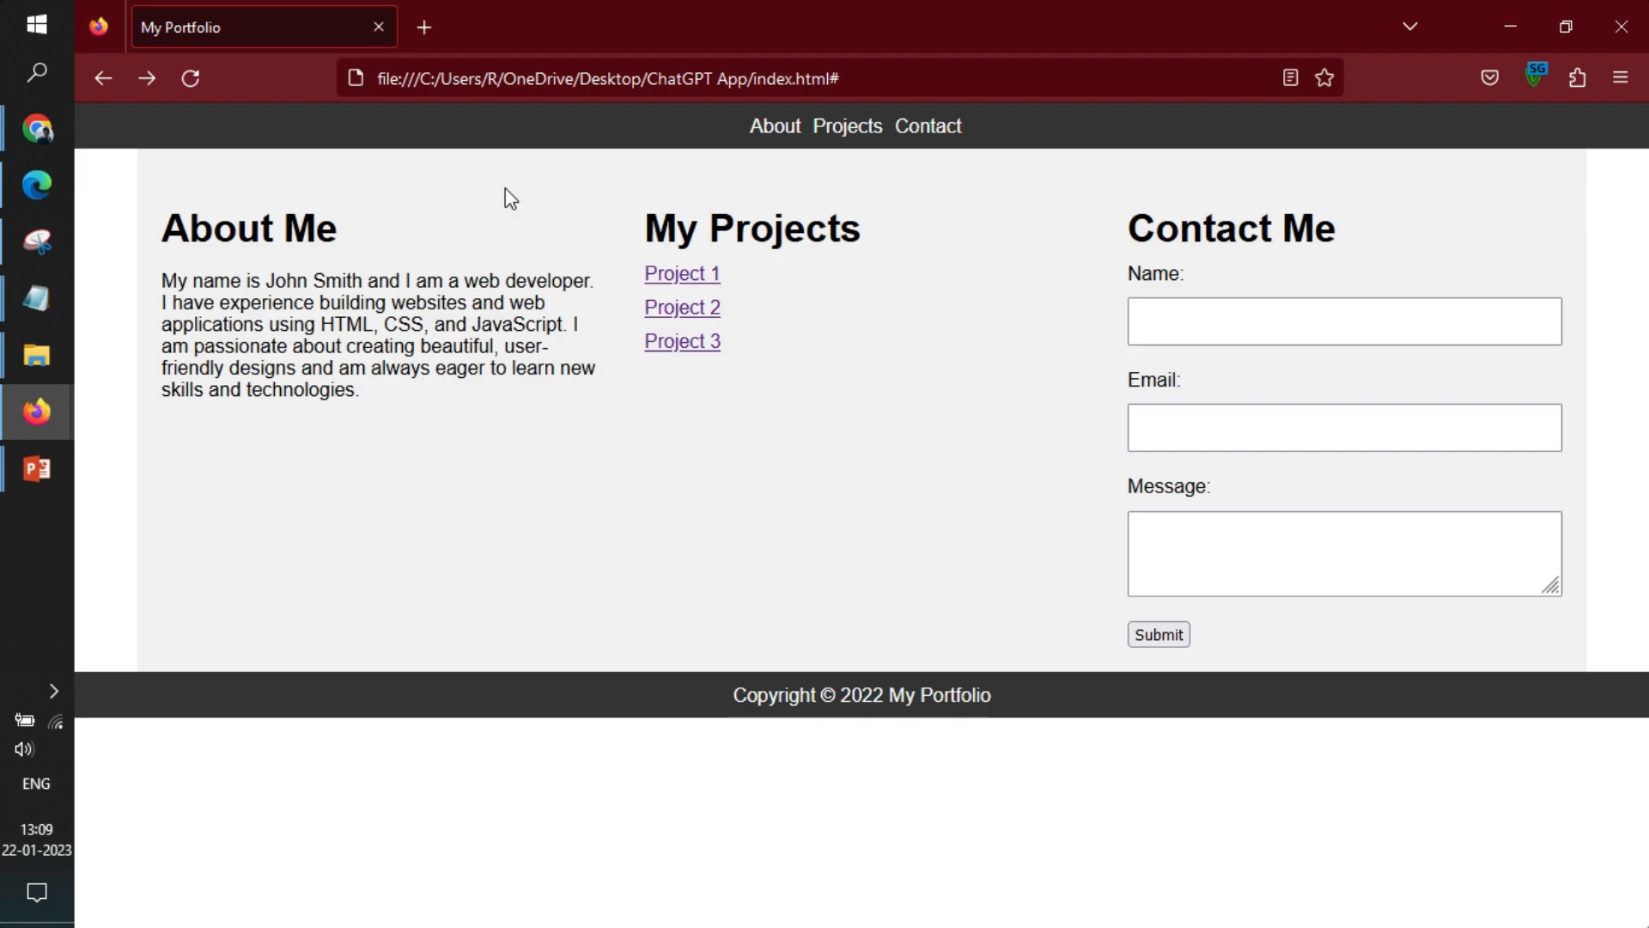
mouse_move(1053, 276)
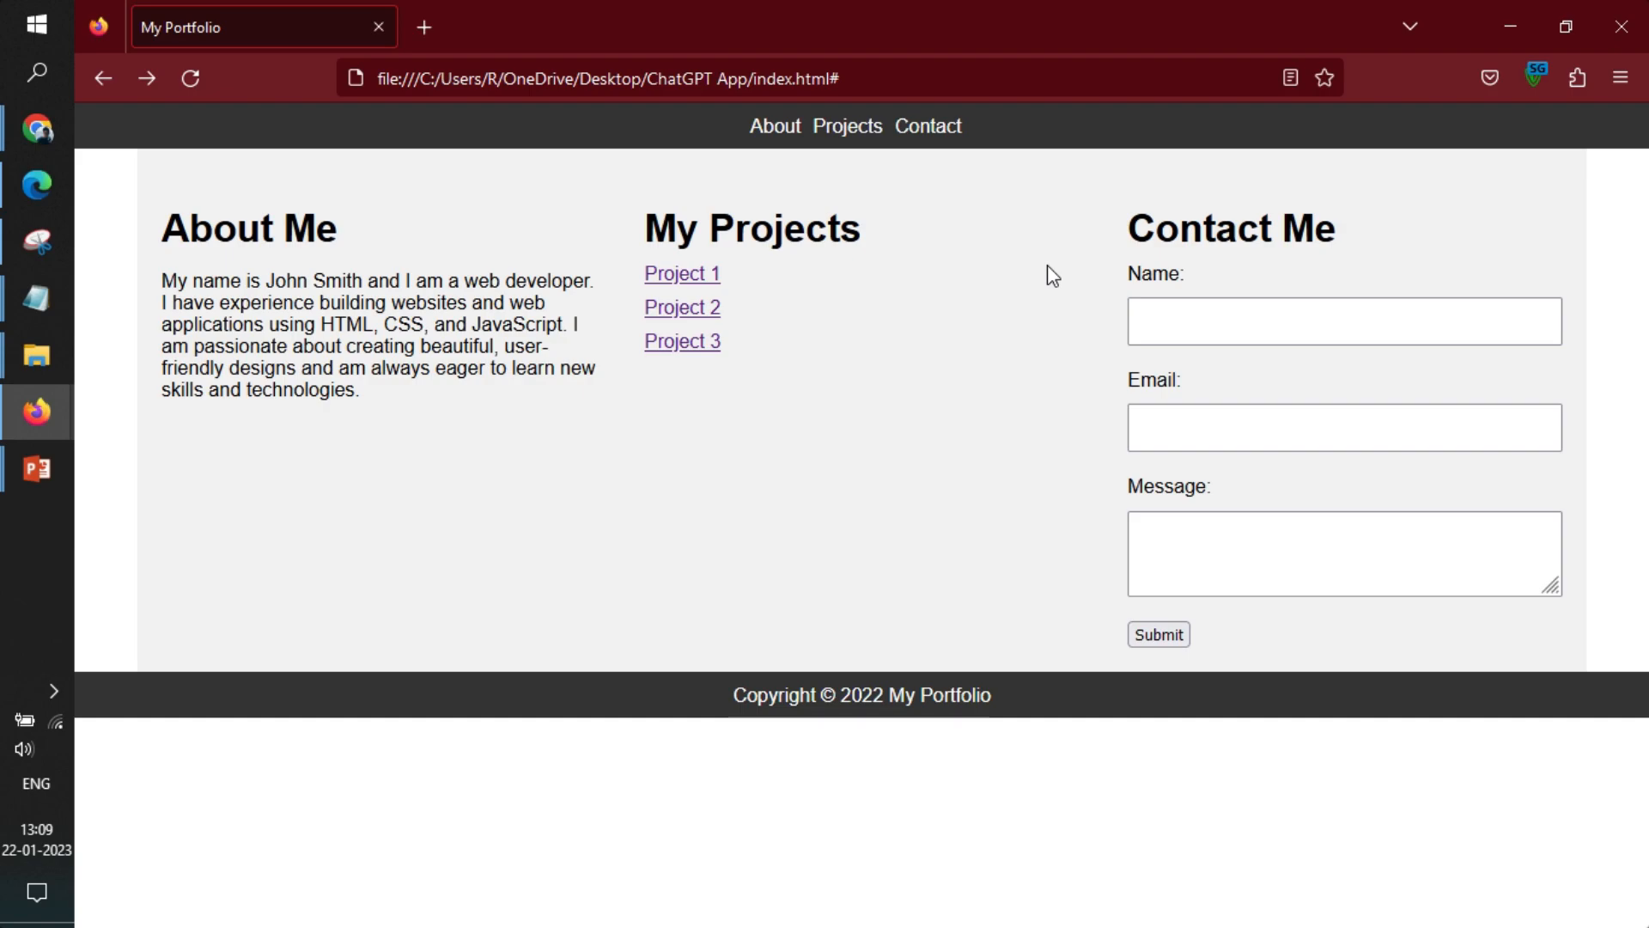
mouse_move(783, 295)
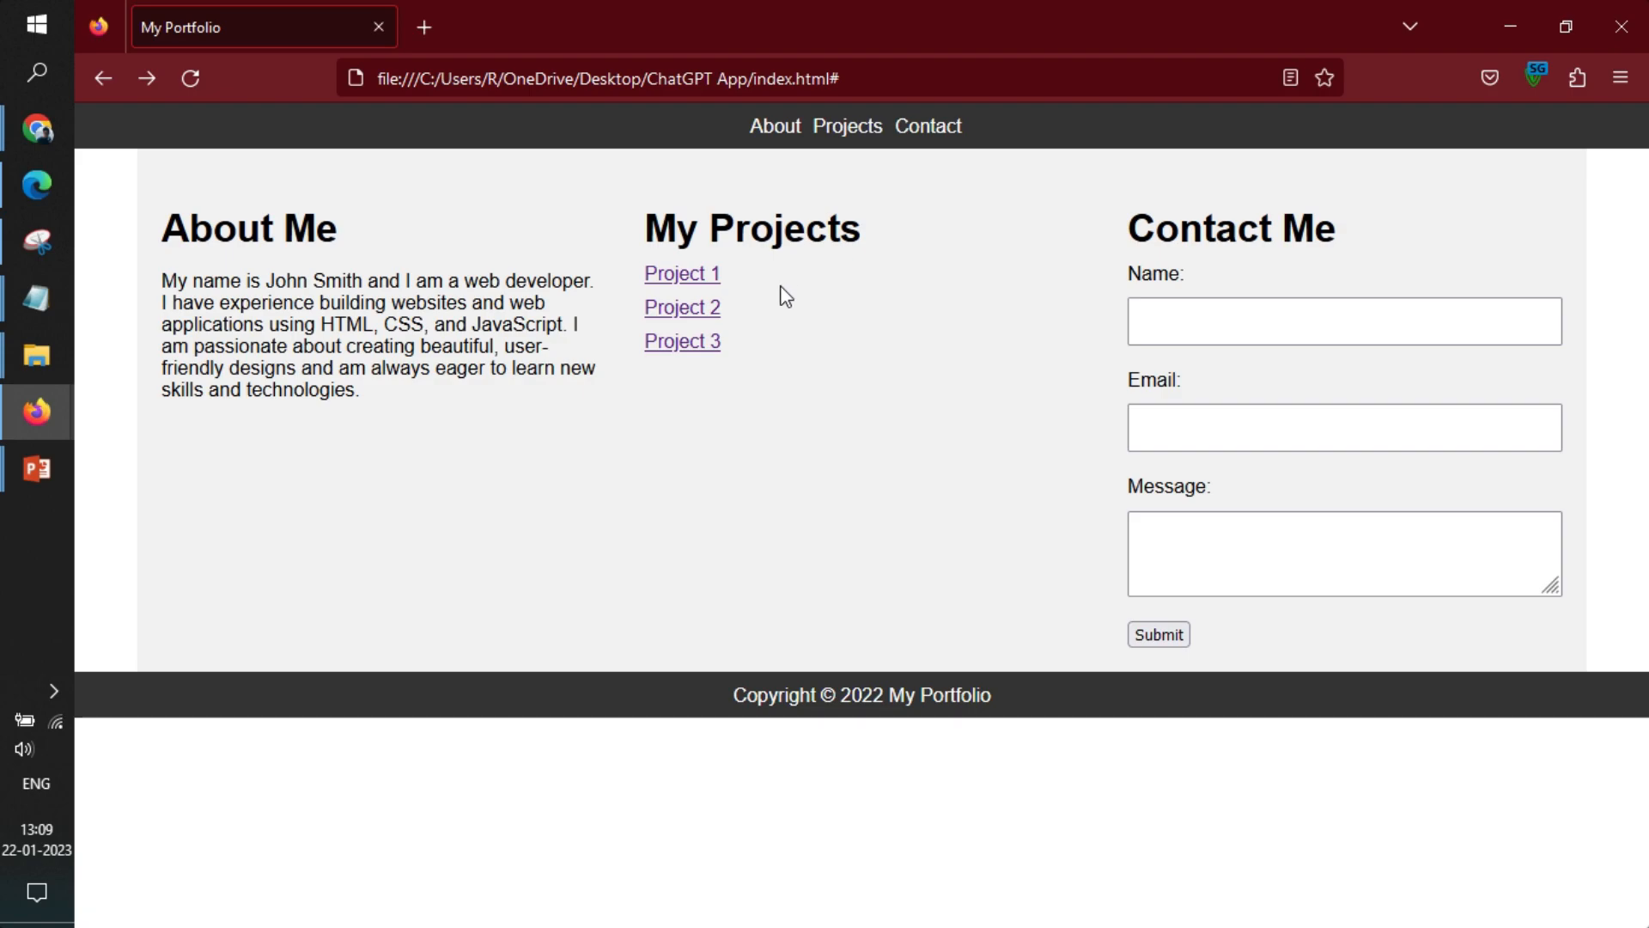